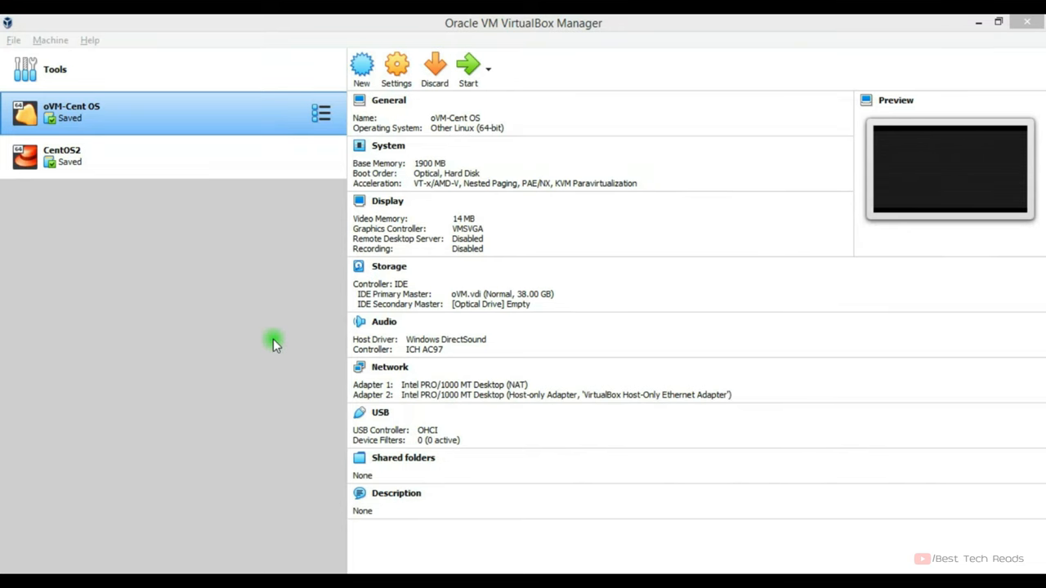
mouse_move(278, 20)
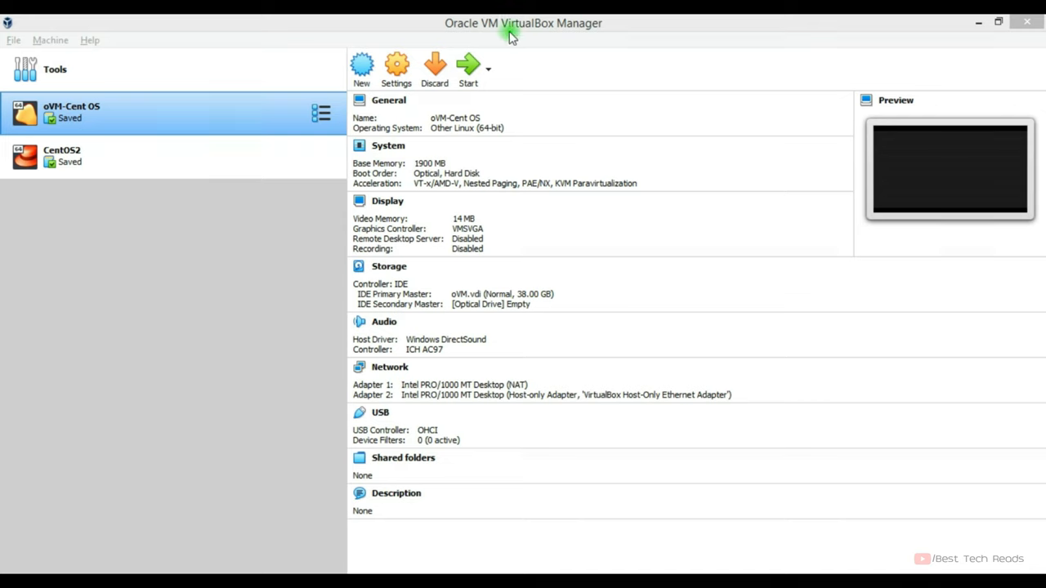
- Create a new VM named Couchbase VM stored in the G:\CVM1 folder as Linux
left_click(361, 68)
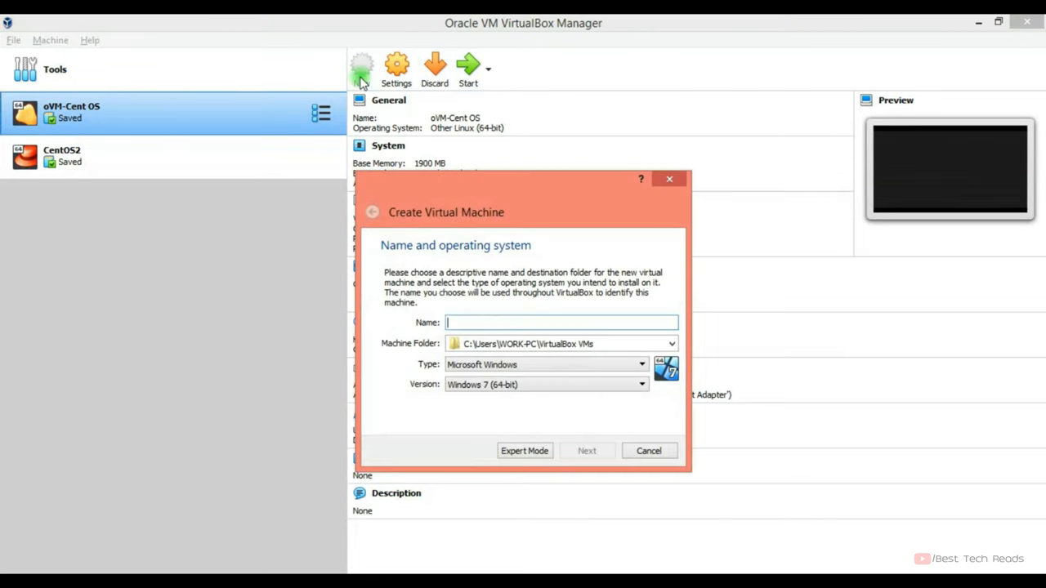
type("Co")
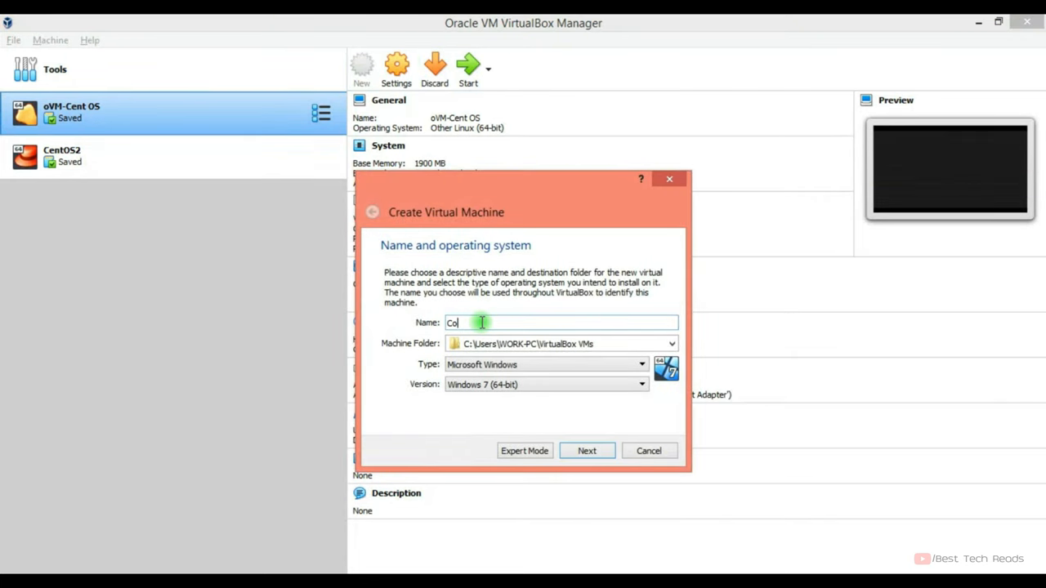
left_click(671, 343)
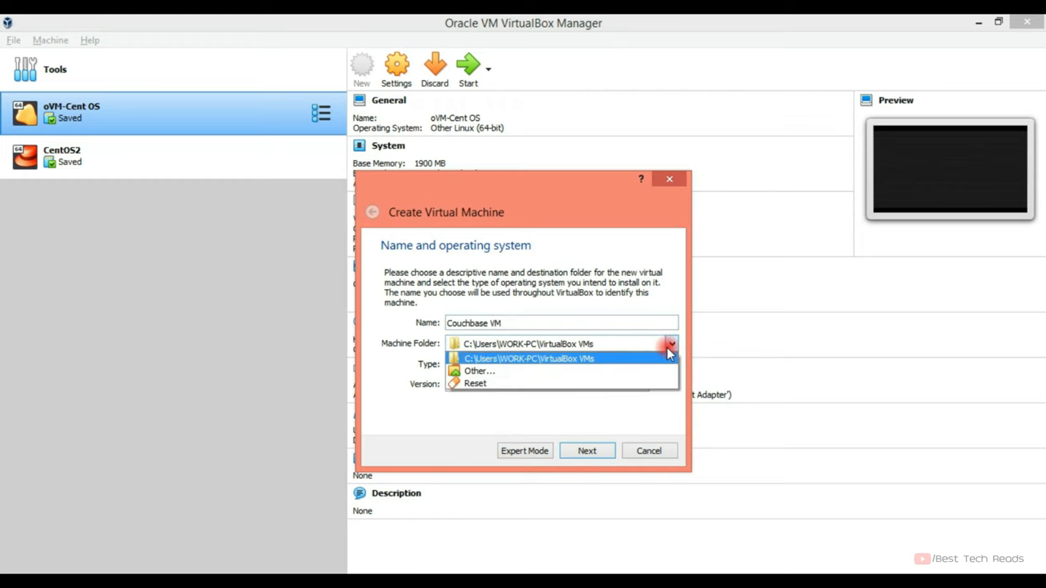
left_click(480, 371)
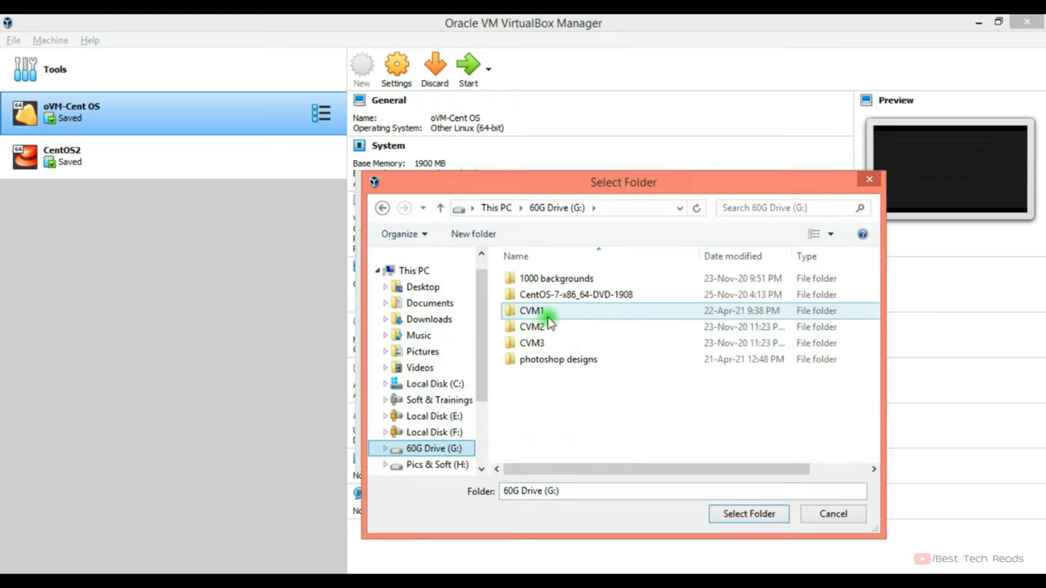
left_click(749, 513)
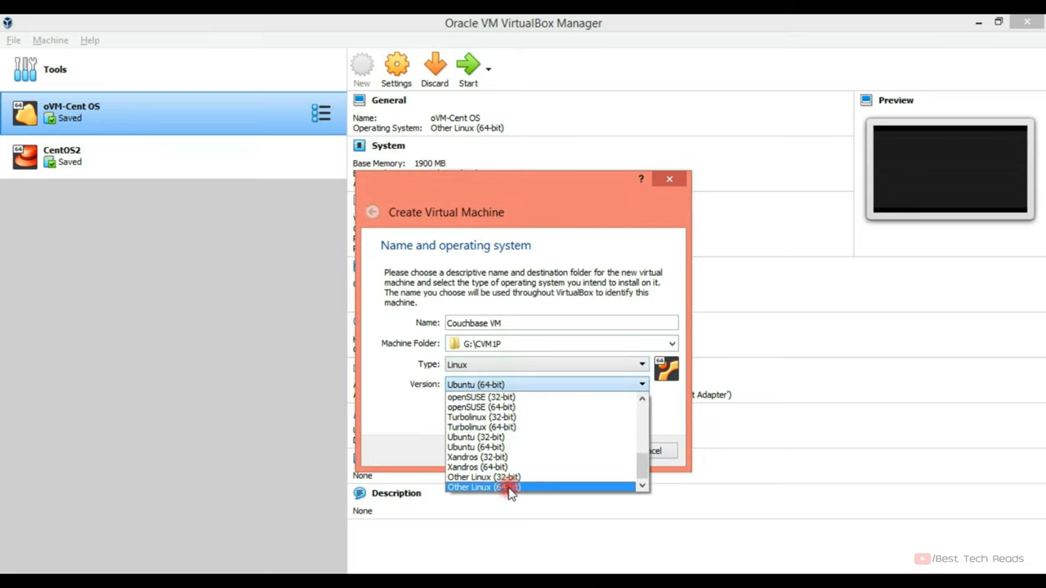
- Allocate 1544 MB of memory and proceed to creating a new virtual hard disk
left_click(586, 451)
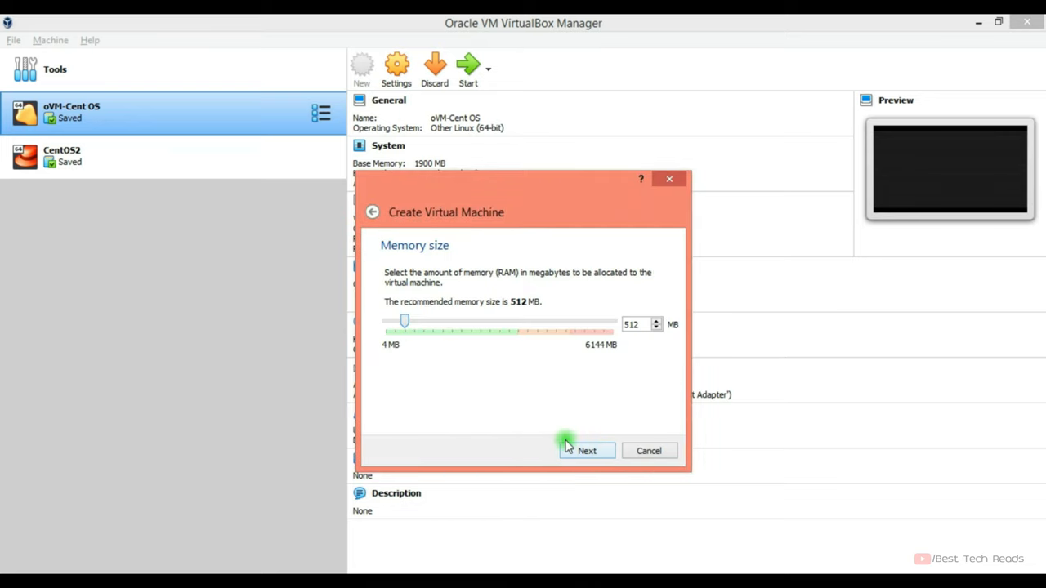
left_click_drag(405, 321, 419, 320)
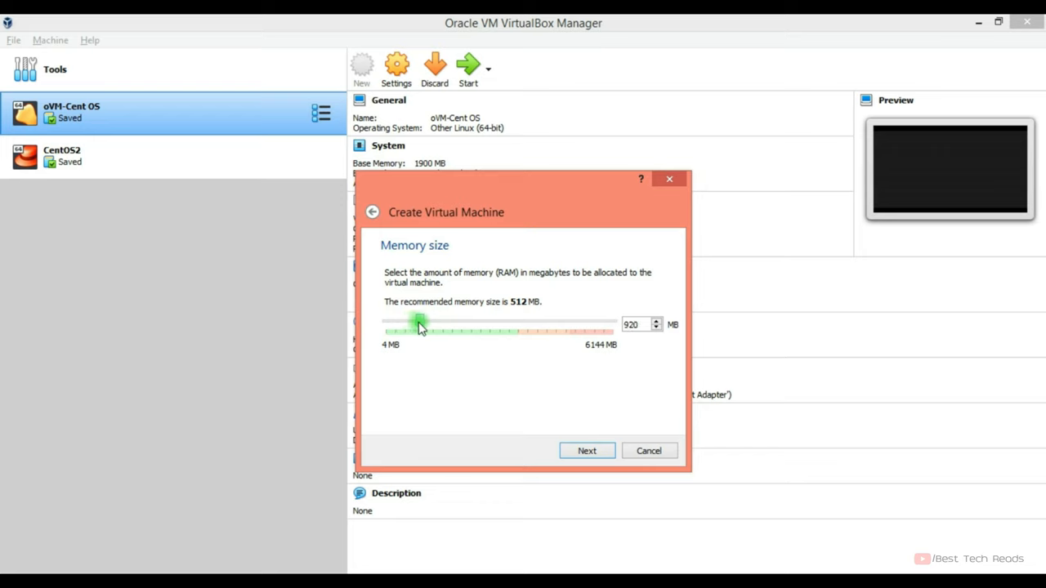
left_click_drag(419, 324, 441, 324)
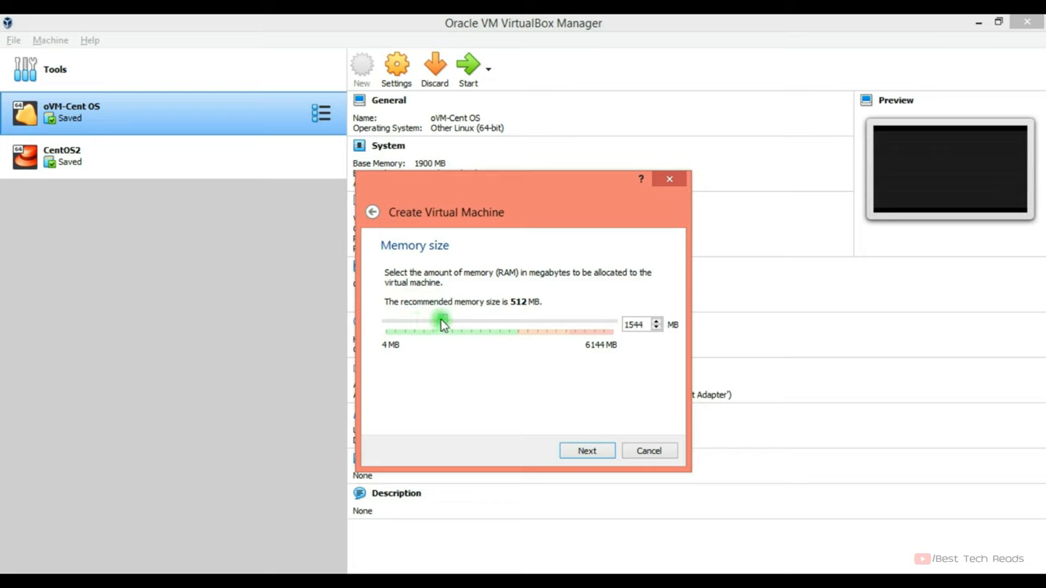
mouse_move(564, 205)
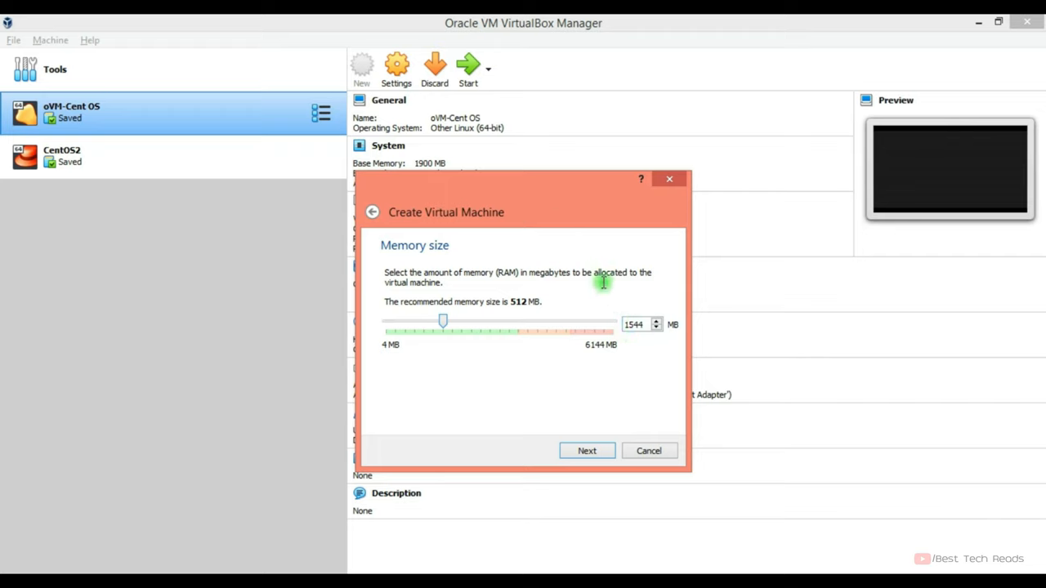
mouse_move(598, 304)
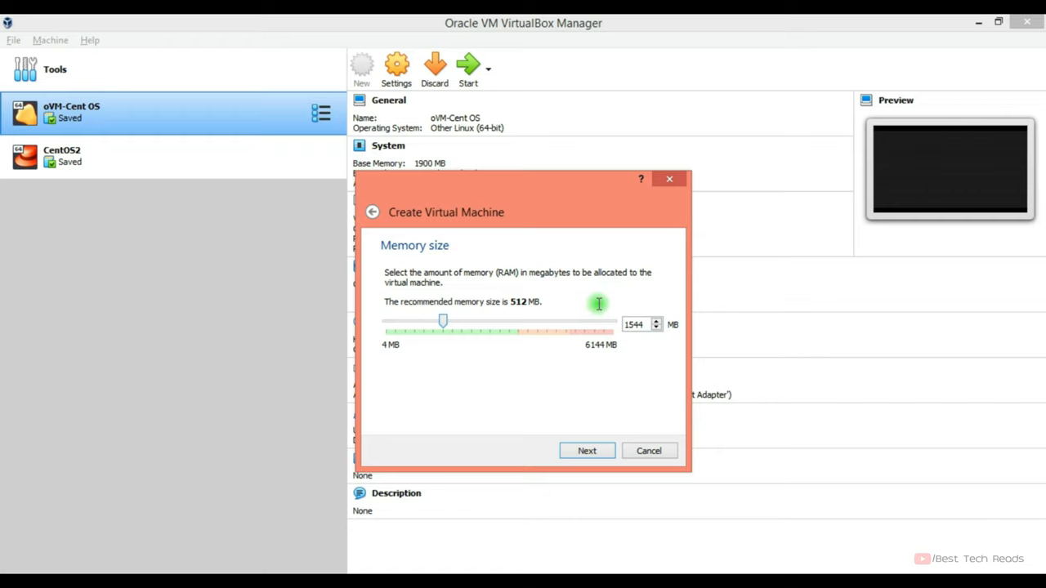
left_click(586, 451)
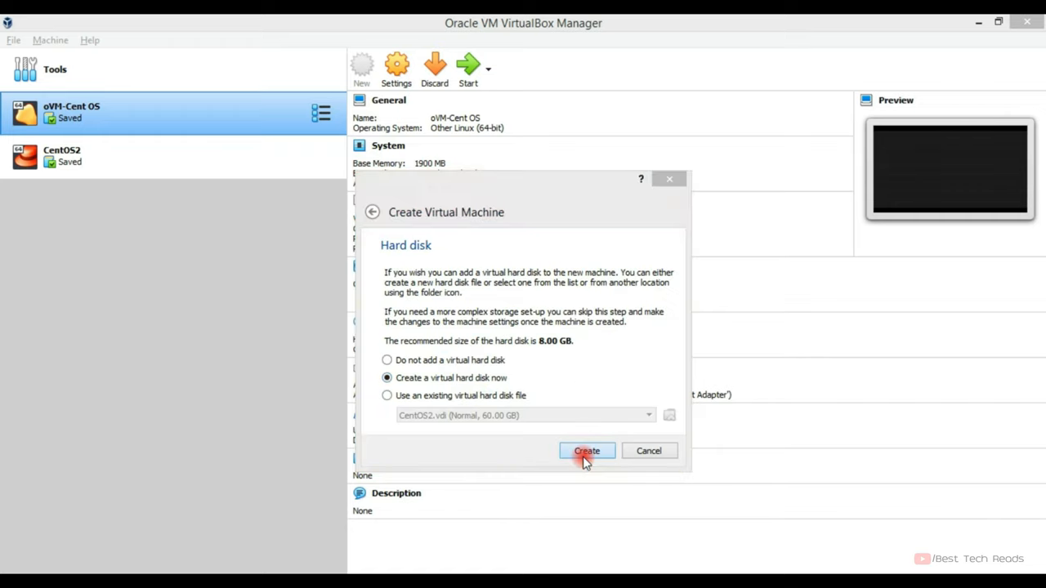
- Create a dynamically allocated VDI disk of about 20 GB and finish the machine
left_click(587, 451)
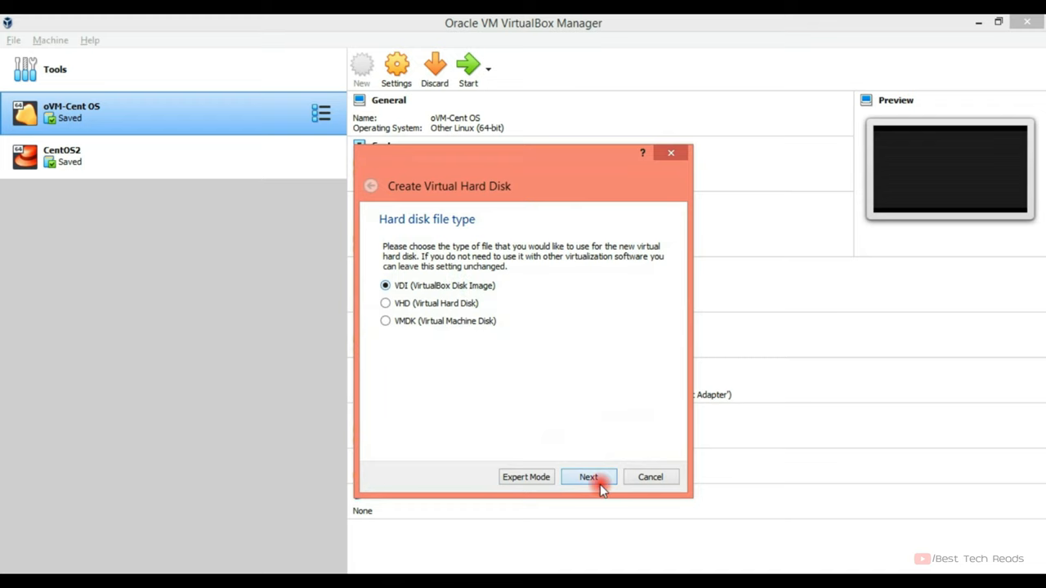
left_click(588, 477)
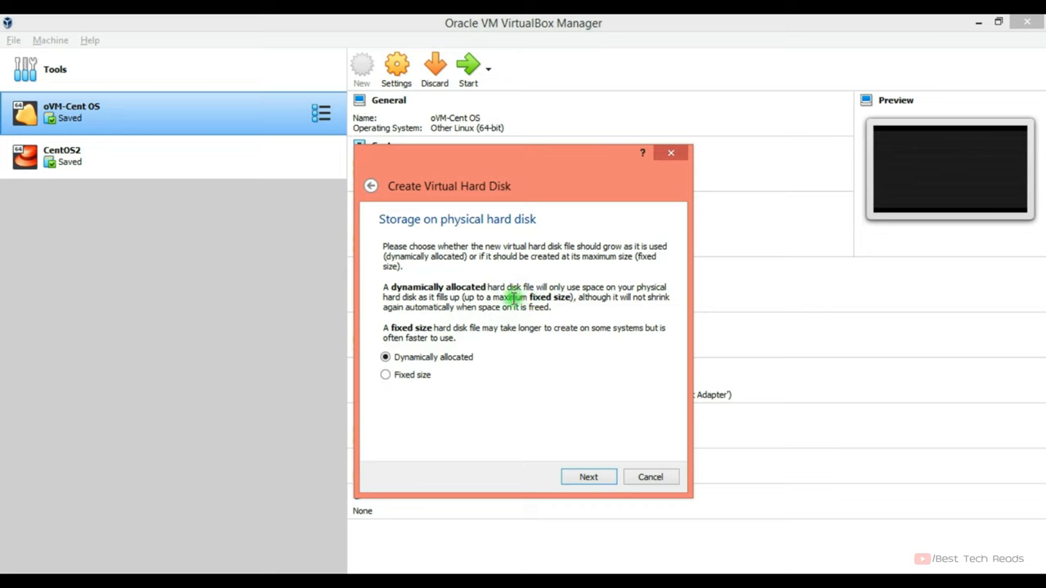
mouse_move(483, 344)
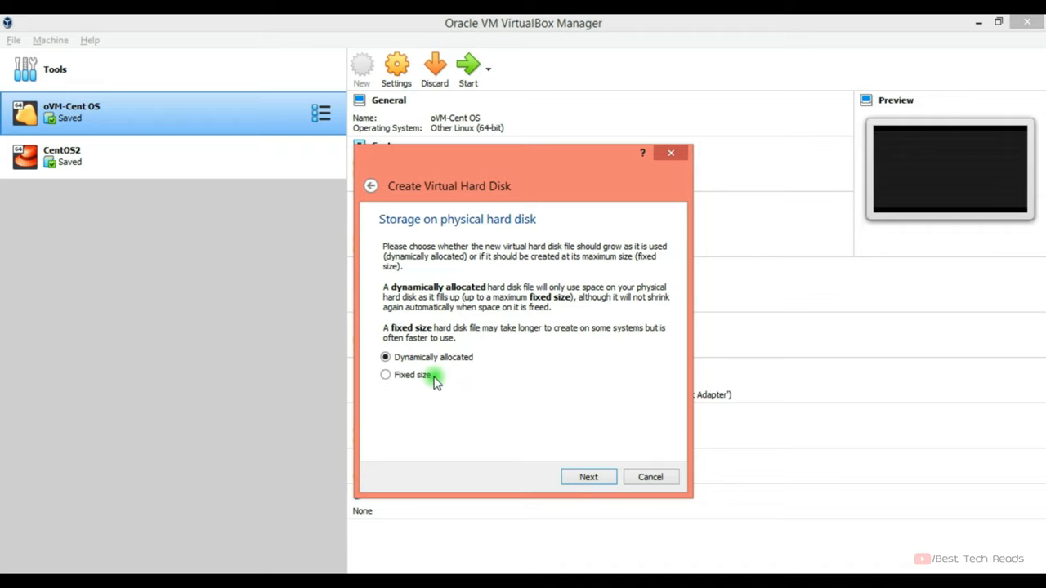
left_click(589, 477)
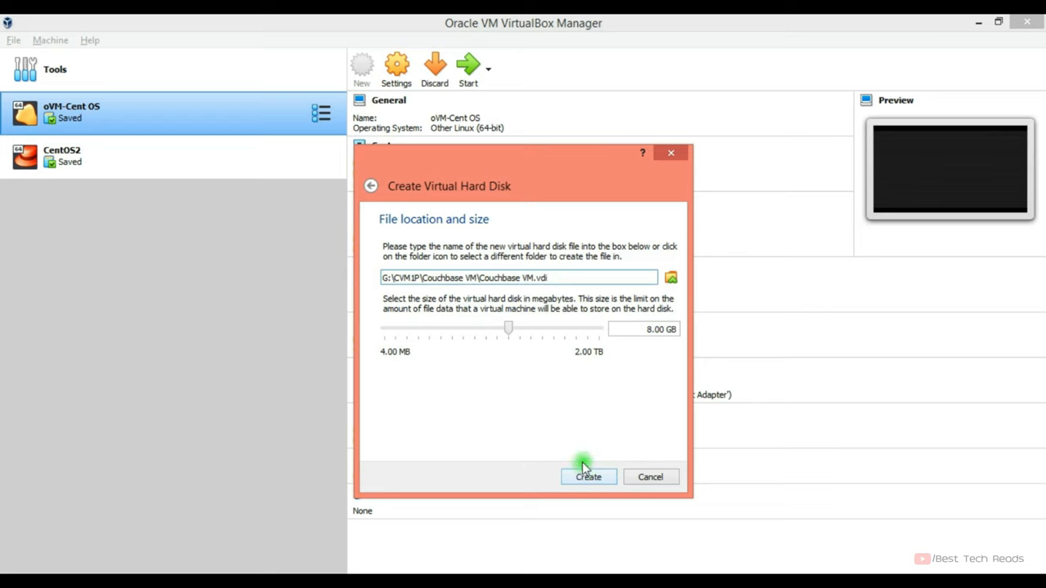
left_click_drag(508, 328, 523, 328)
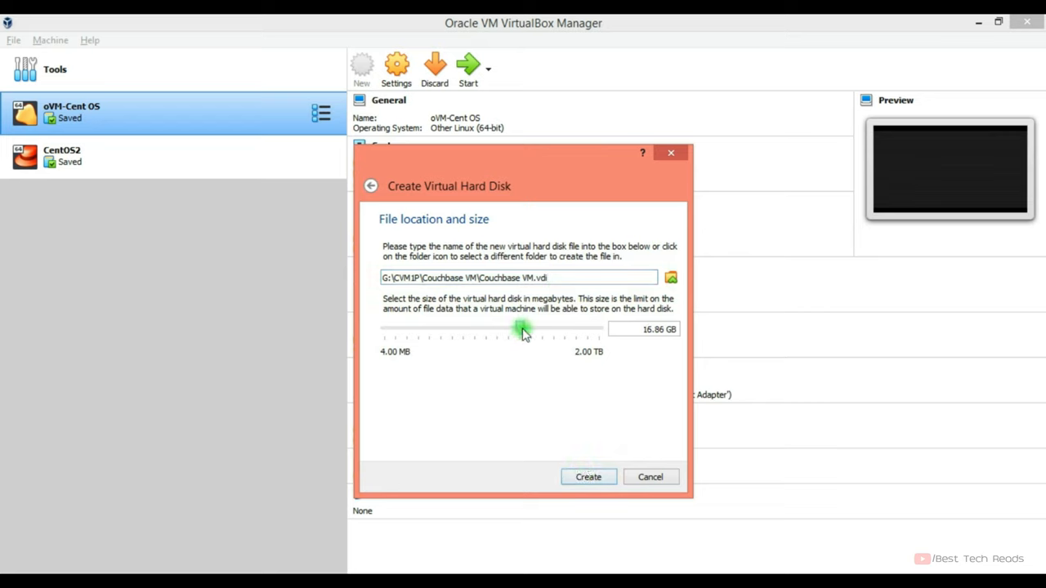
left_click_drag(522, 330, 526, 330)
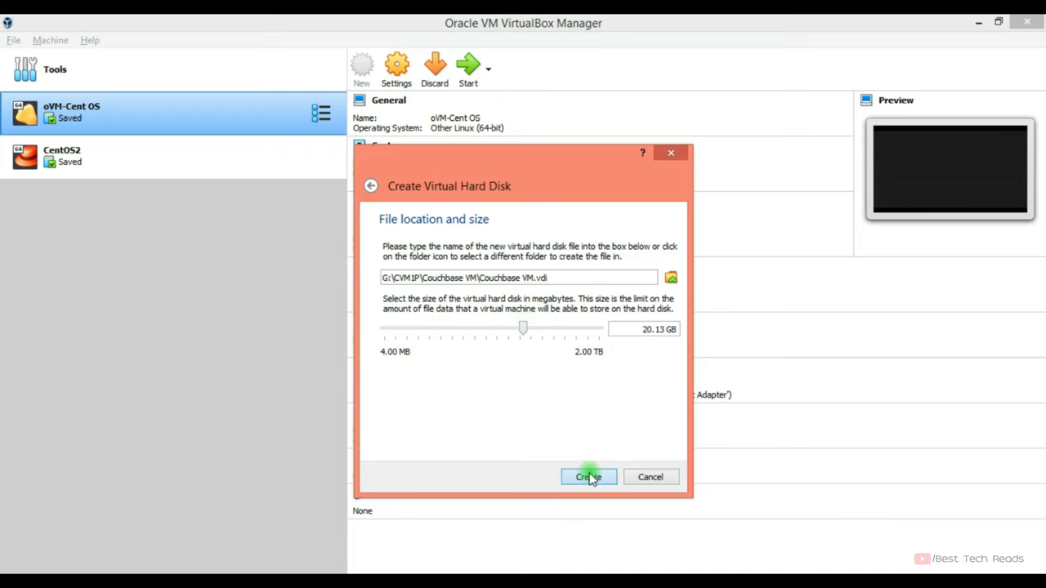
left_click(589, 478)
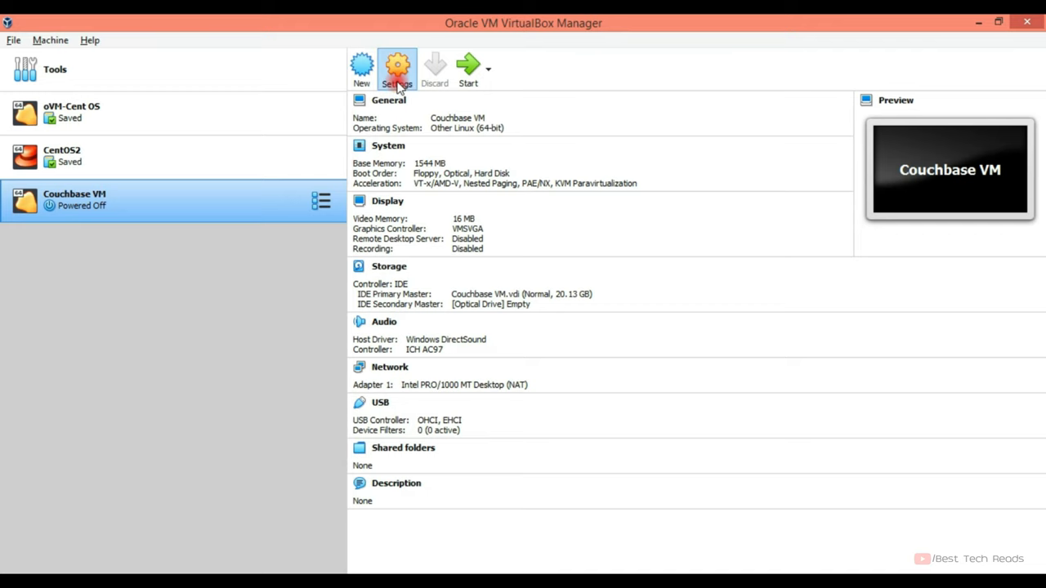
- In Settings > Storage, add a disc image to the empty optical drive
left_click(395, 68)
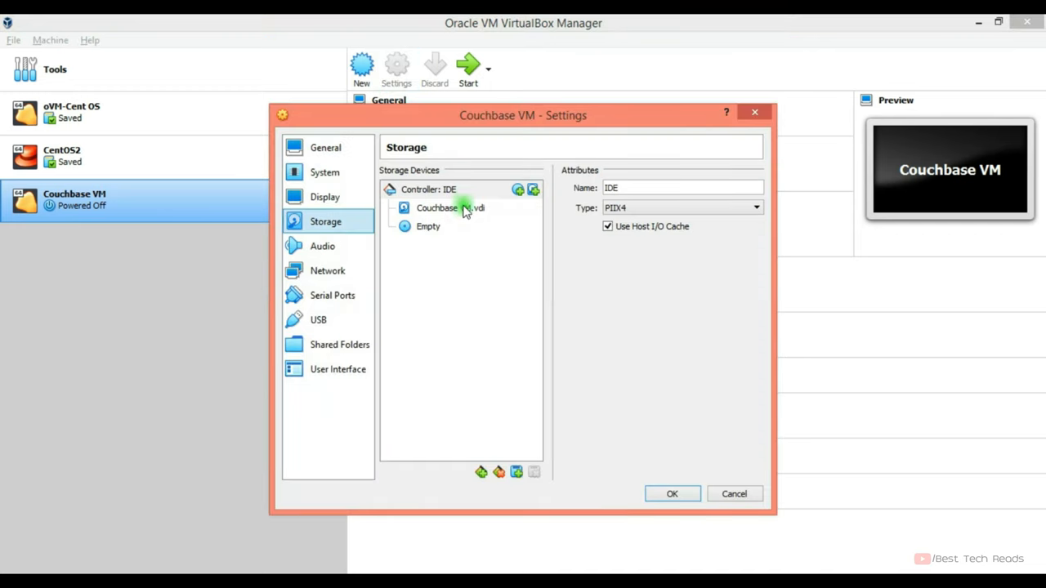
left_click(451, 207)
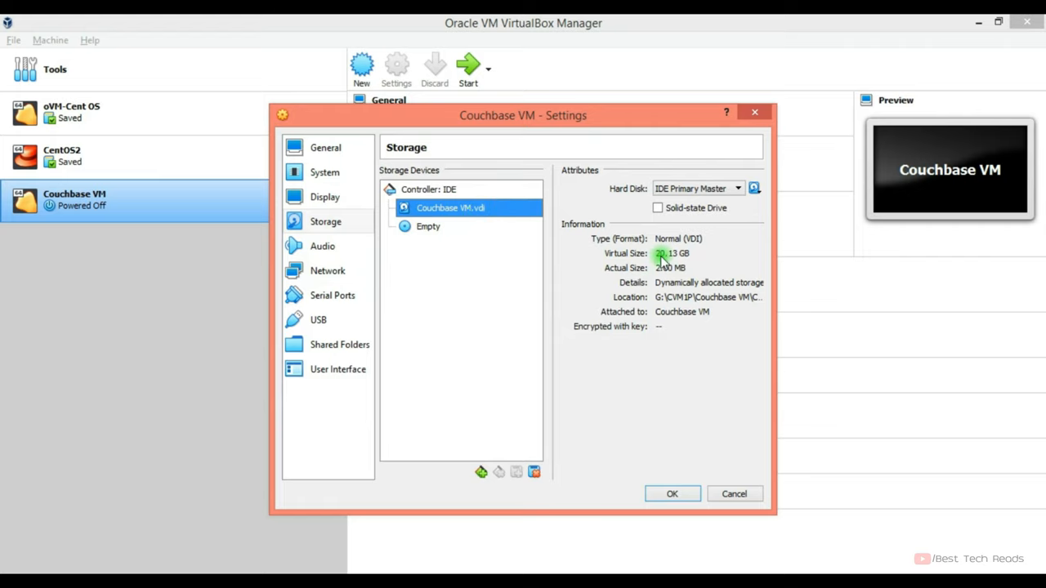
left_click(428, 226)
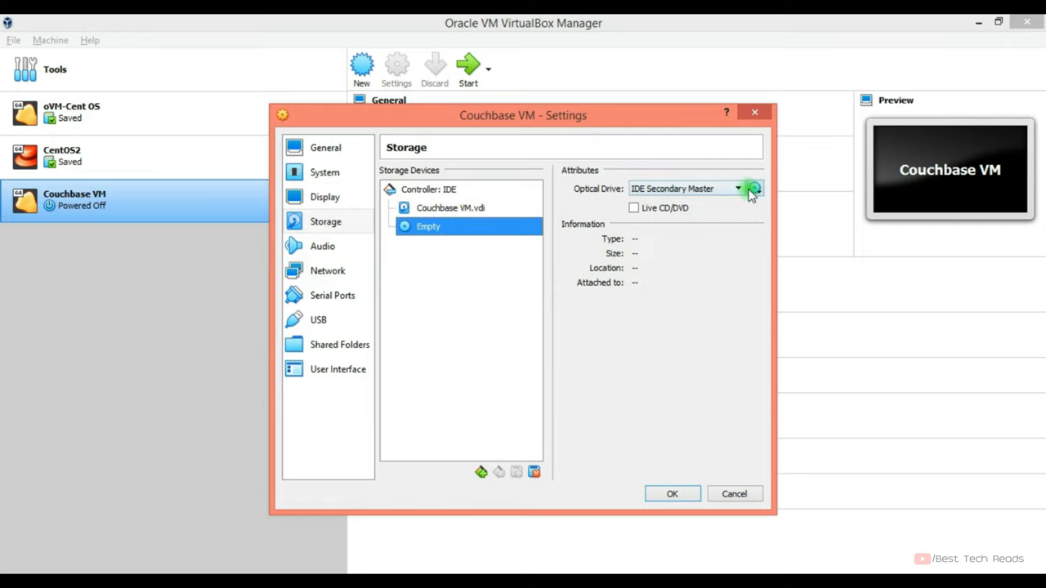
left_click(752, 190)
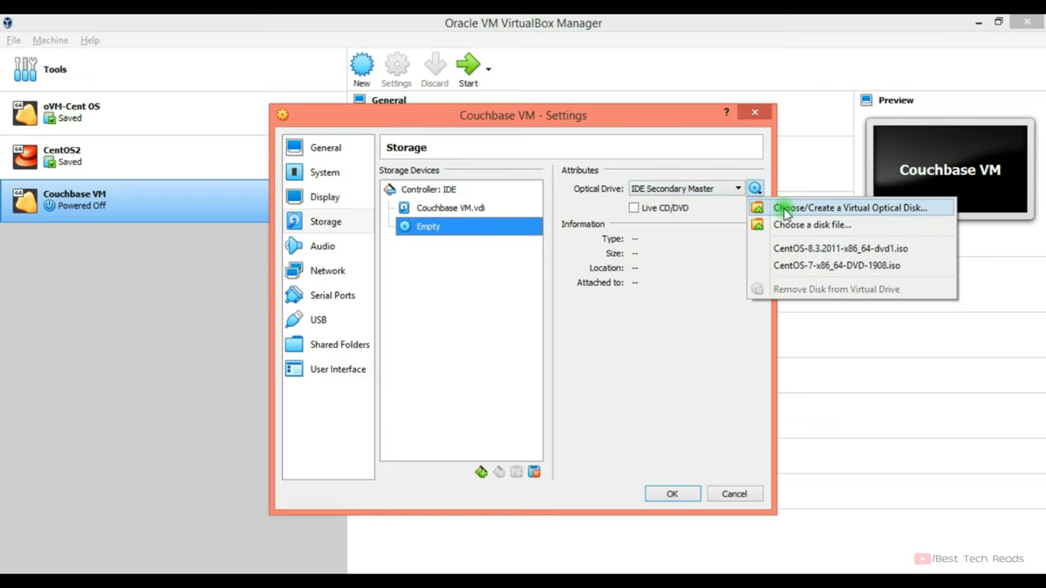
left_click(848, 207)
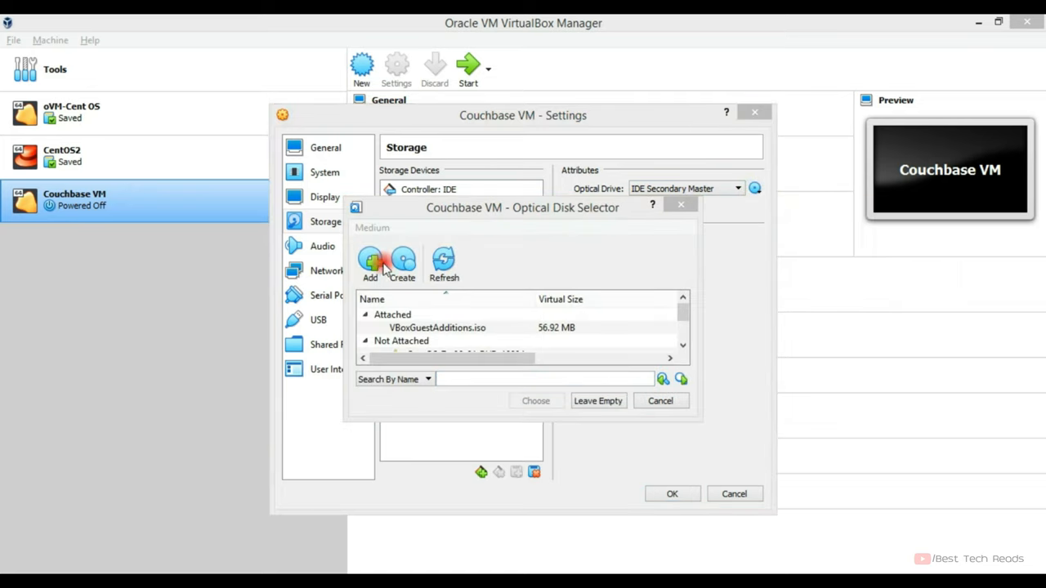
left_click(369, 262)
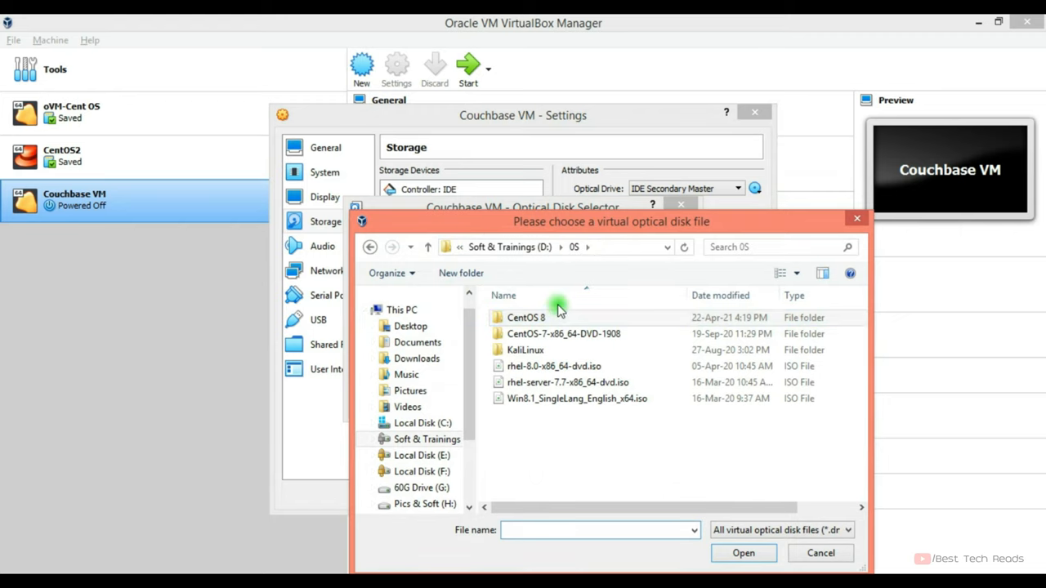
- Browse into the CentOS 8 folder and load the CentOS 8.3 DVD image
double_click(526, 318)
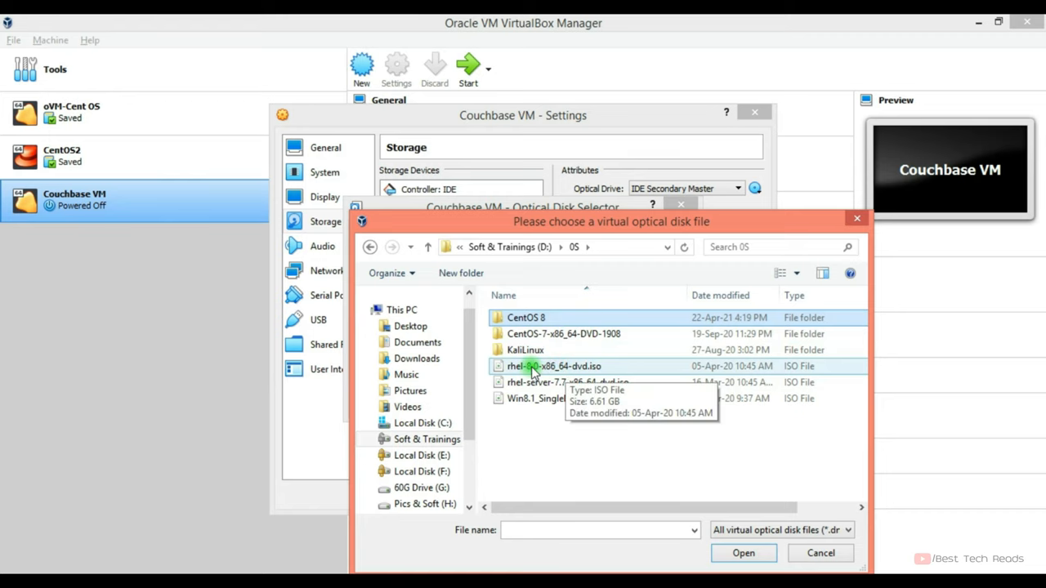
double_click(526, 317)
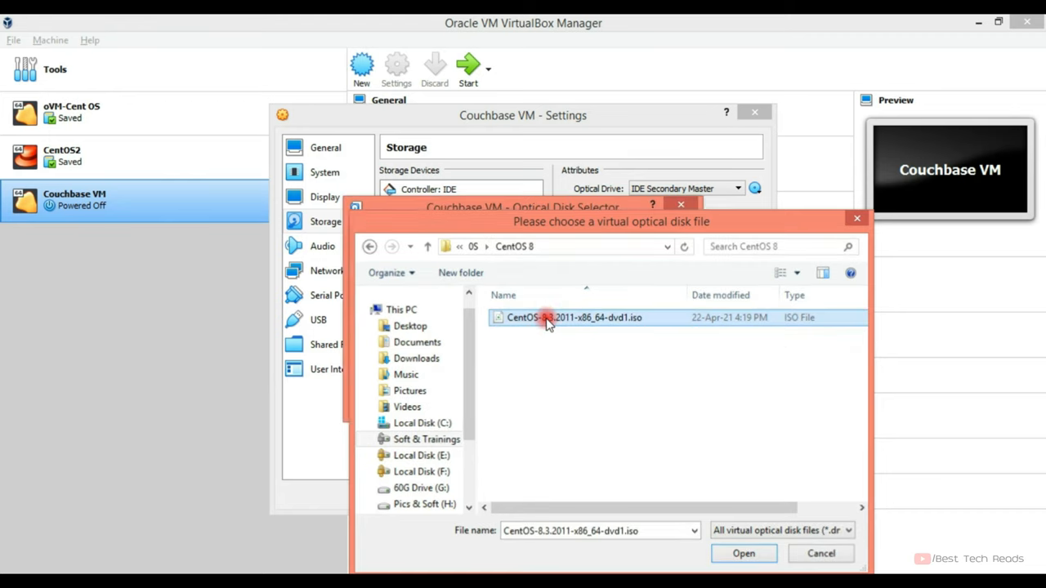
left_click(742, 553)
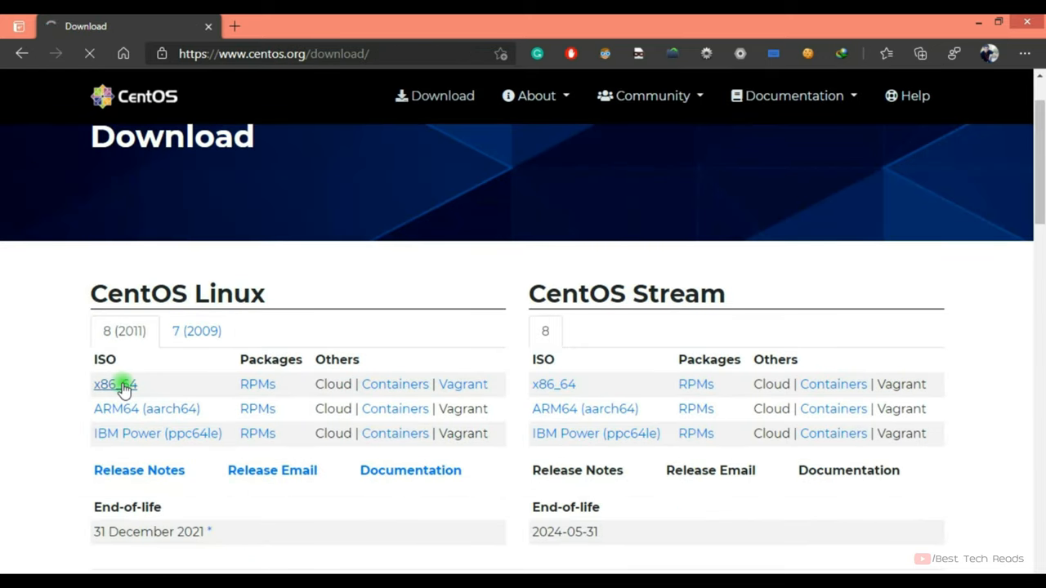
- Follow the CentOS Linux 8 x86_64 ISO link to the mirrors list
left_click(115, 385)
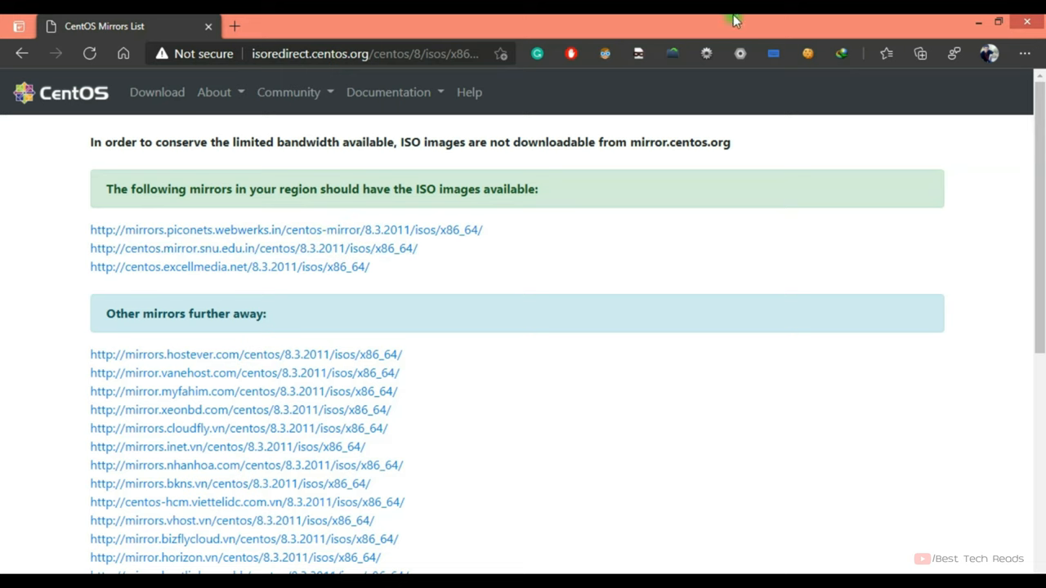
mouse_move(981, 23)
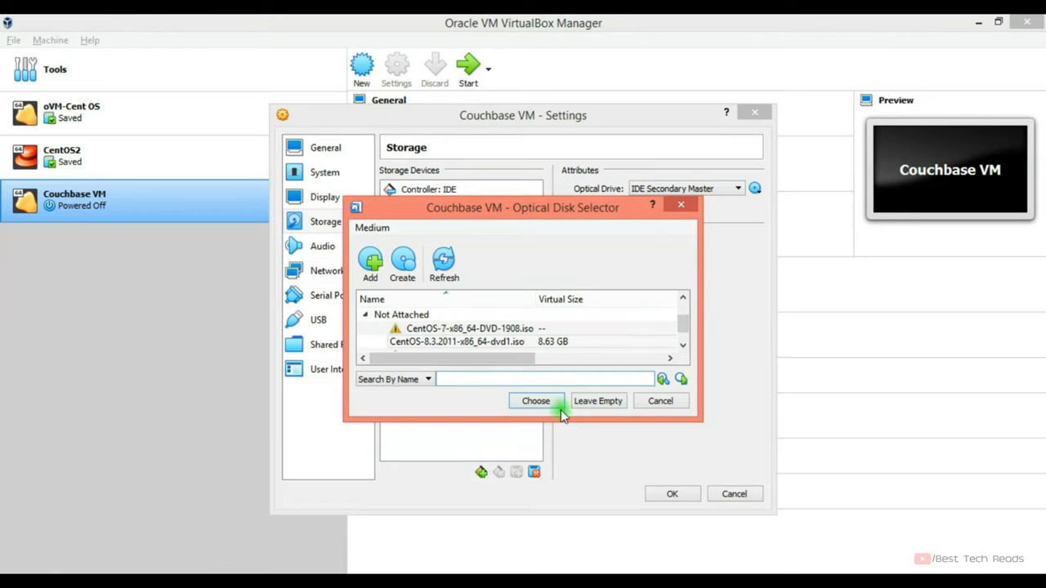
- Attach CentOS-8.3.2011-x86_64-dvd1.iso to the optical drive and save the settings
left_click(537, 401)
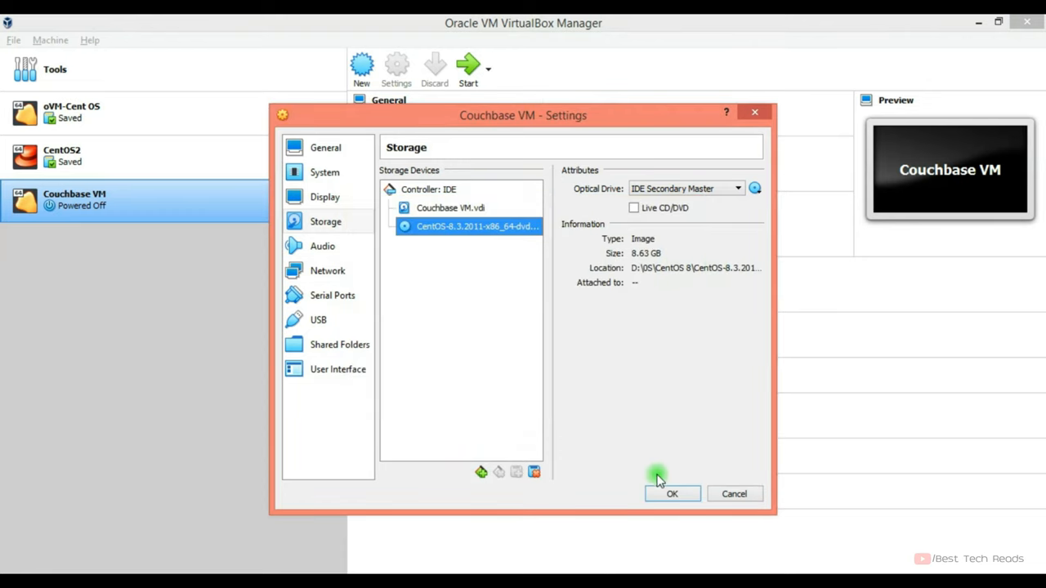
left_click(671, 494)
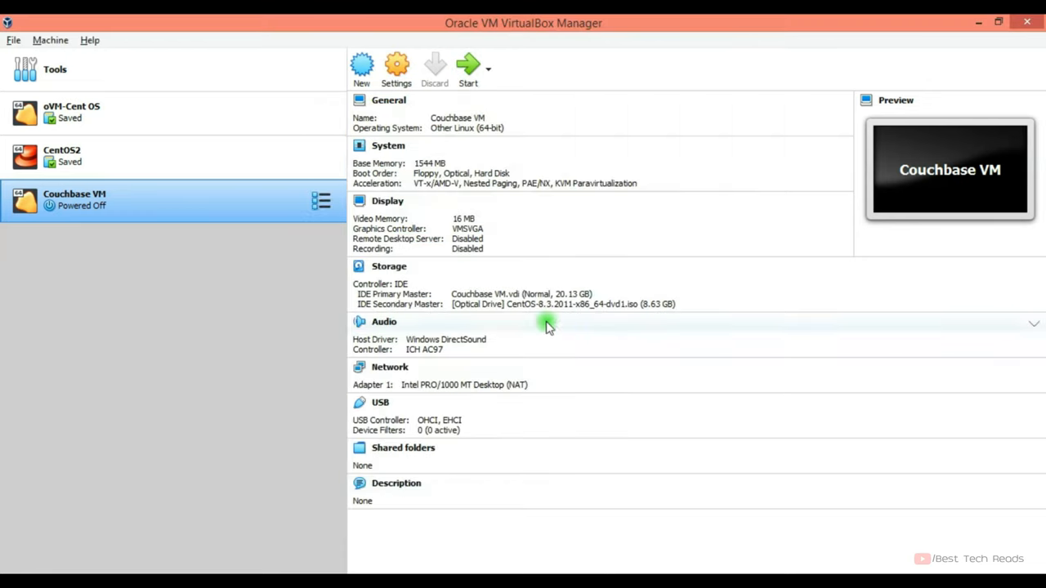
mouse_move(467, 68)
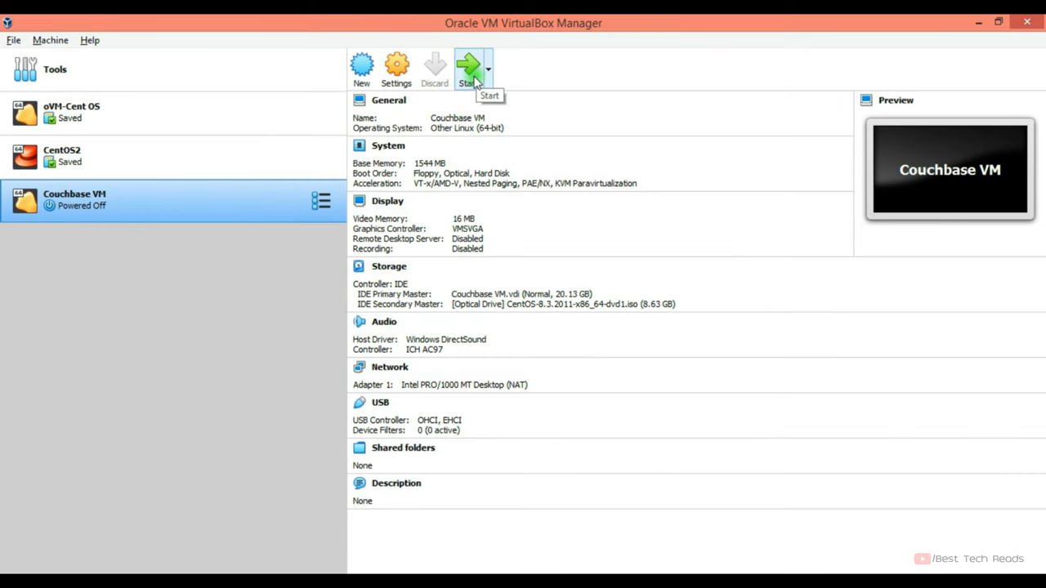
- Start Couchbase VM and boot it from the CentOS disc image
left_click(467, 69)
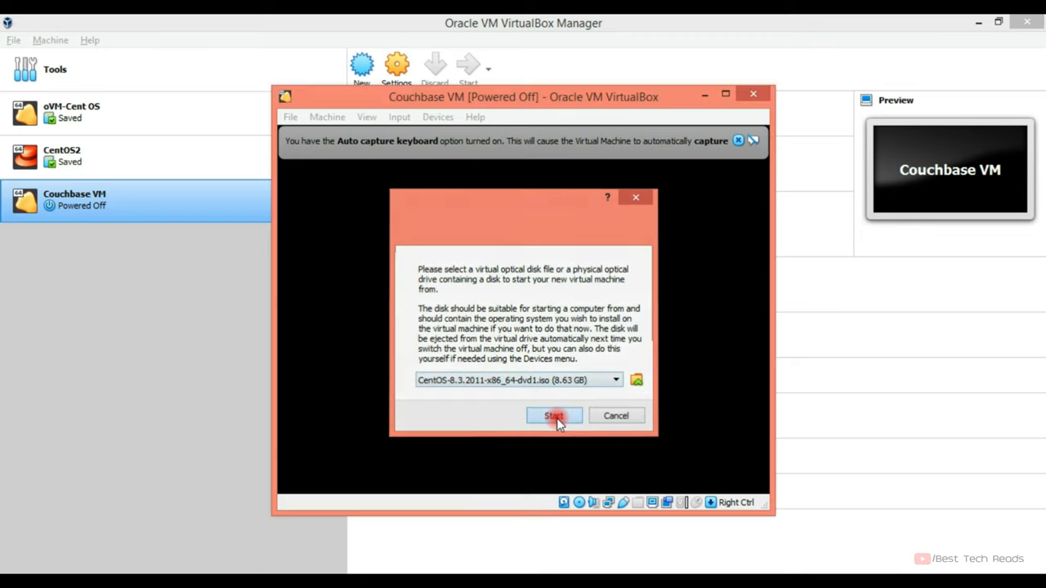
left_click(554, 416)
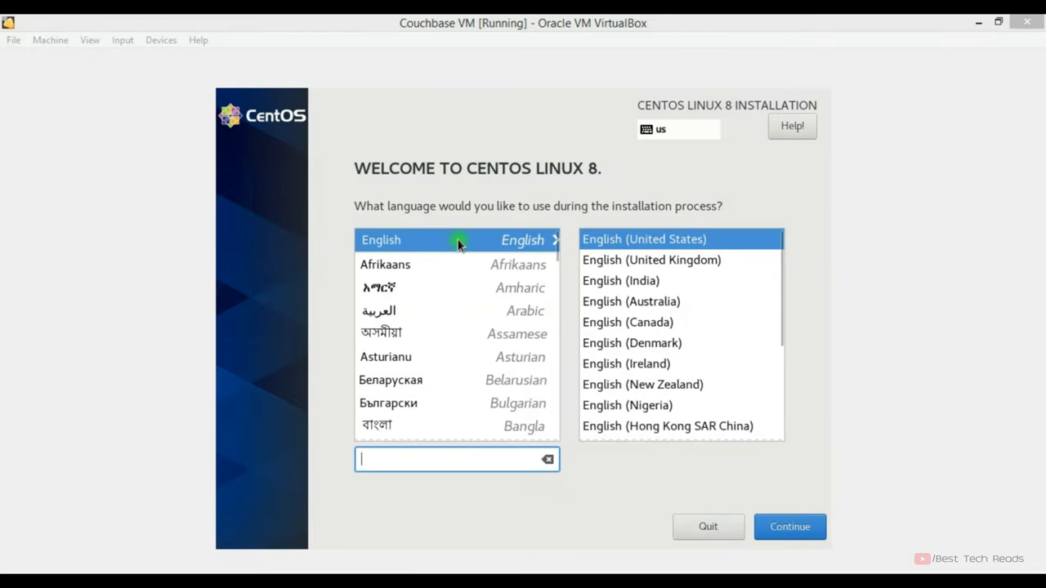
mouse_move(842, 508)
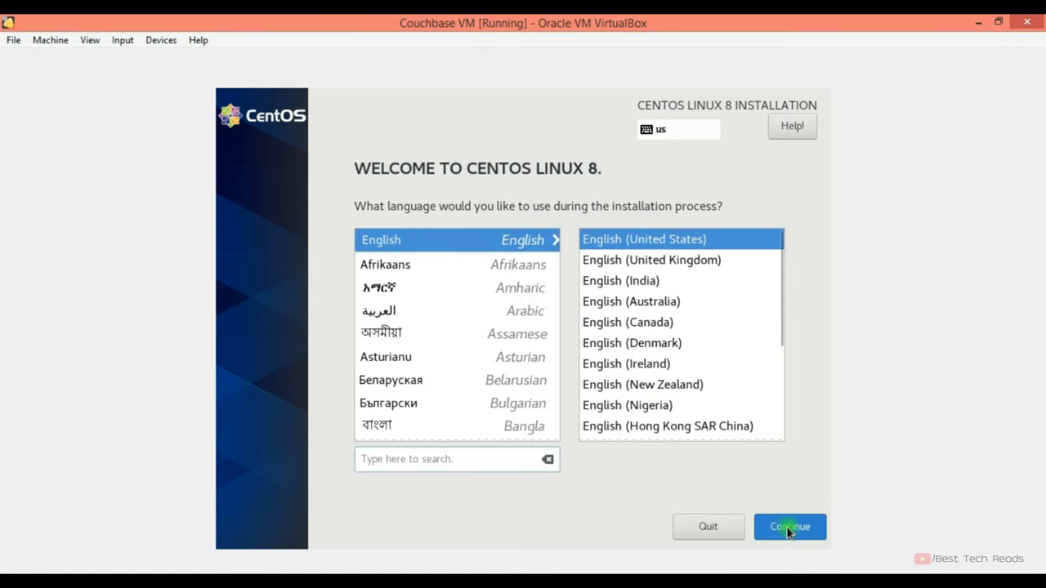
- Continue in English and select the 20.13 GiB virtual disk as installation destination
left_click(788, 526)
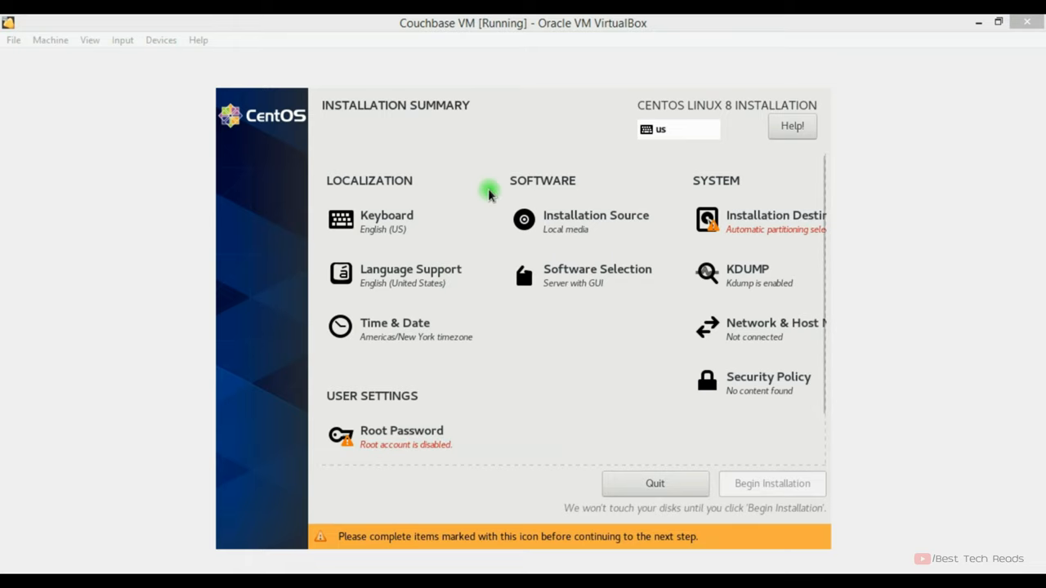
mouse_move(487, 229)
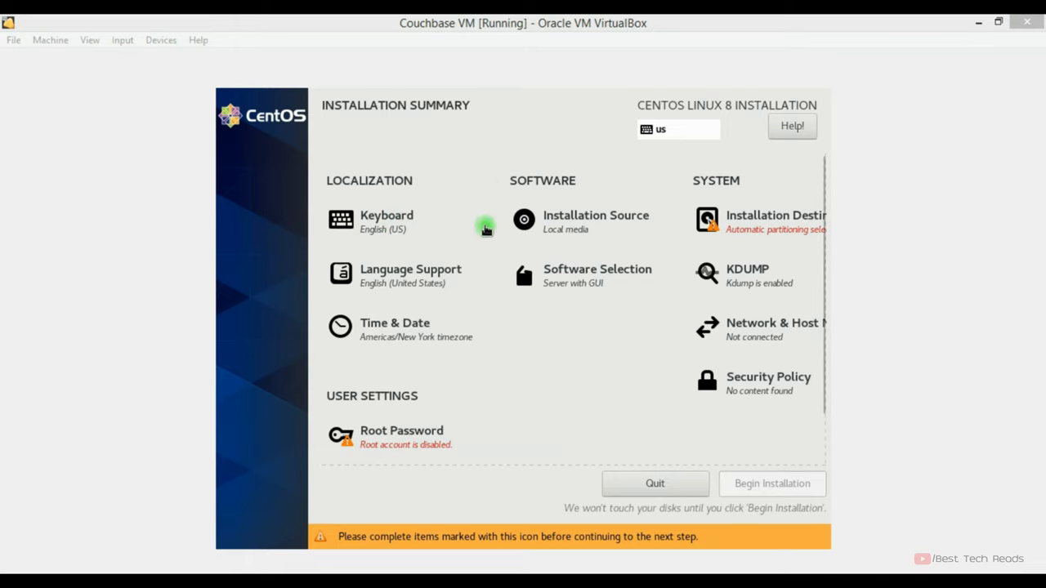
left_click(595, 221)
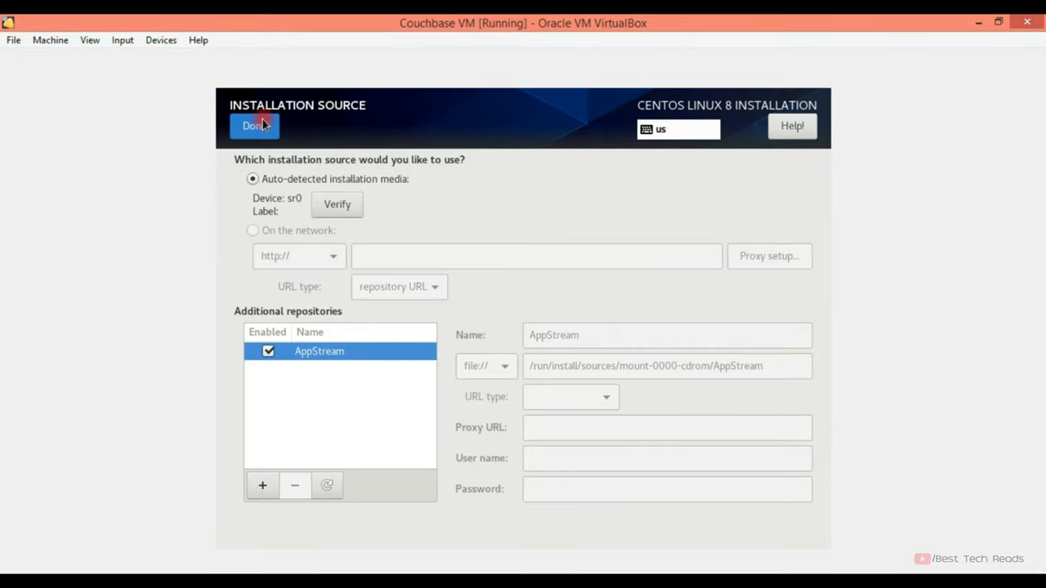
left_click(255, 125)
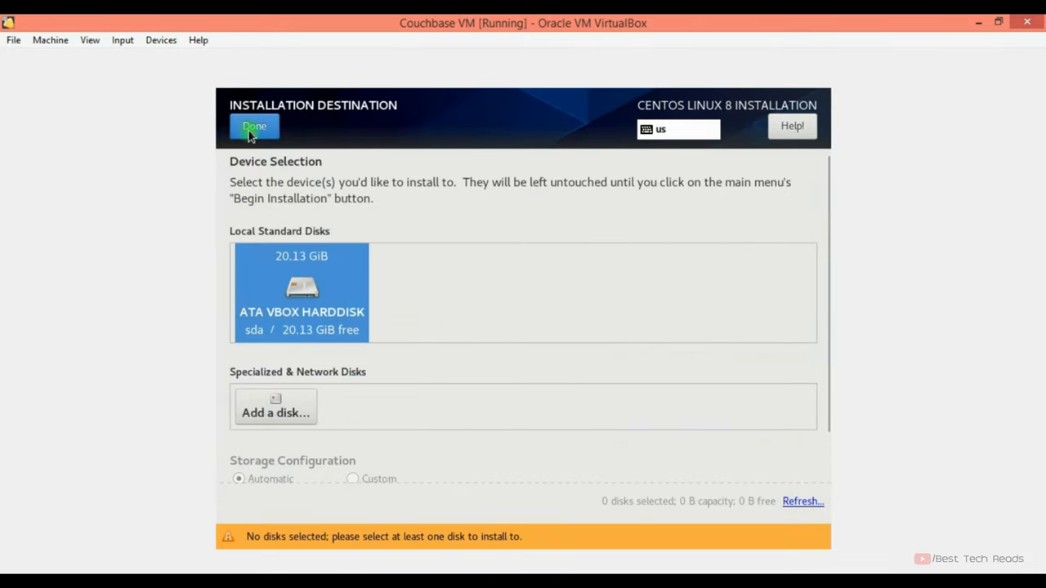
left_click(255, 127)
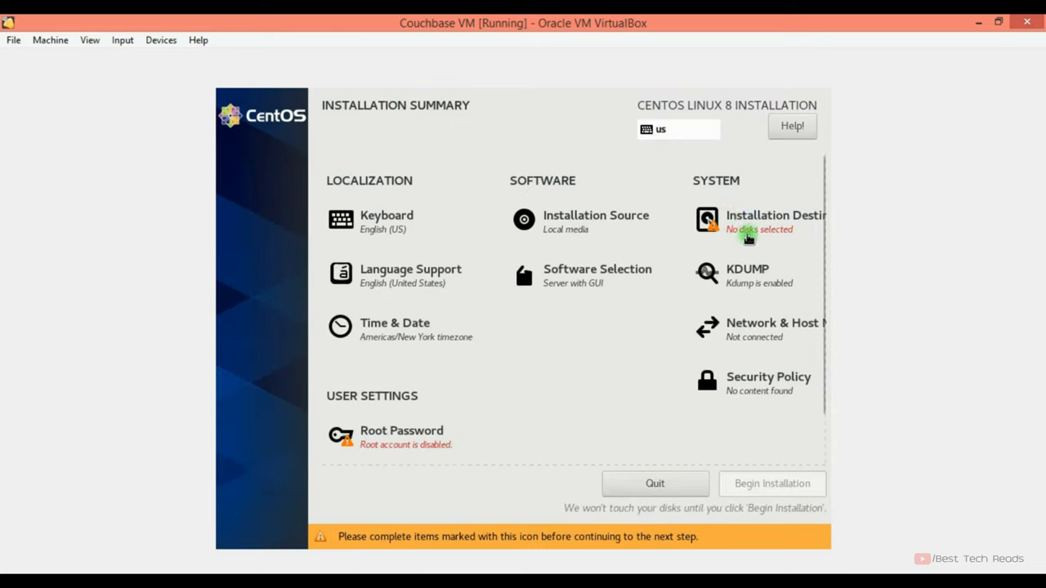
left_click(775, 216)
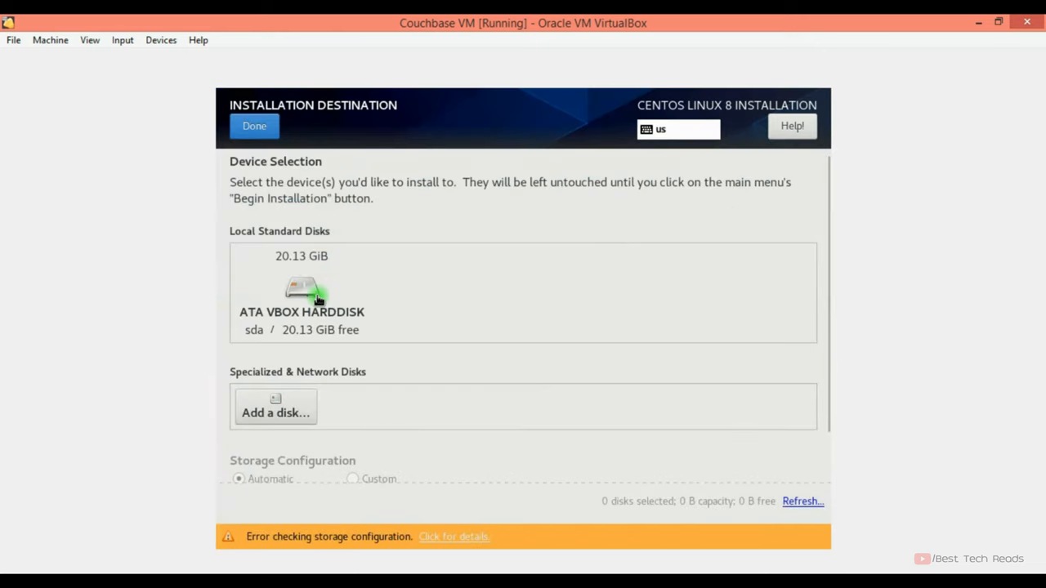
left_click(301, 290)
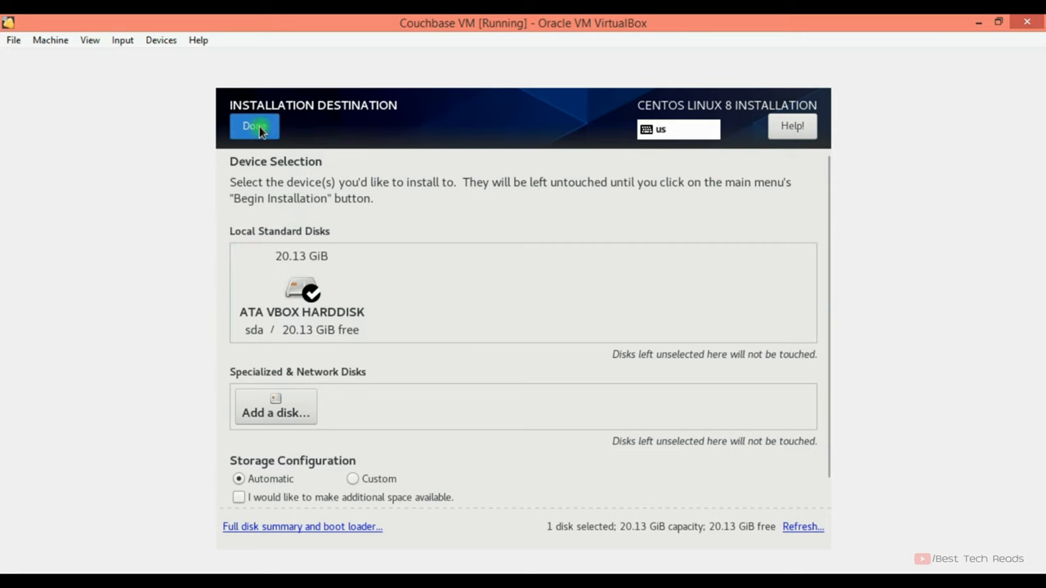
left_click(255, 126)
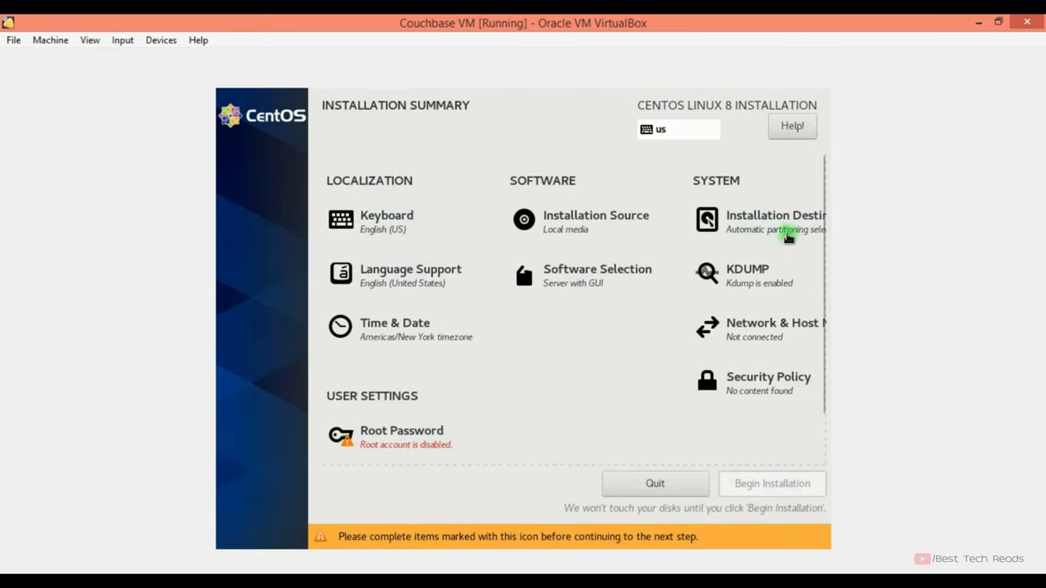
mouse_move(392, 330)
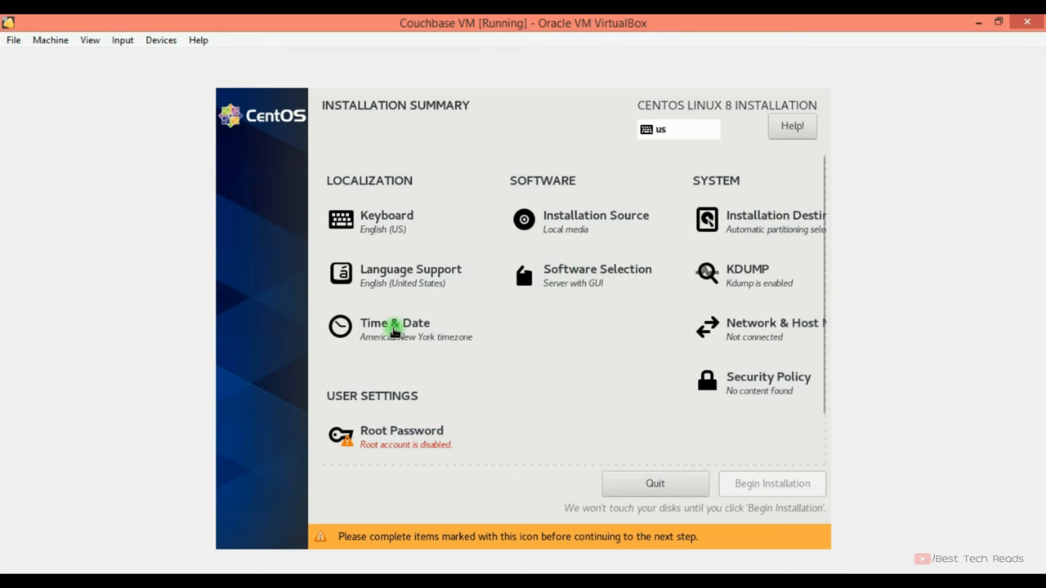
- Switch the installer clock to 12-hour AM/PM format in Time & Date
left_click(396, 328)
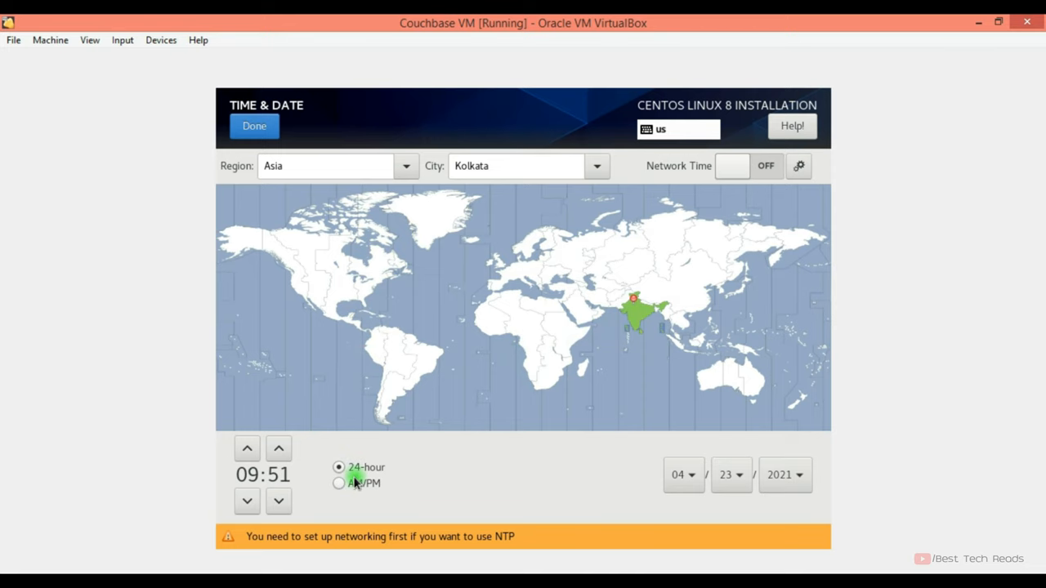
left_click(339, 484)
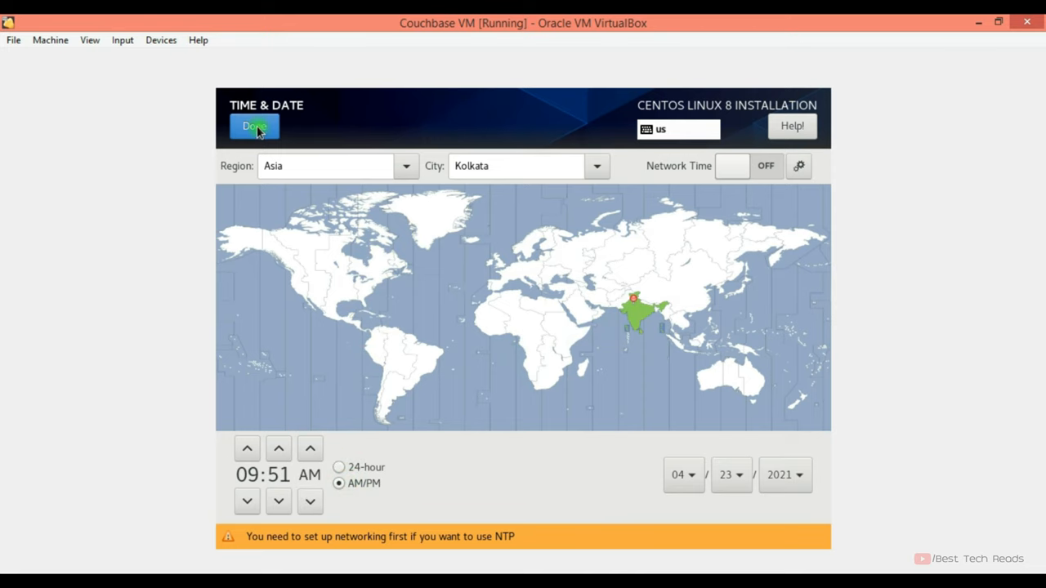
left_click(255, 126)
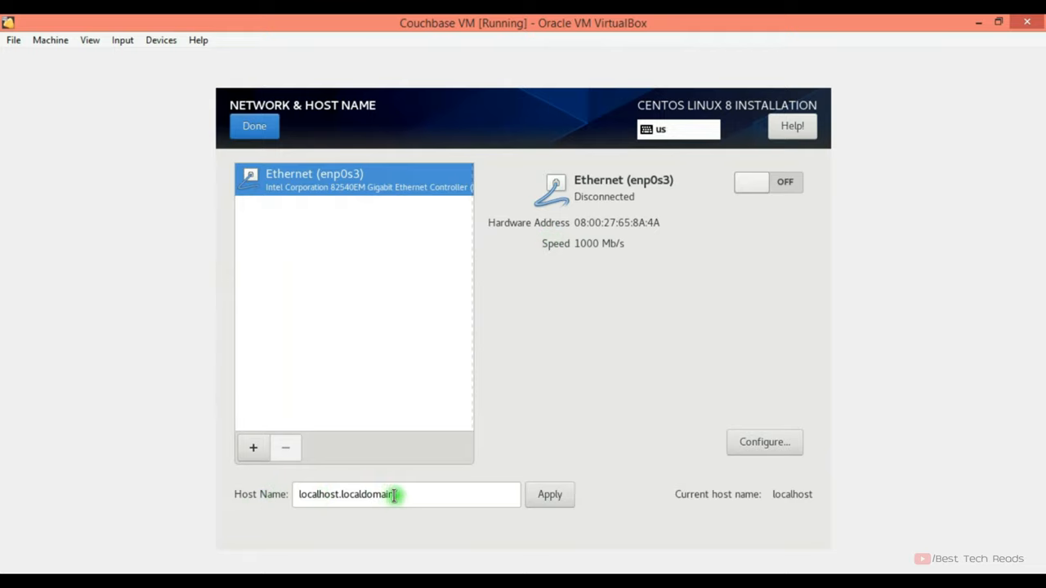
- Switch on Ethernet enp0s3, review its IPv4 settings without changes, and return to the summary
left_click(769, 181)
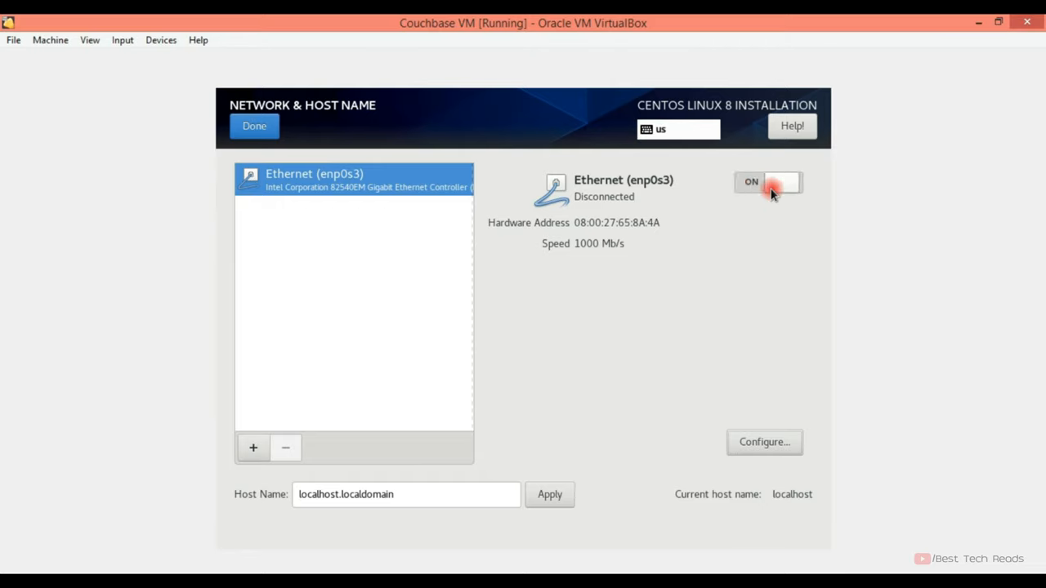
left_click(769, 182)
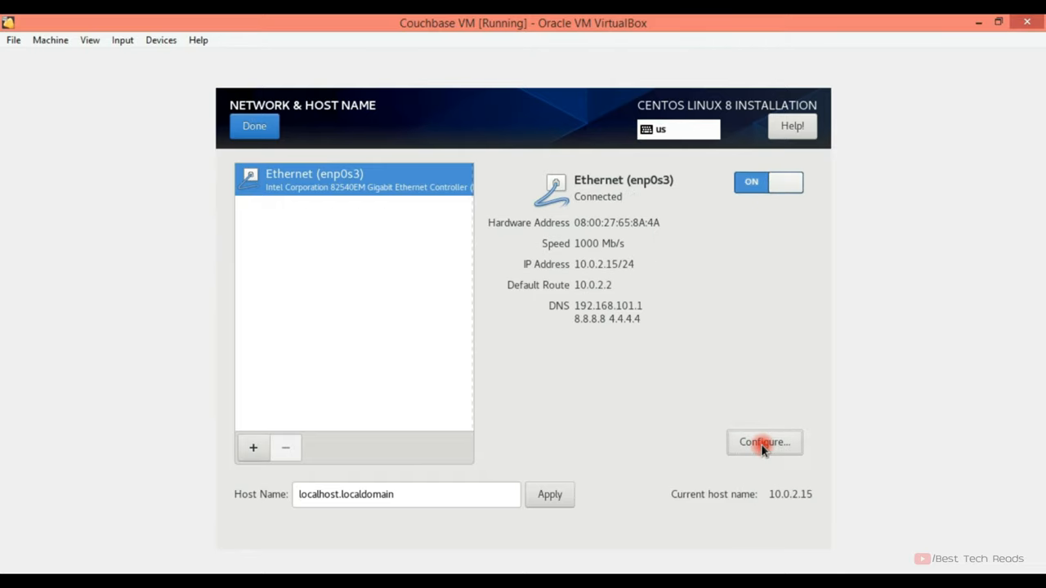
left_click(763, 442)
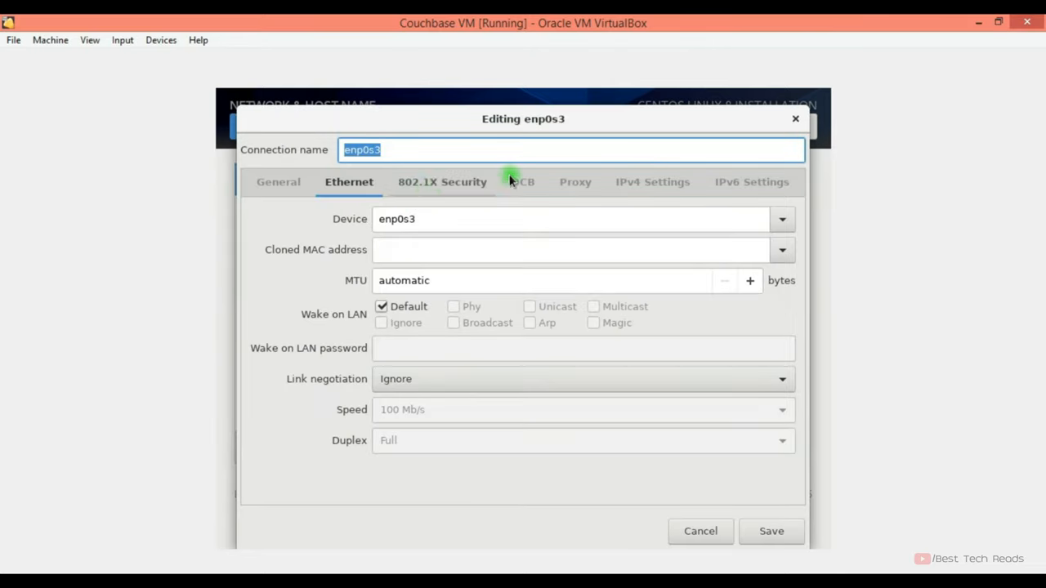
left_click(652, 181)
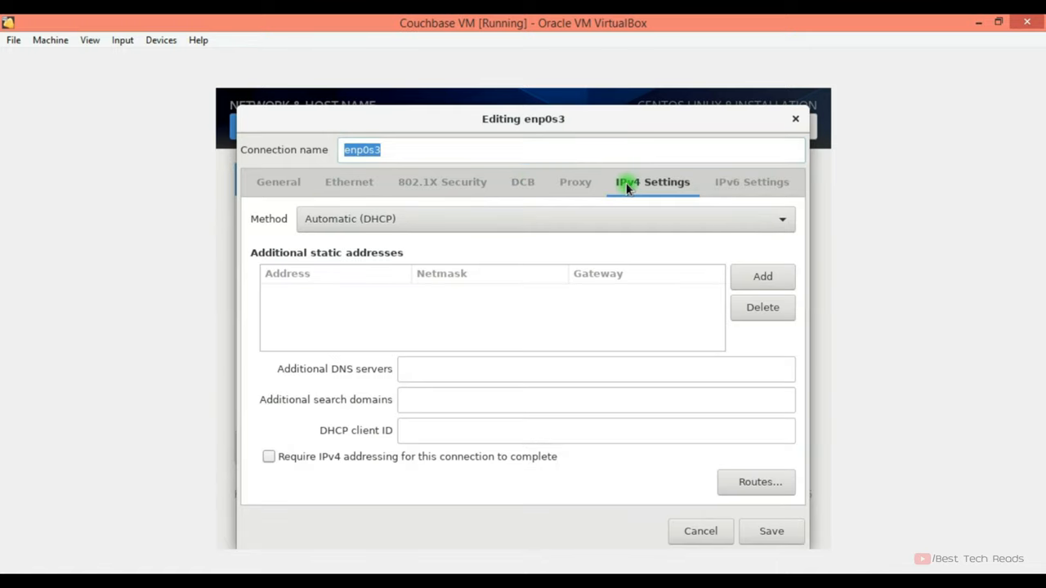
left_click(546, 219)
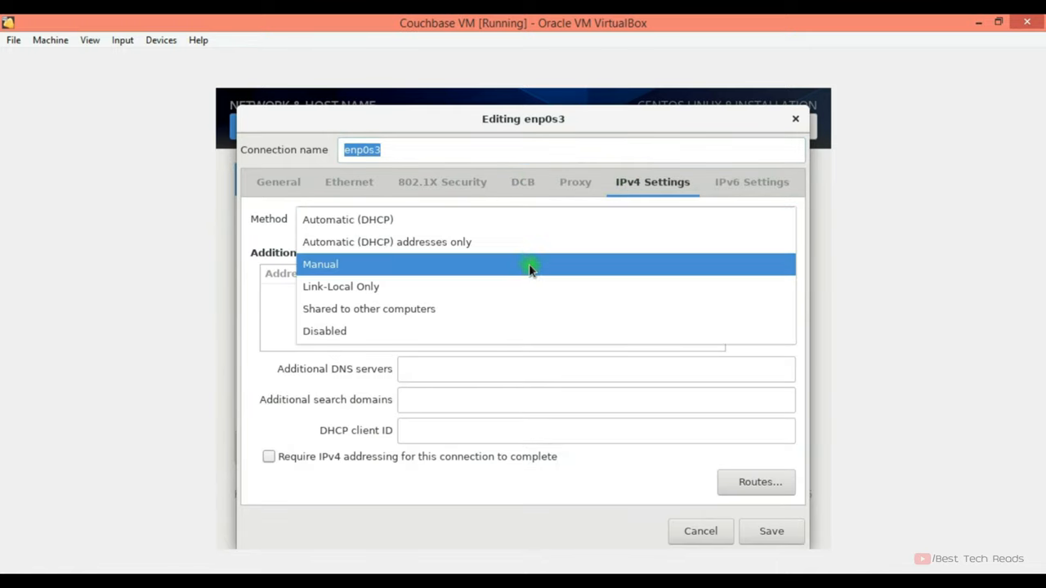
left_click(320, 265)
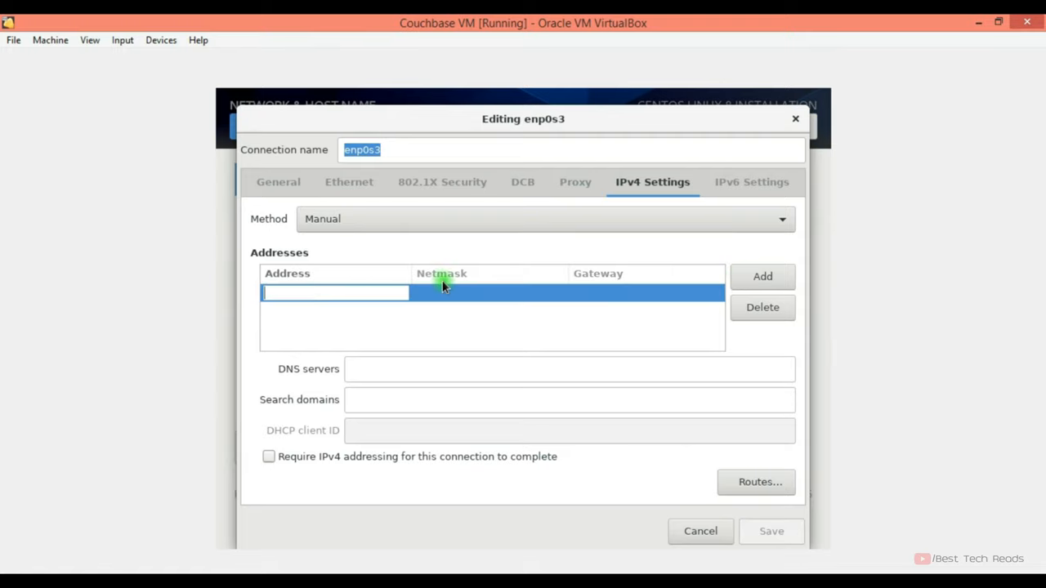
left_click(762, 307)
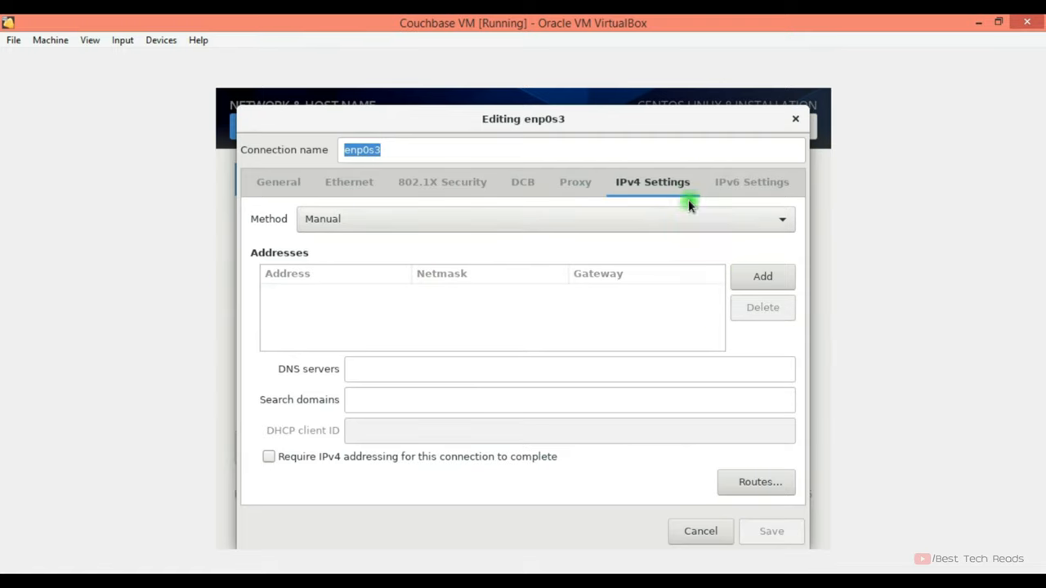
left_click(543, 219)
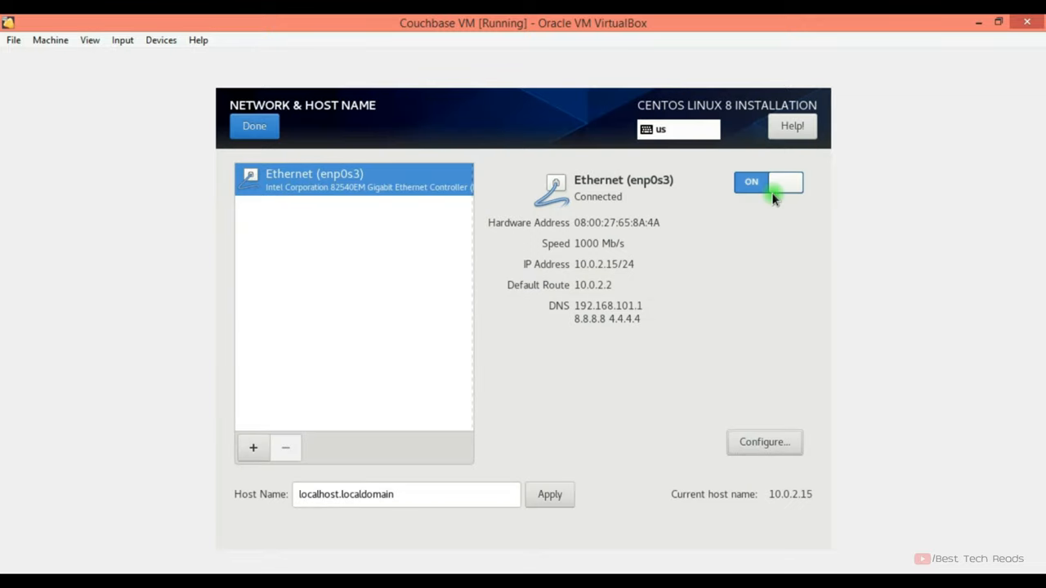
left_click(255, 124)
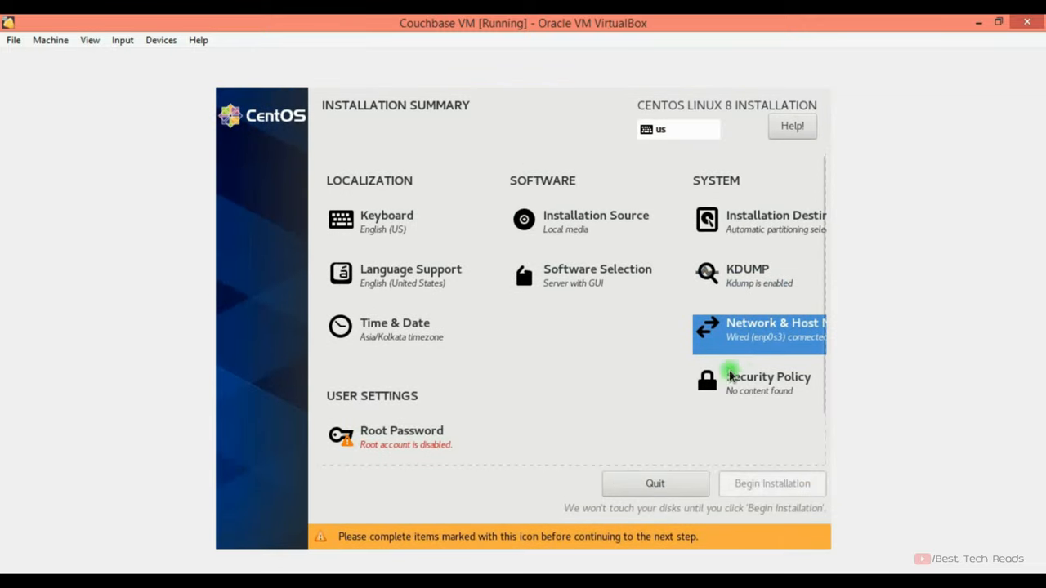
- Review the security policy and confirm the root password
left_click(768, 376)
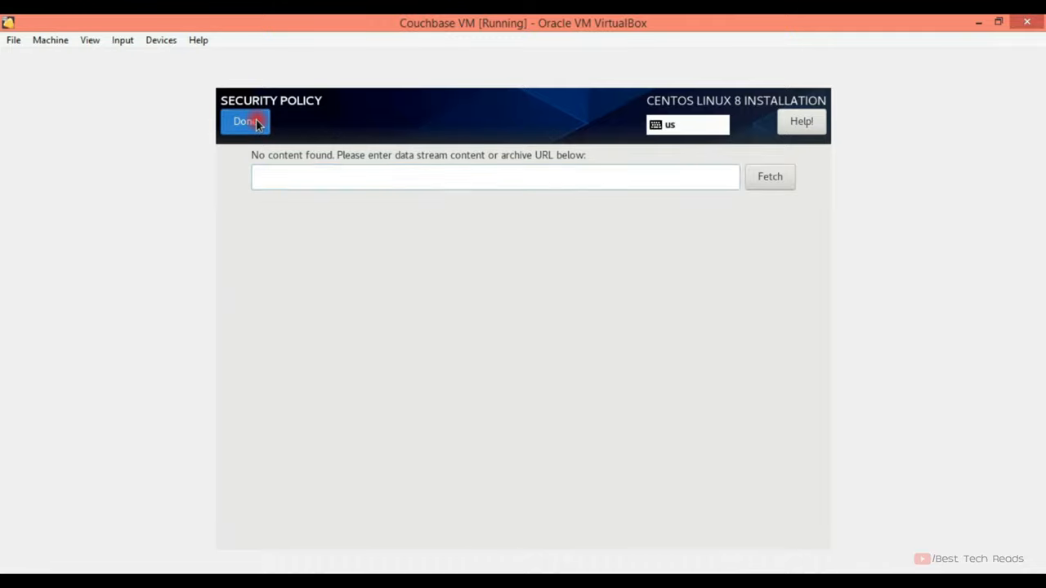
left_click(245, 121)
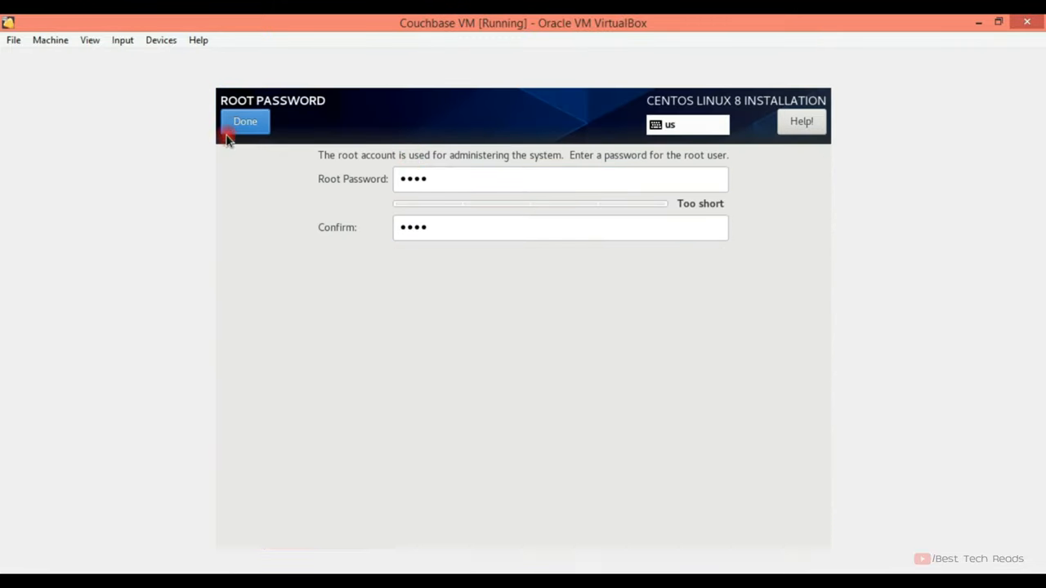
left_click(246, 121)
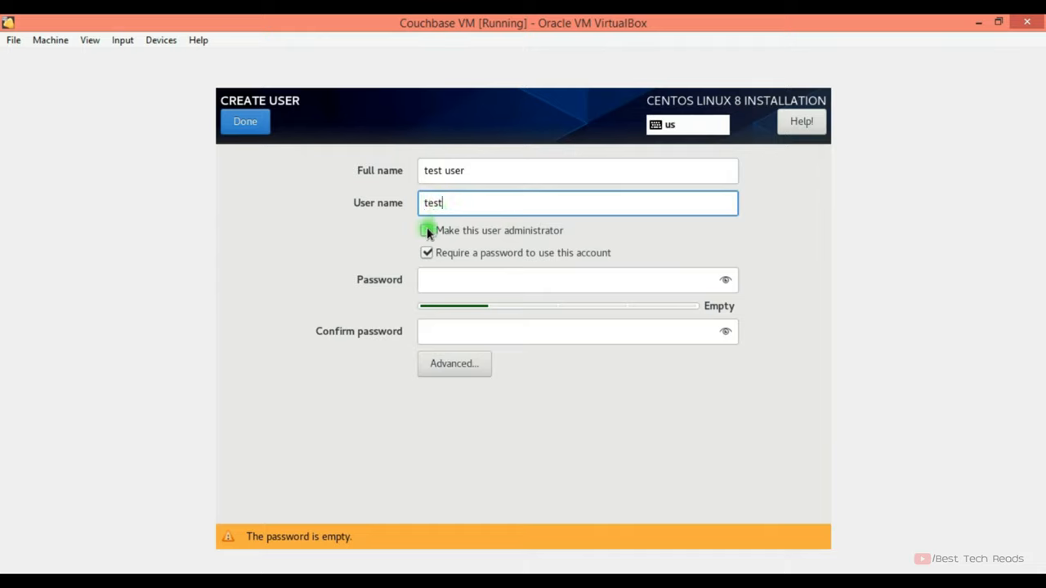
- Create administrator user 'test' with its password, accepting the short password
type("•••")
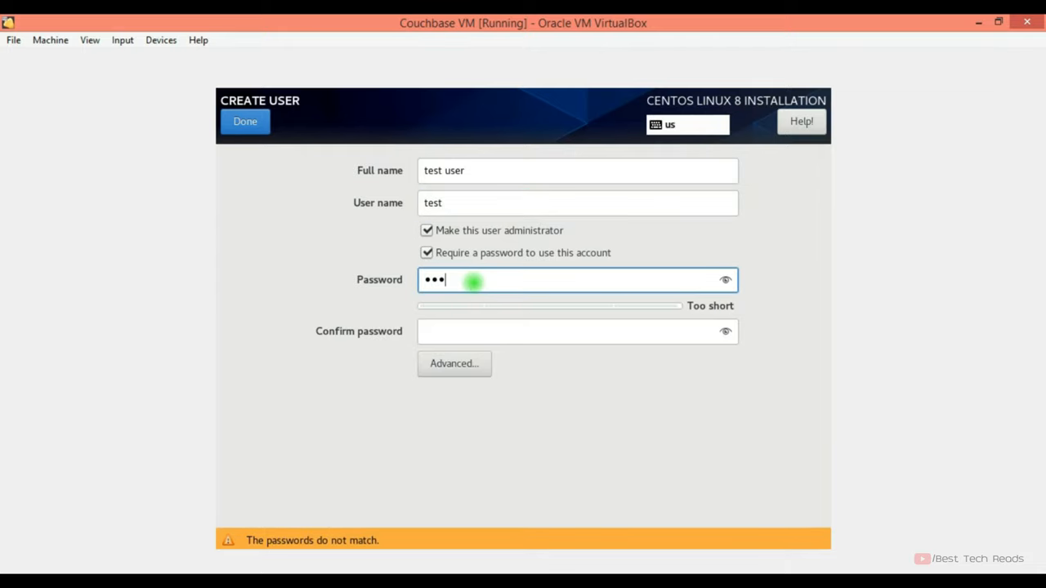
left_click(245, 121)
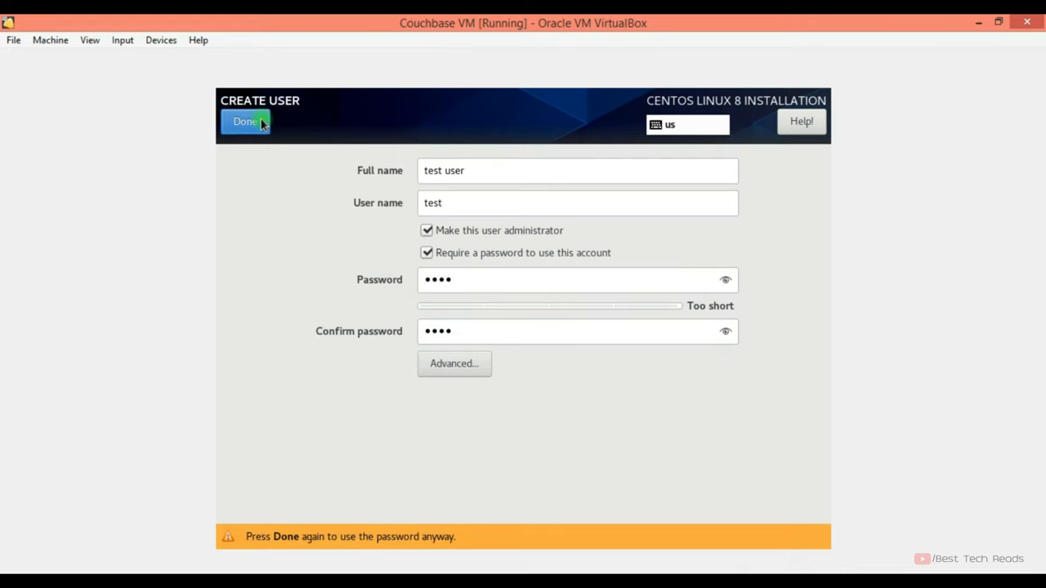
left_click(245, 121)
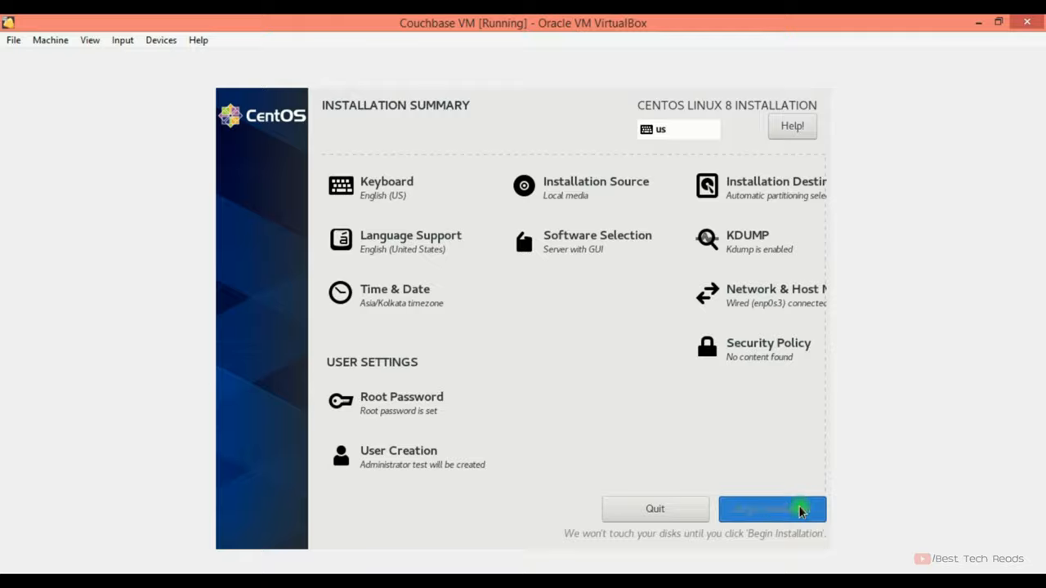
- Begin the CentOS installation and reboot the VM once it completes
left_click(771, 510)
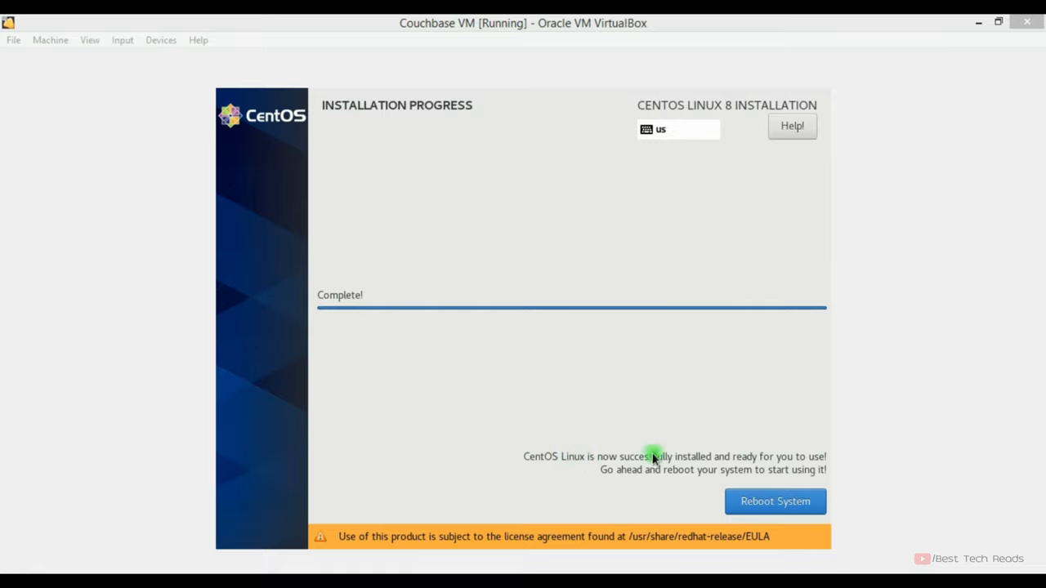
left_click(774, 500)
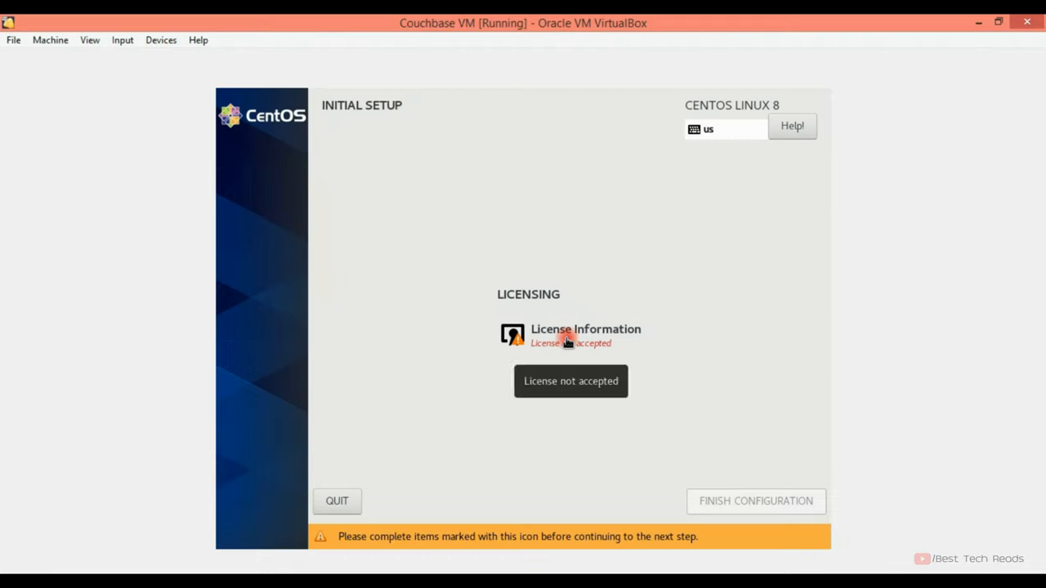
- Accept the CentOS license agreement and finish the initial configuration
left_click(585, 335)
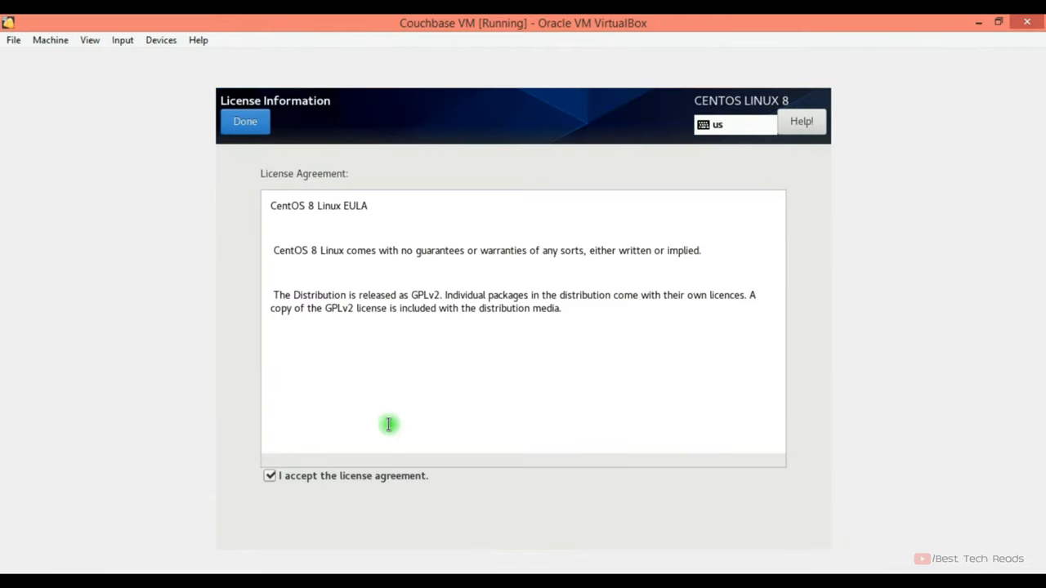
left_click(245, 121)
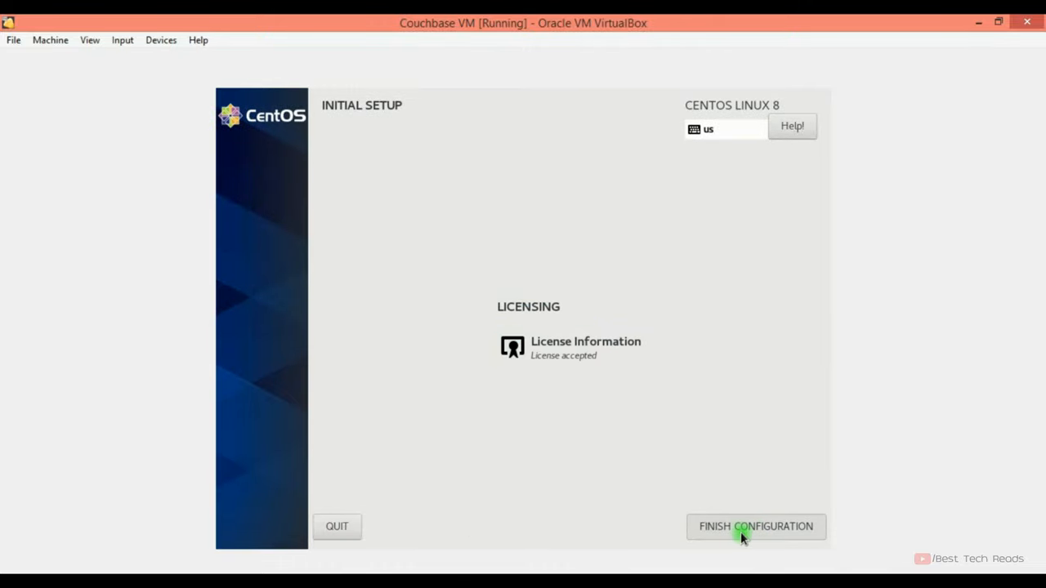
left_click(755, 527)
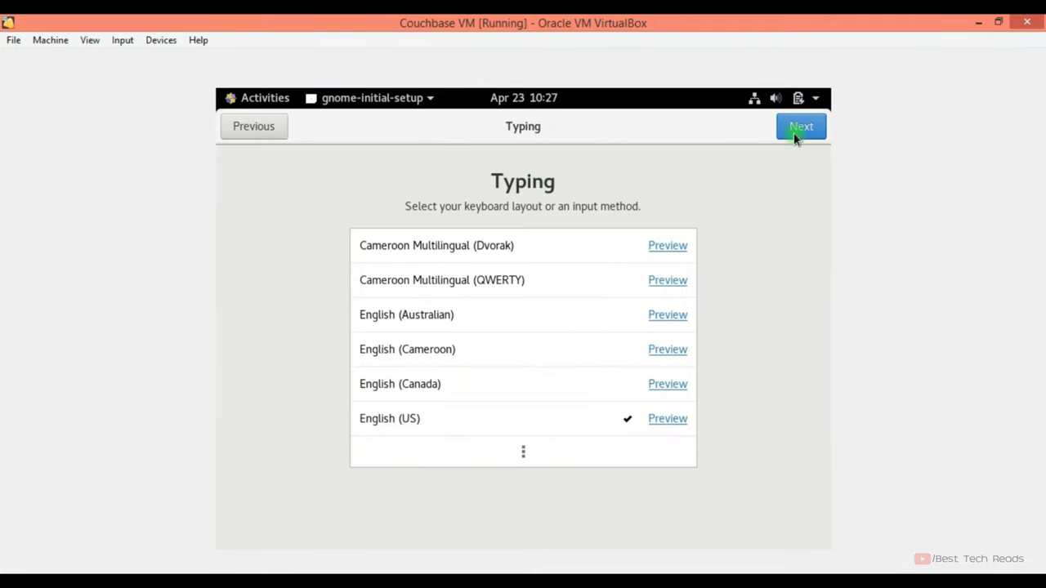
- Complete GNOME setup with English (US) typing, location services off and no online accounts
left_click(801, 126)
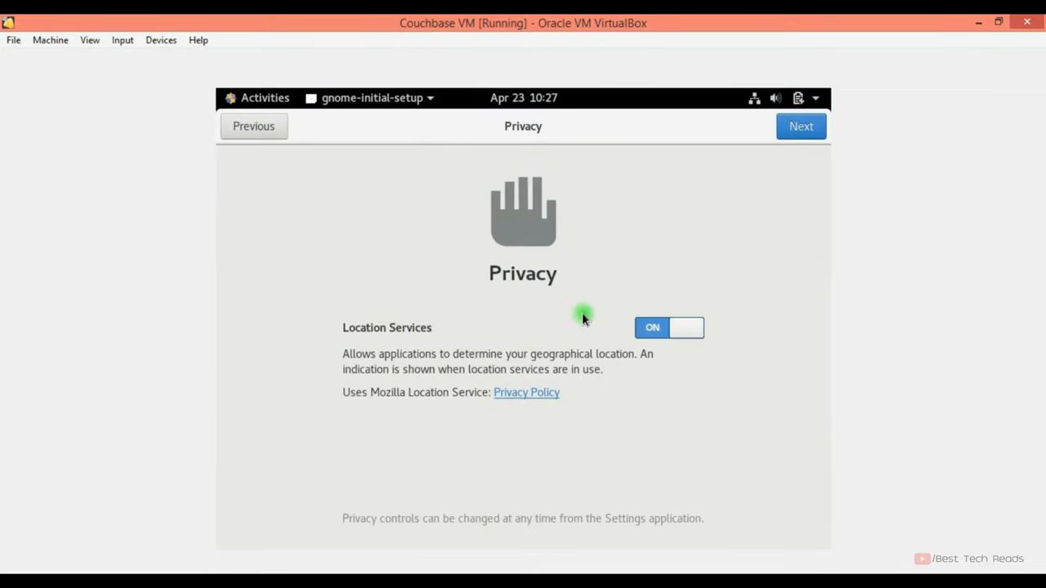
left_click(669, 327)
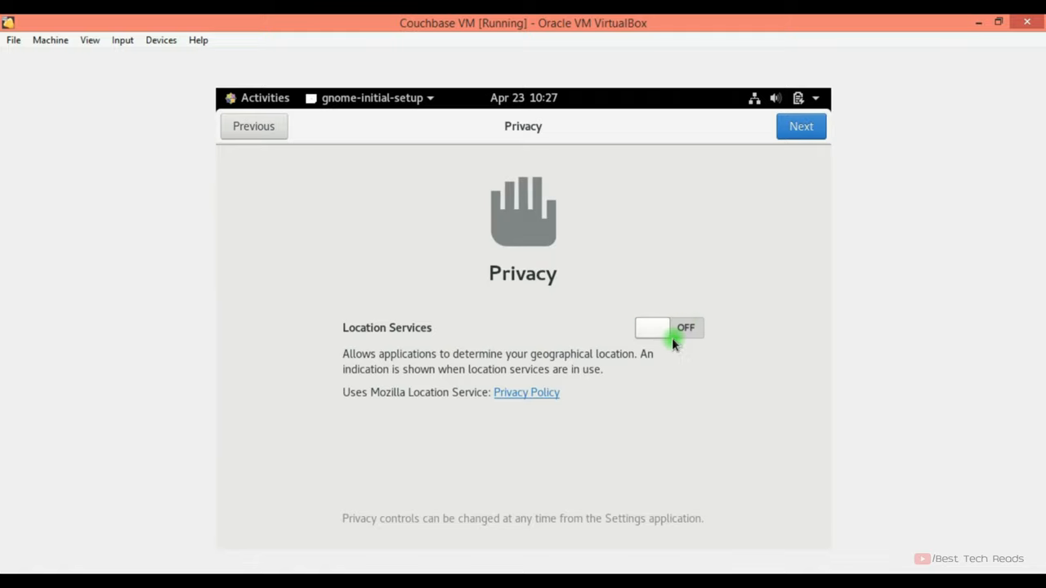
left_click(800, 126)
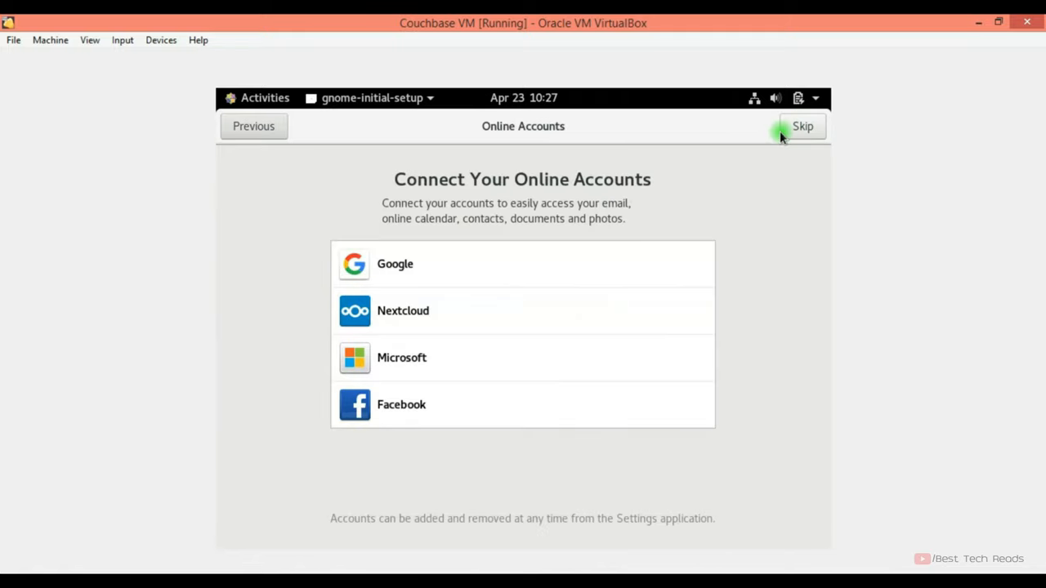
left_click(803, 126)
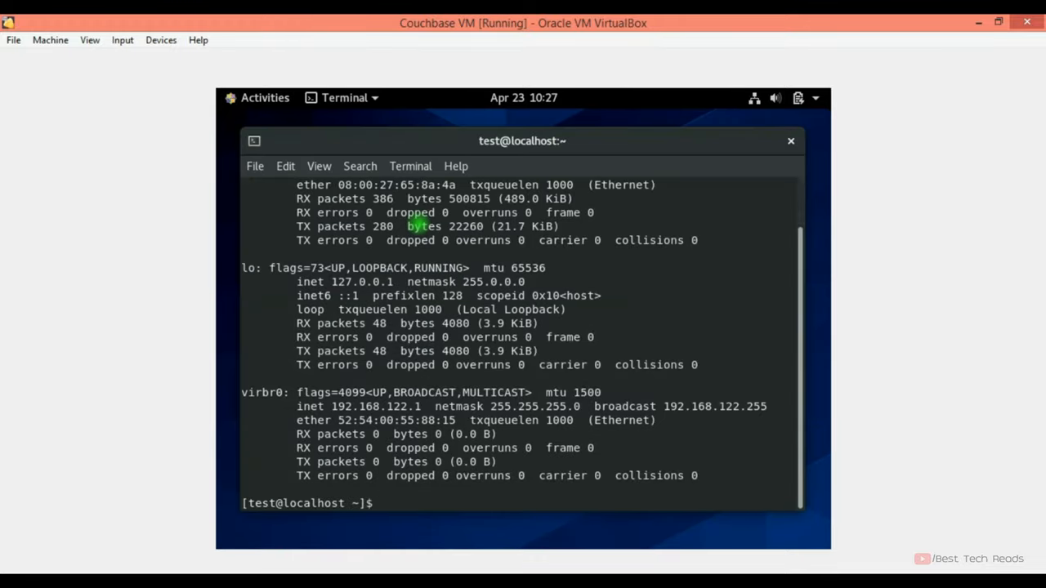
- Ping google.com from the guest terminal with 0% loss, then list interfaces with ifconfig
type("ping")
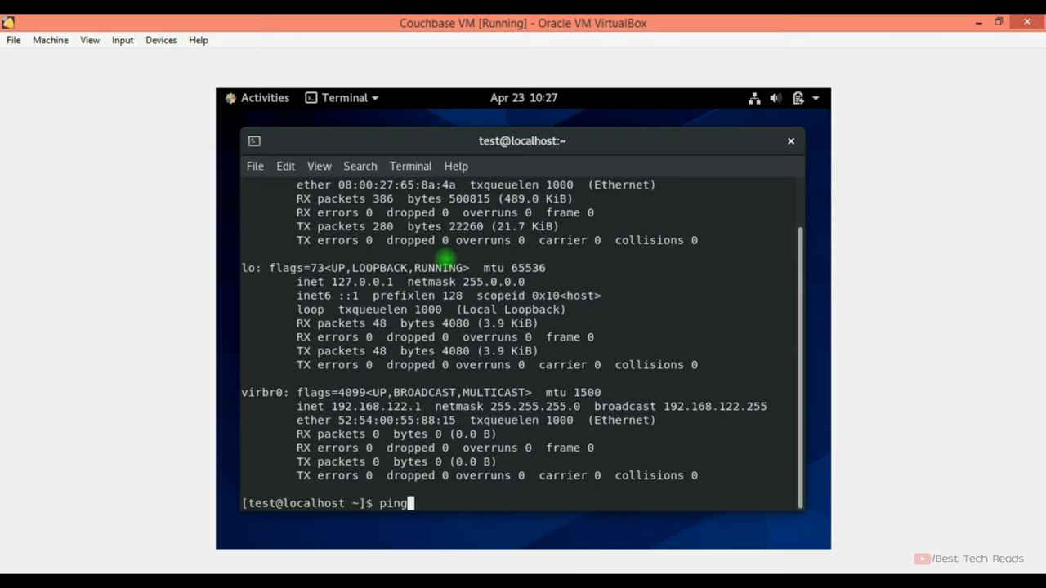
type("google.com")
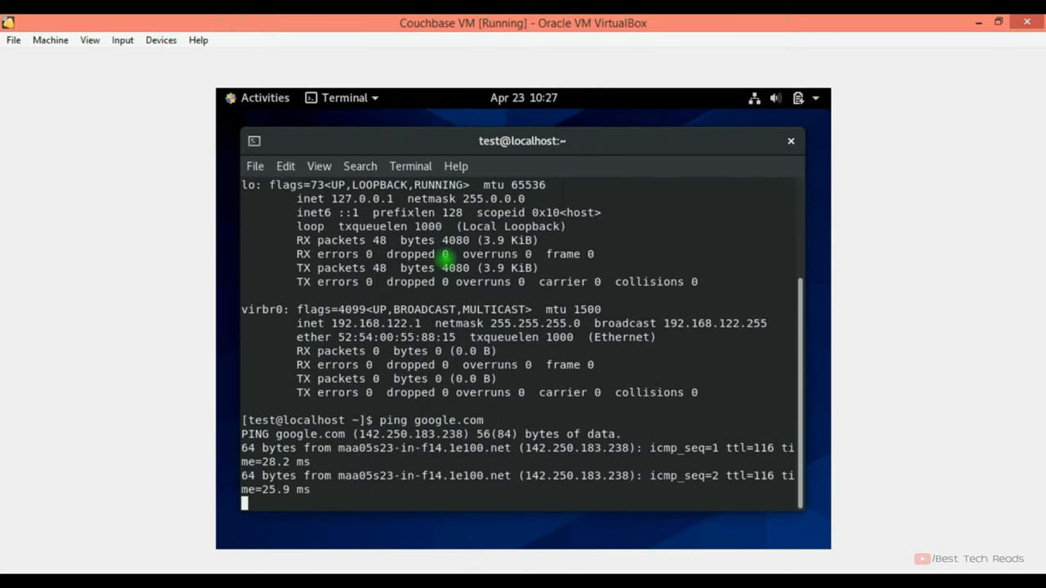
key("ctrl+c")
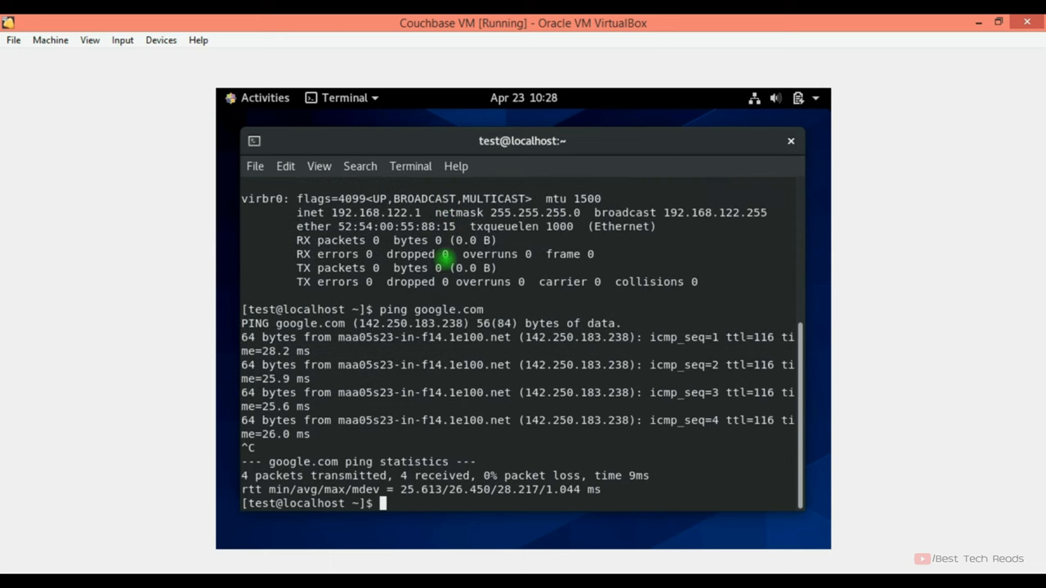
type("ifconfig")
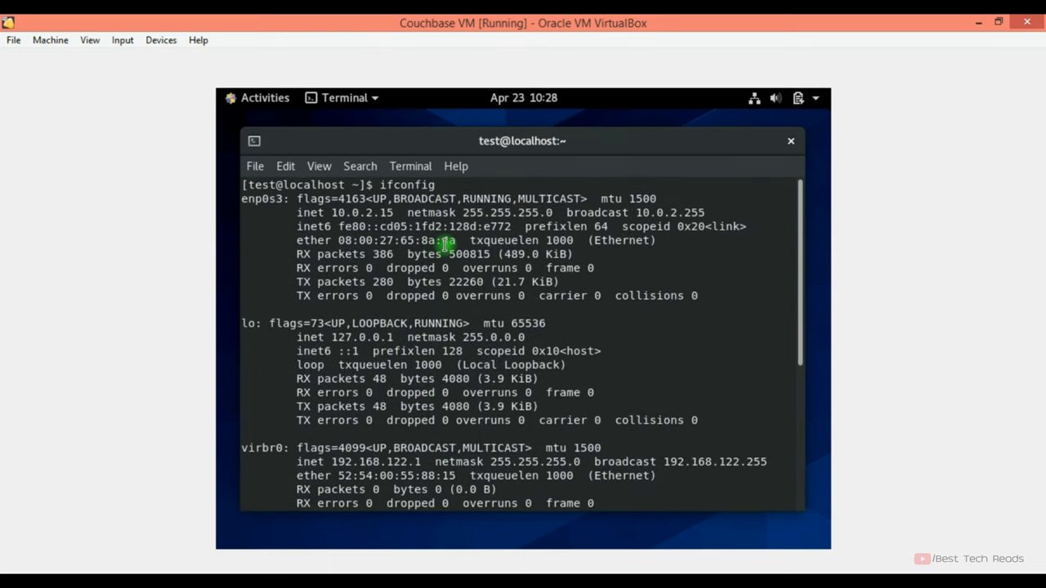
- Bring up the VM's network settings via Devices > Network, showing Adapter 1 on NAT
left_click(13, 39)
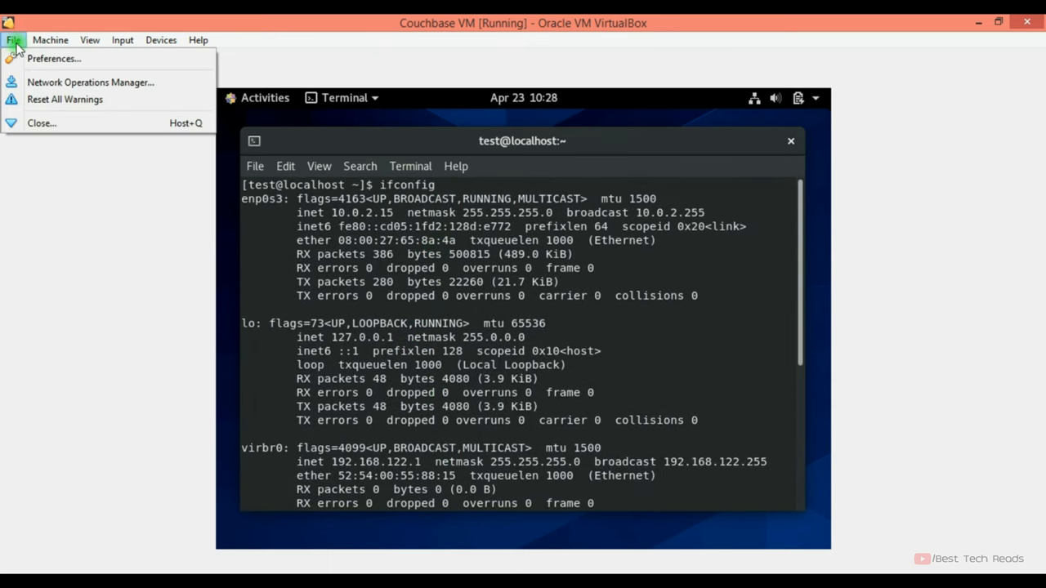
left_click(160, 40)
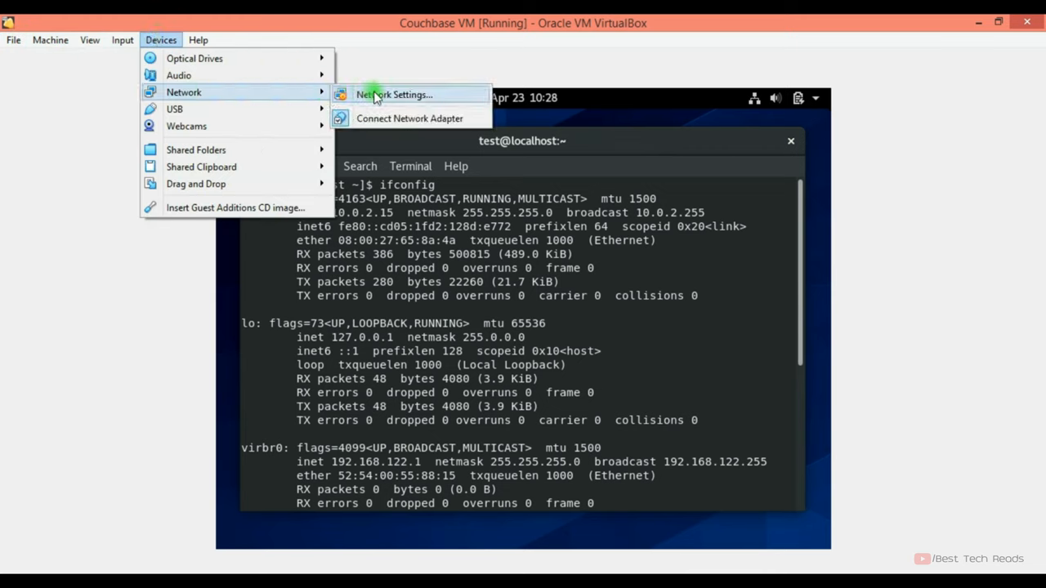
mouse_move(408, 117)
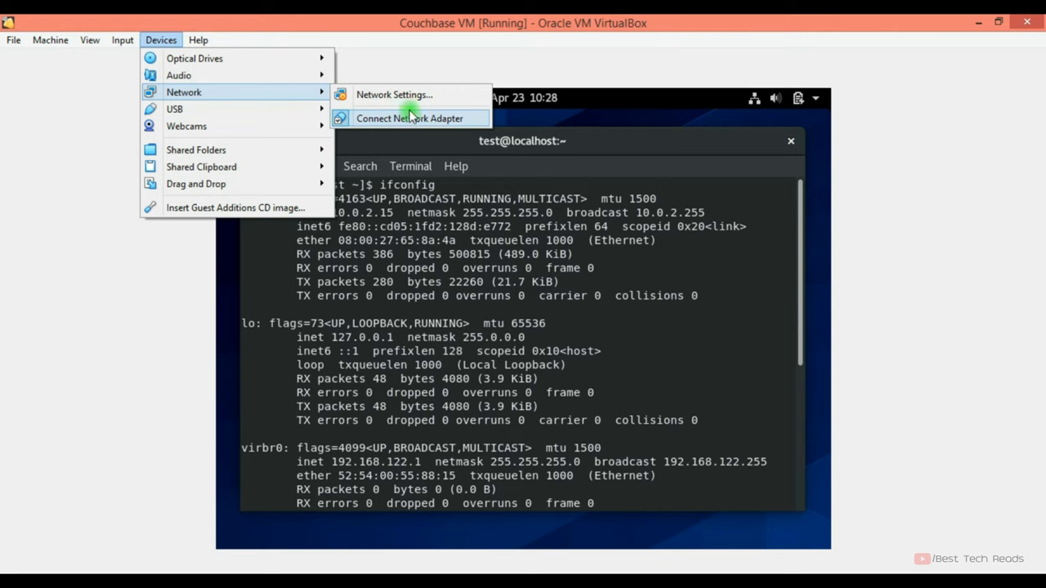
mouse_move(417, 124)
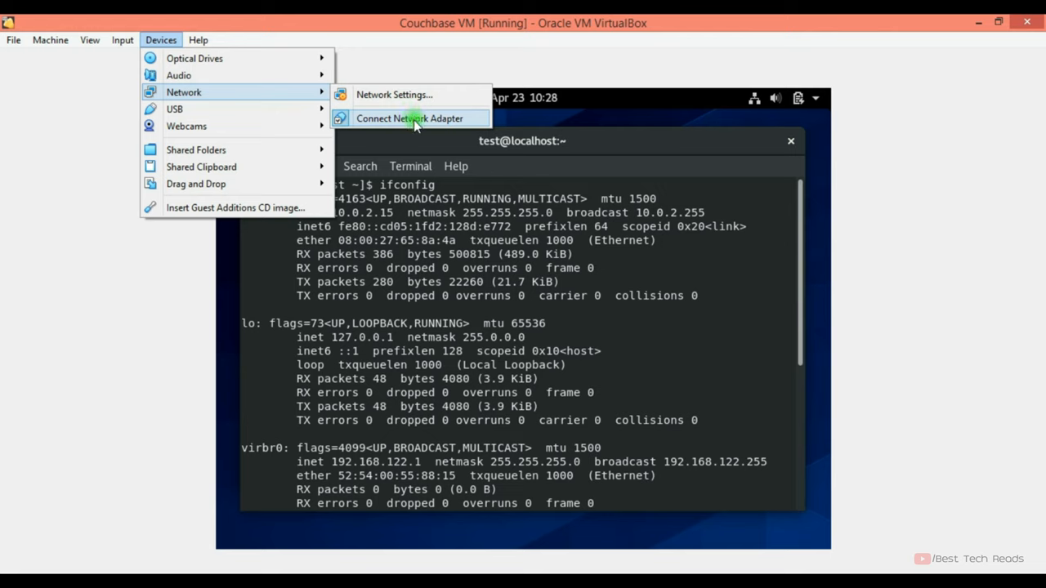
mouse_move(422, 117)
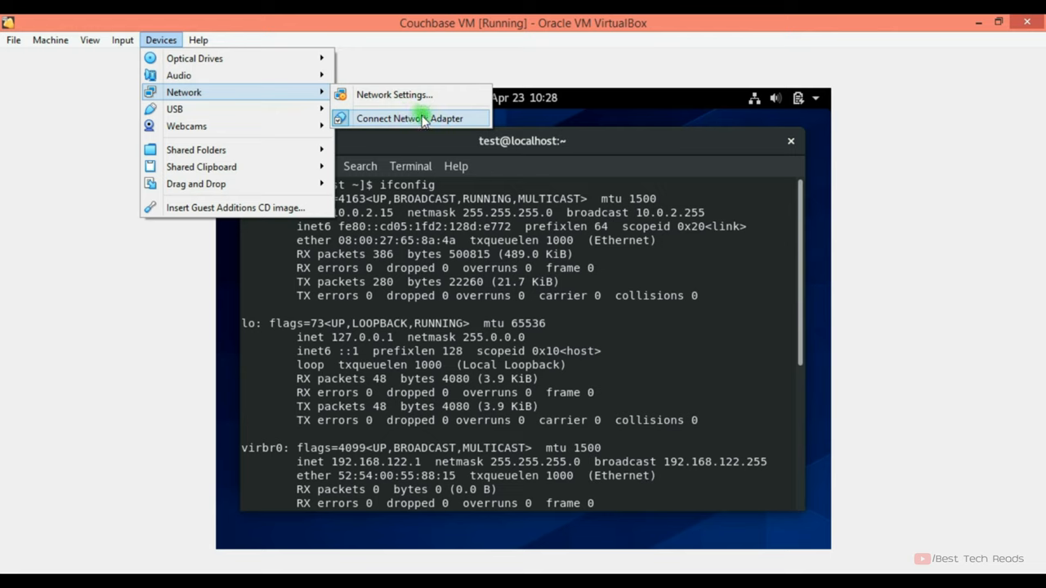
left_click(409, 117)
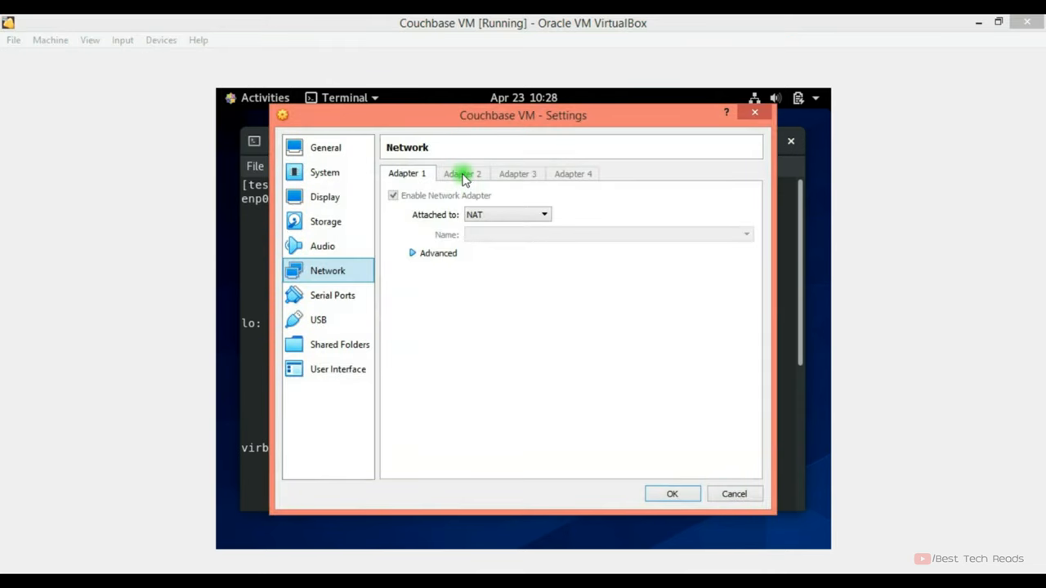
mouse_move(650, 376)
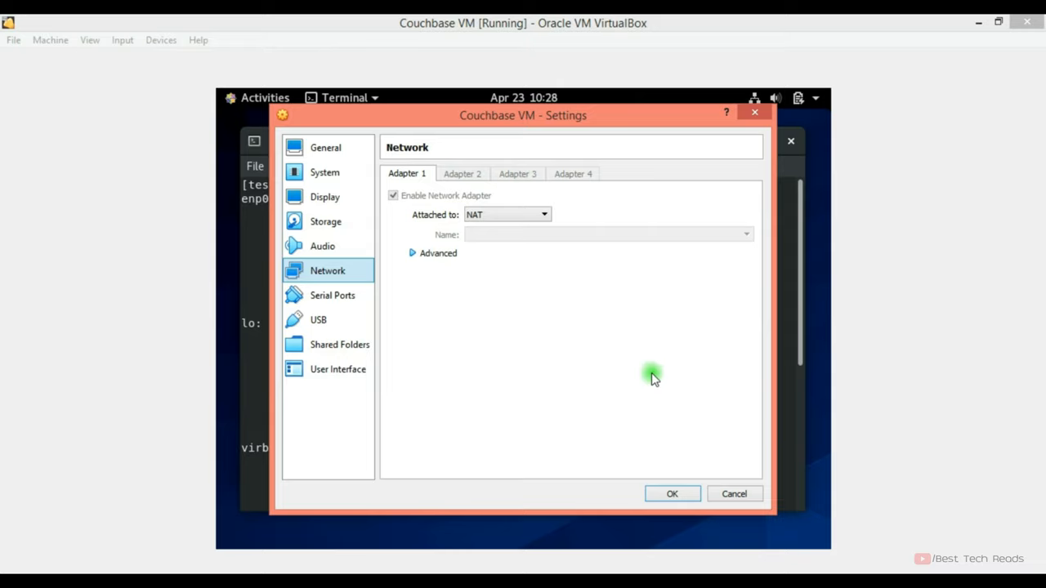
mouse_move(755, 113)
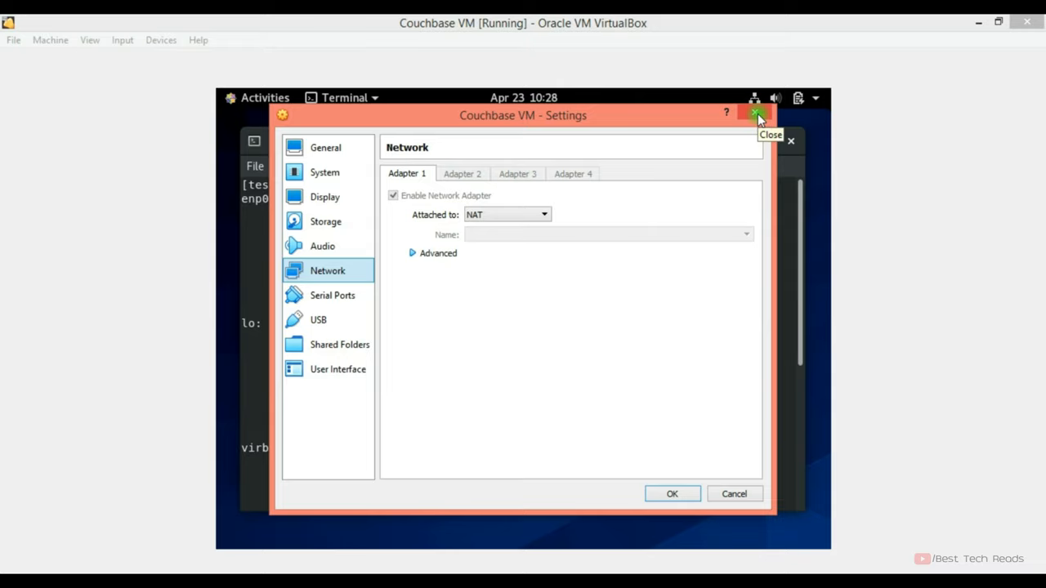
- Close the settings and VM window, powering off Couchbase VM
left_click(755, 115)
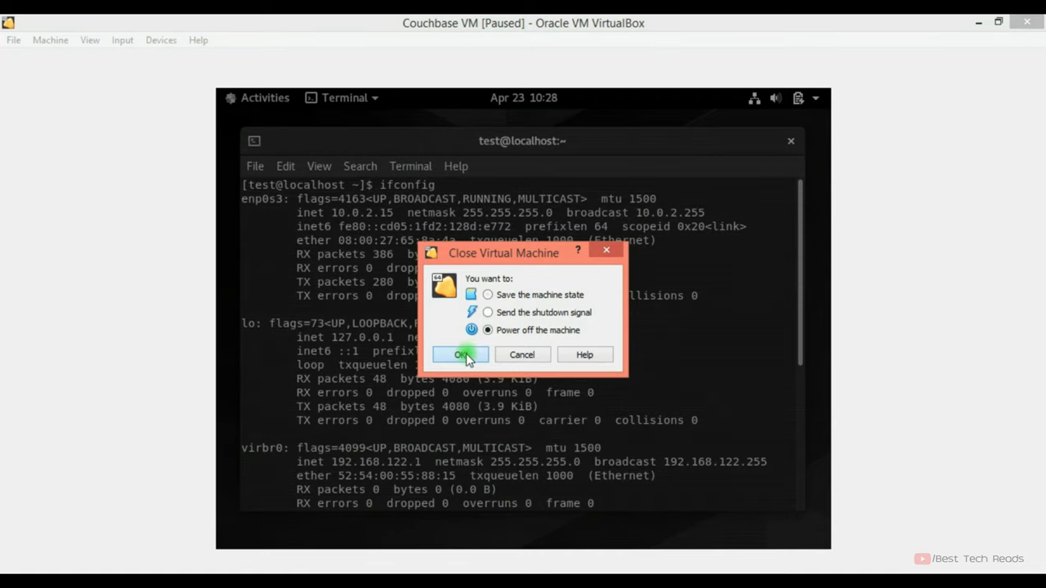
left_click(459, 355)
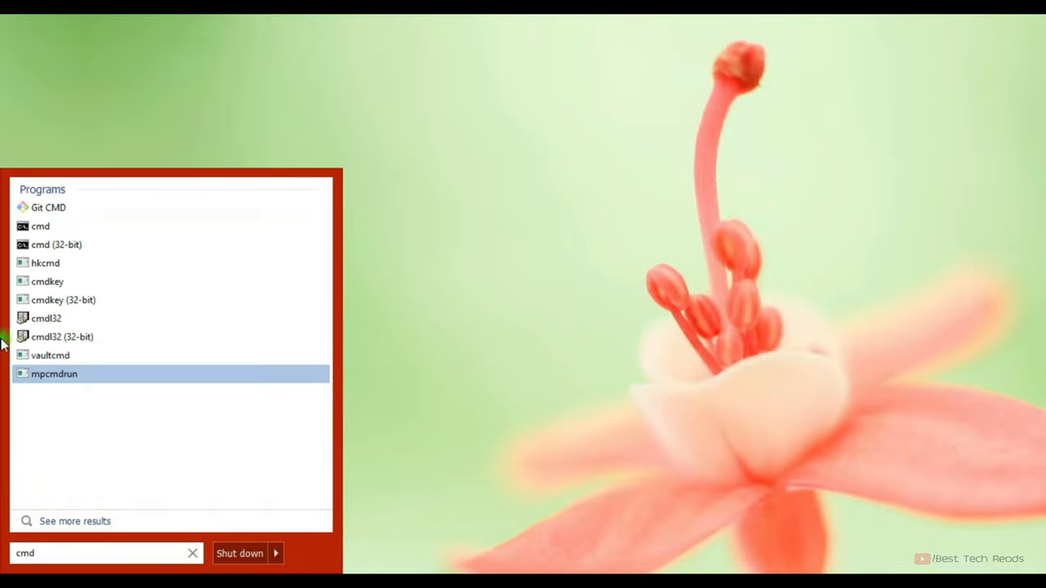
left_click(39, 225)
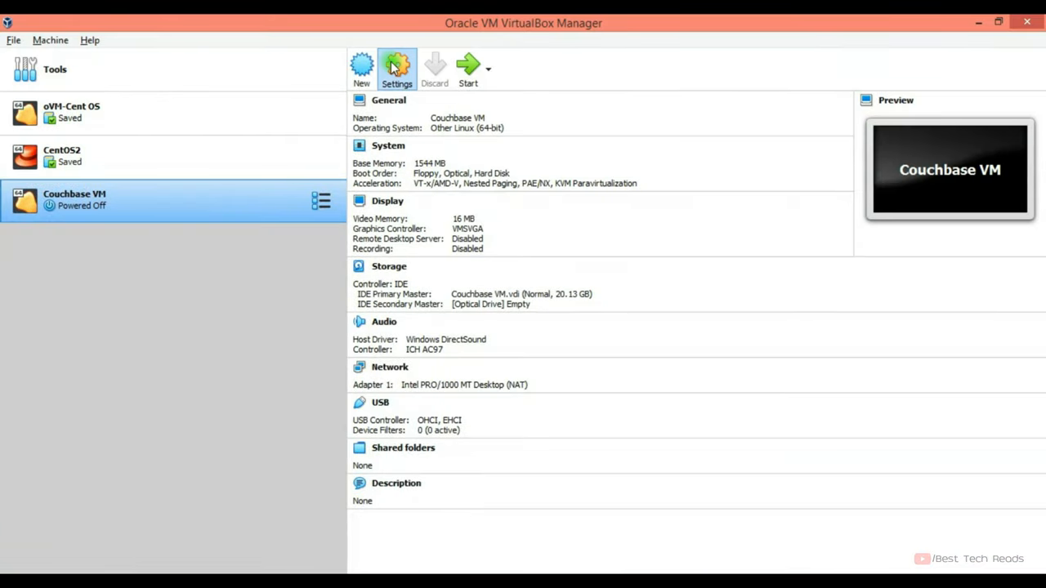
- Enable Adapter 2 as a Host-only Adapter on the VirtualBox Host-Only Ethernet Adapter
left_click(396, 69)
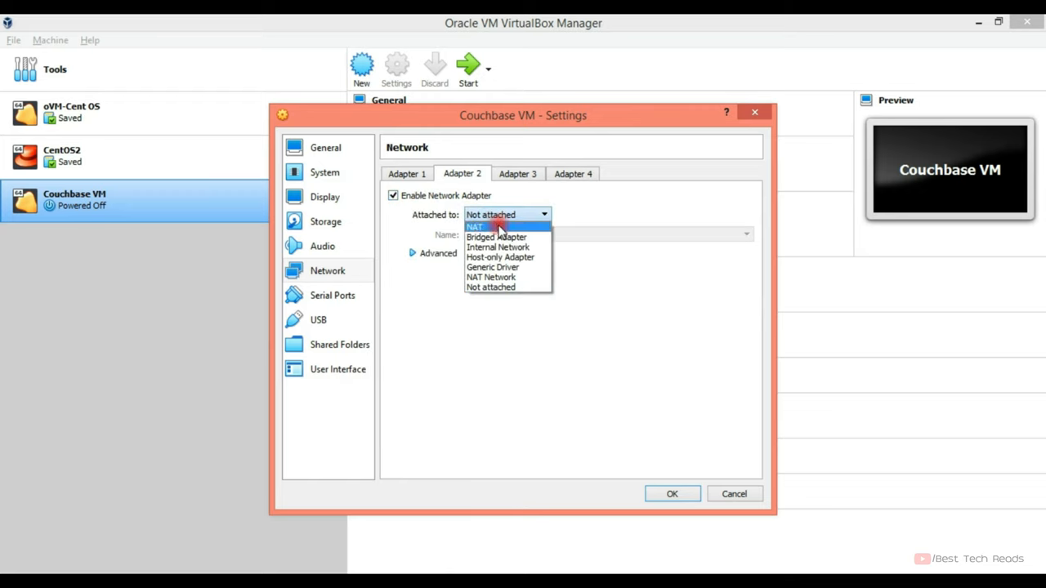
left_click(500, 256)
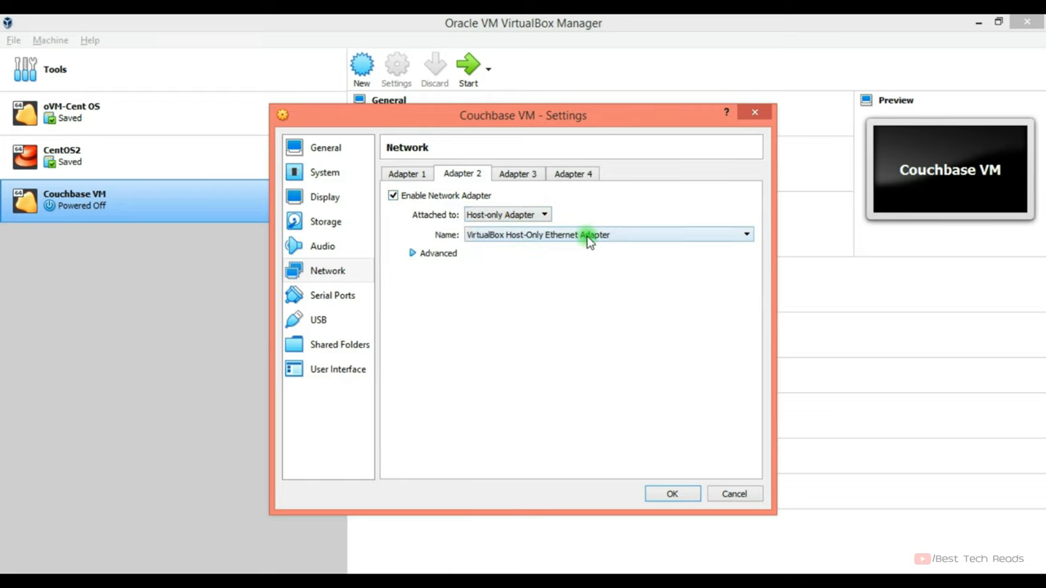
left_click(745, 235)
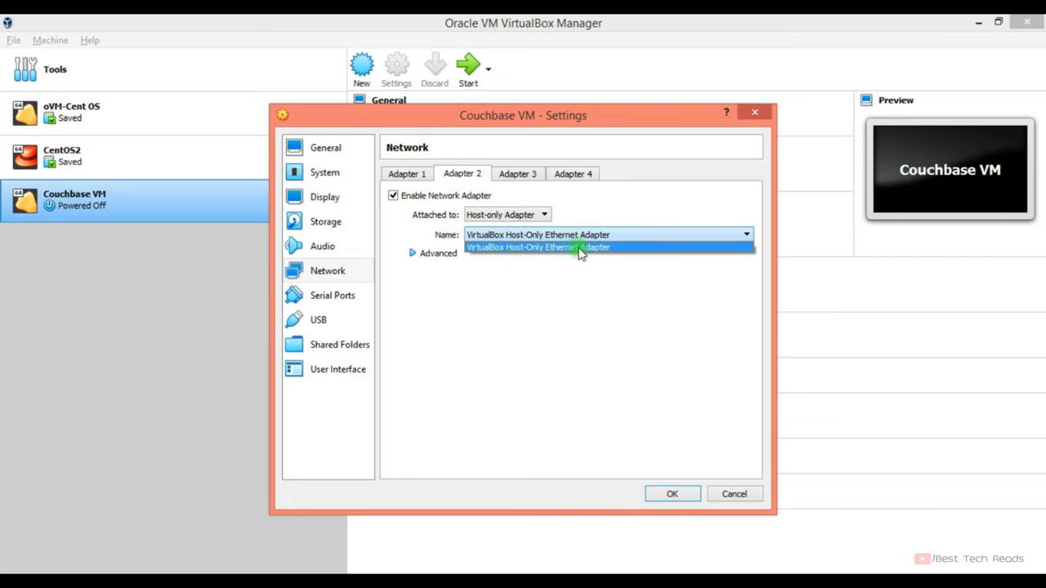
mouse_move(683, 237)
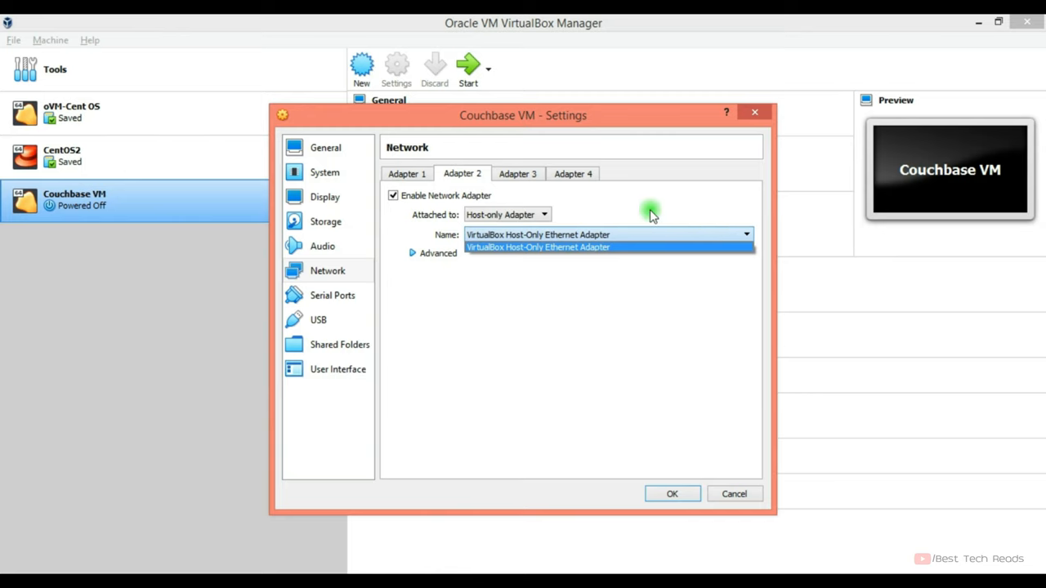
left_click(672, 494)
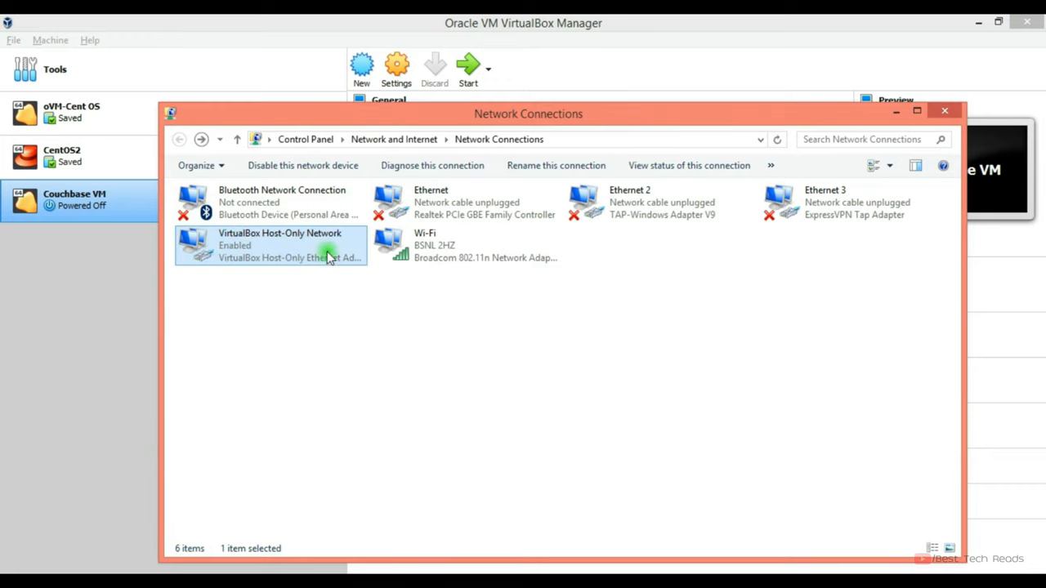
- Give the Host-Only Network static IPv4 192.168.200.100, mask 255.255.255.0 and DNS 8.8.8.8
double_click(280, 245)
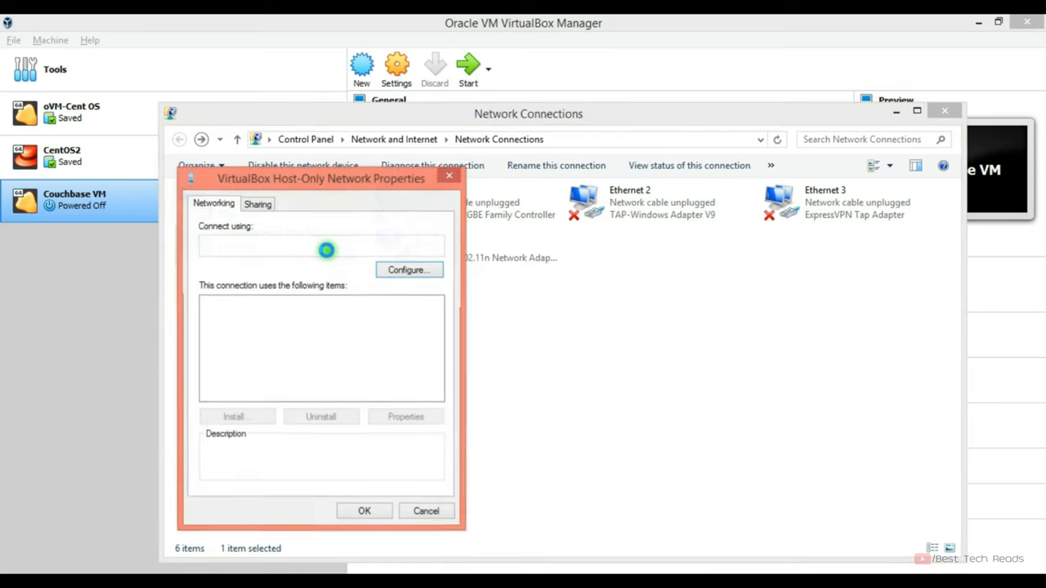
left_click(327, 250)
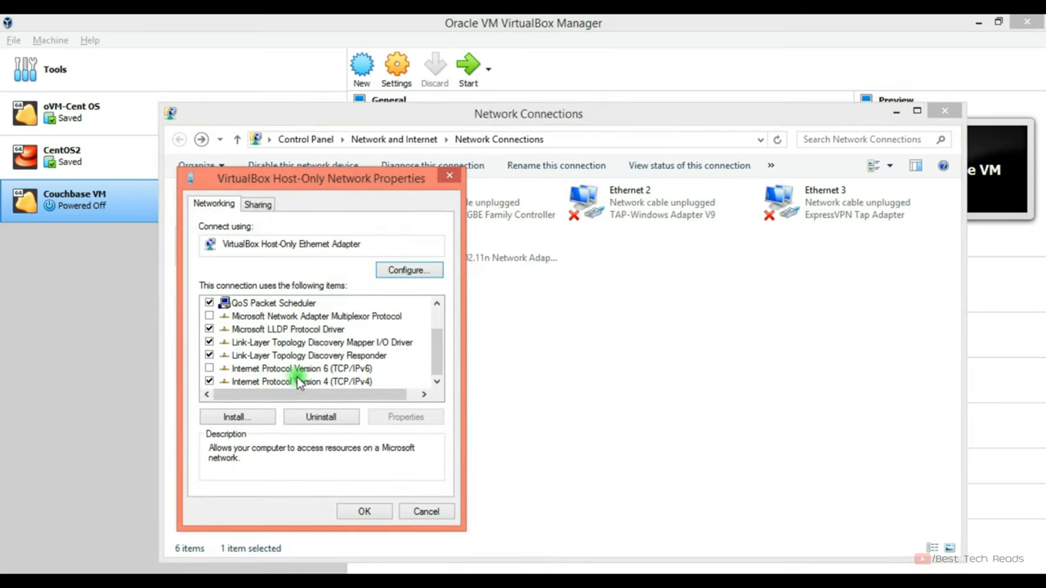
double_click(300, 383)
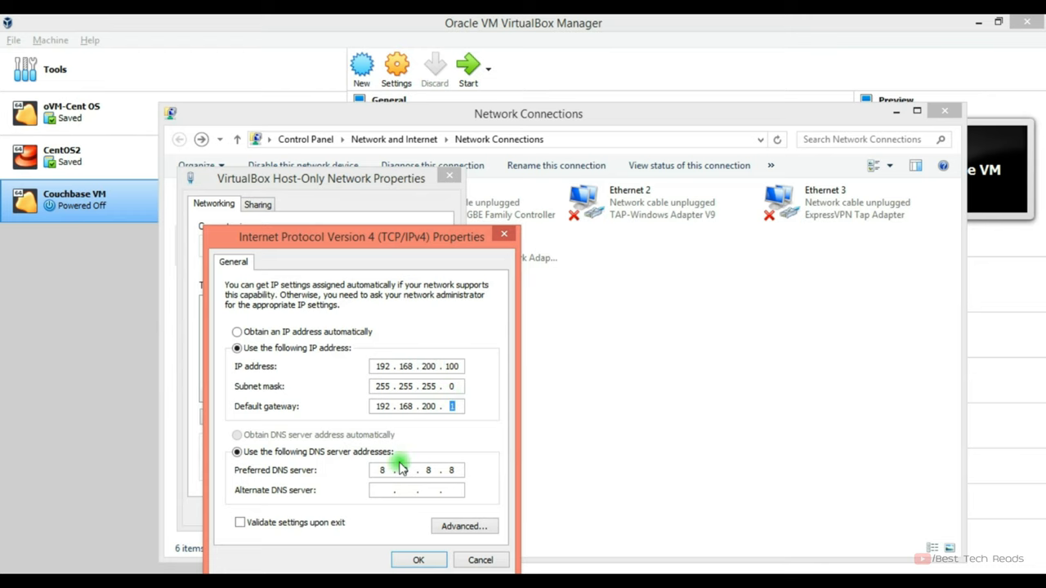
left_click(418, 559)
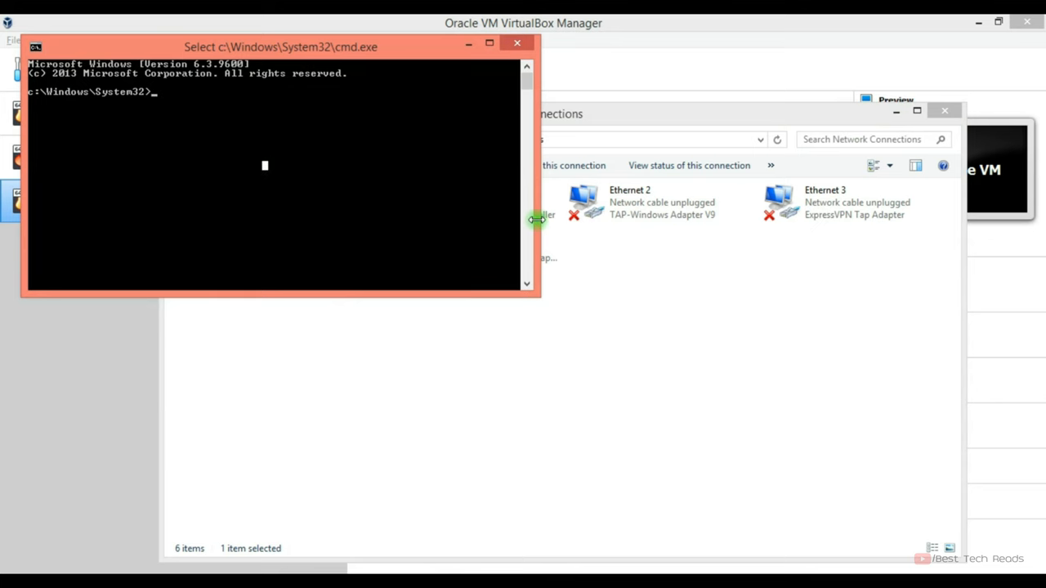
- Run ipconfig to confirm the host-only adapter at 192.168.200.100
type("ipconfig")
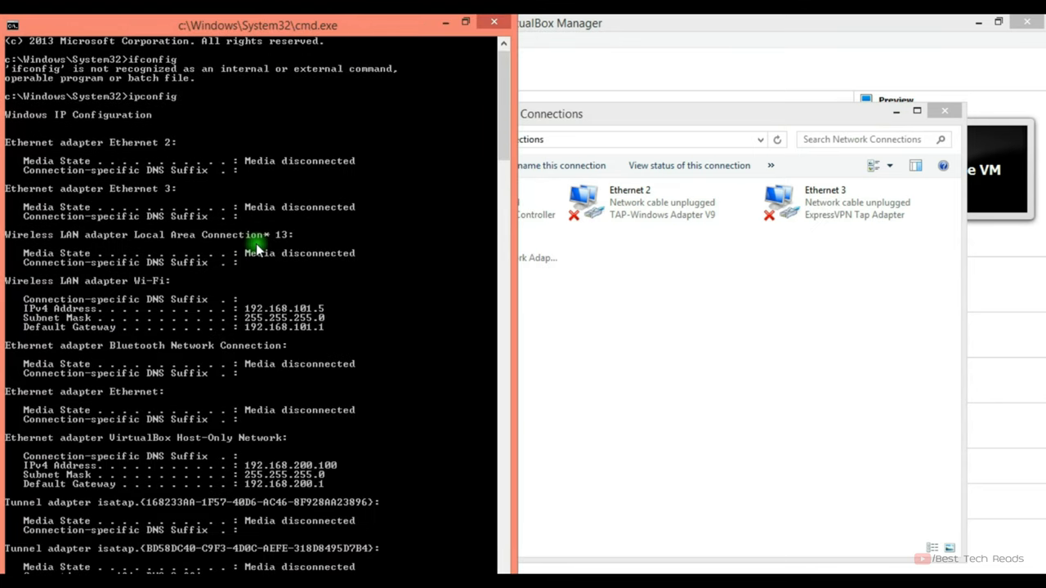
mouse_move(196, 258)
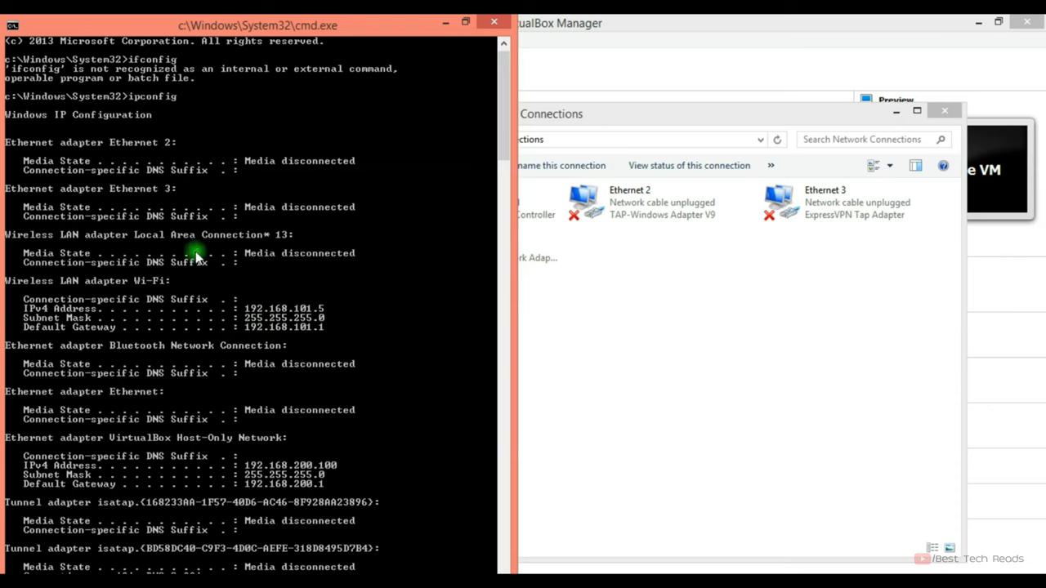
mouse_move(116, 415)
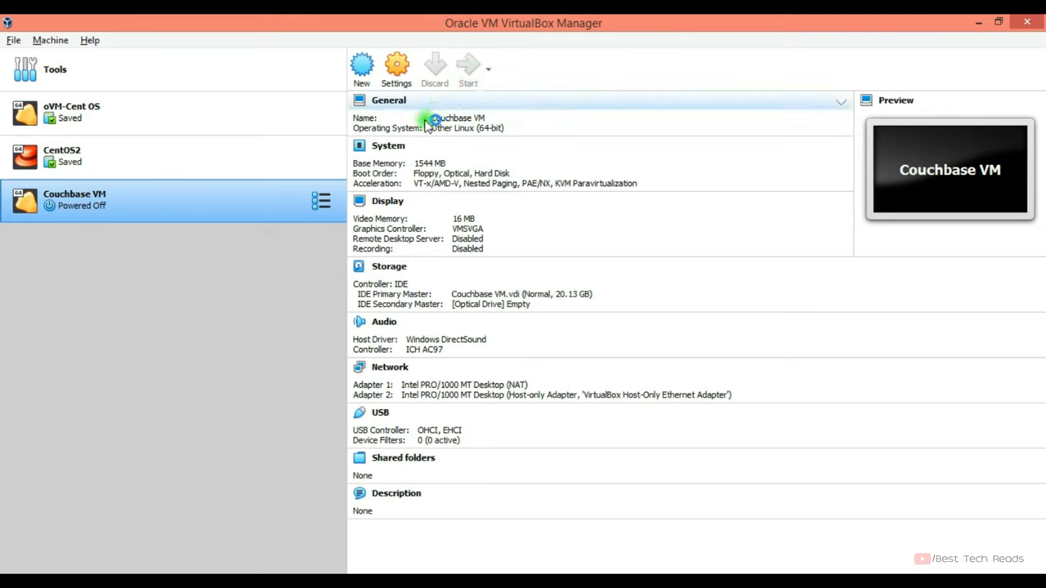
mouse_move(220, 206)
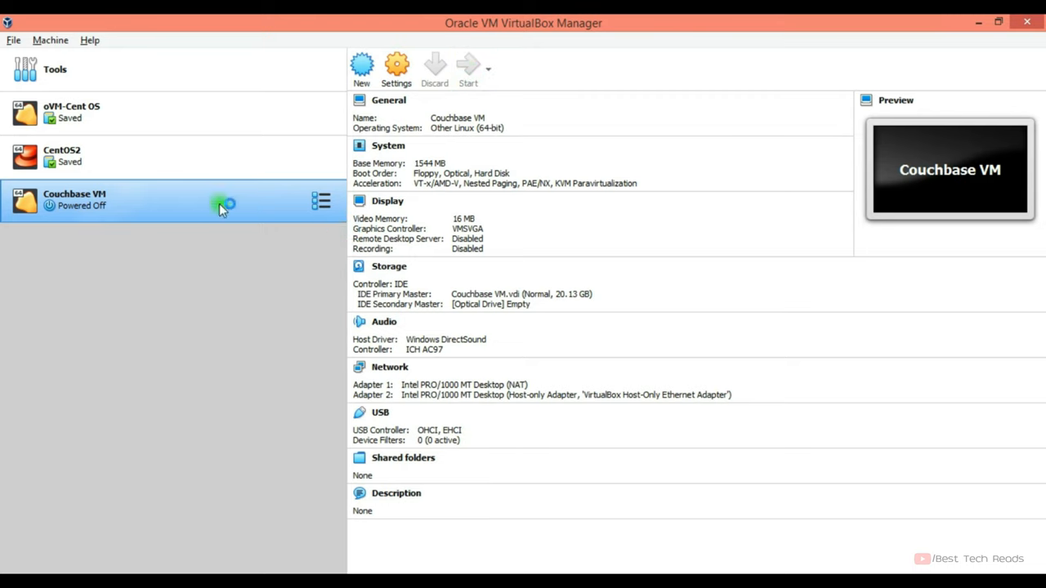
- Start Couchbase VM and connect the enp0s8 Ethernet interface from the GNOME system menu
left_click(467, 69)
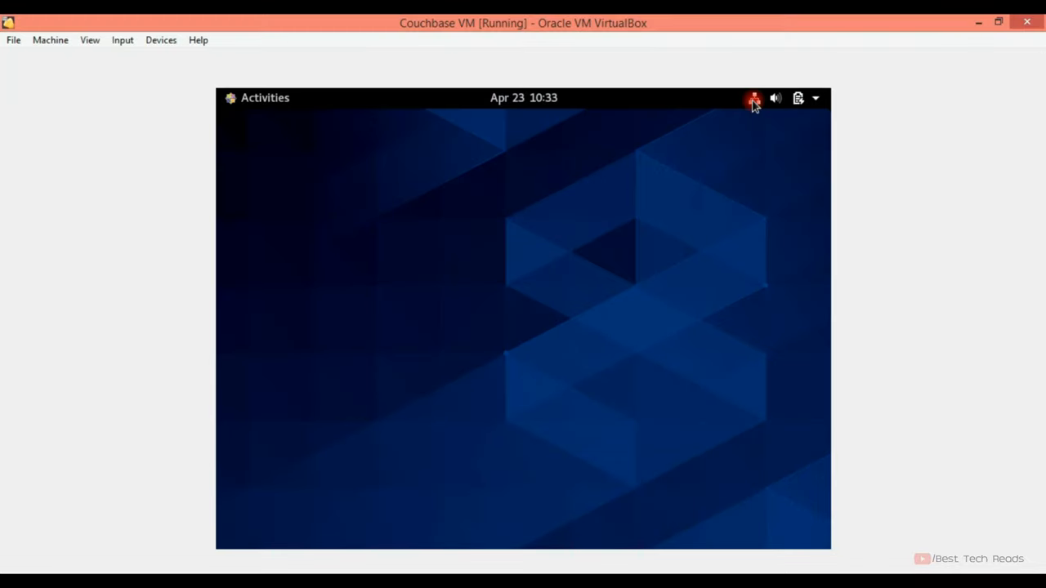
left_click(753, 98)
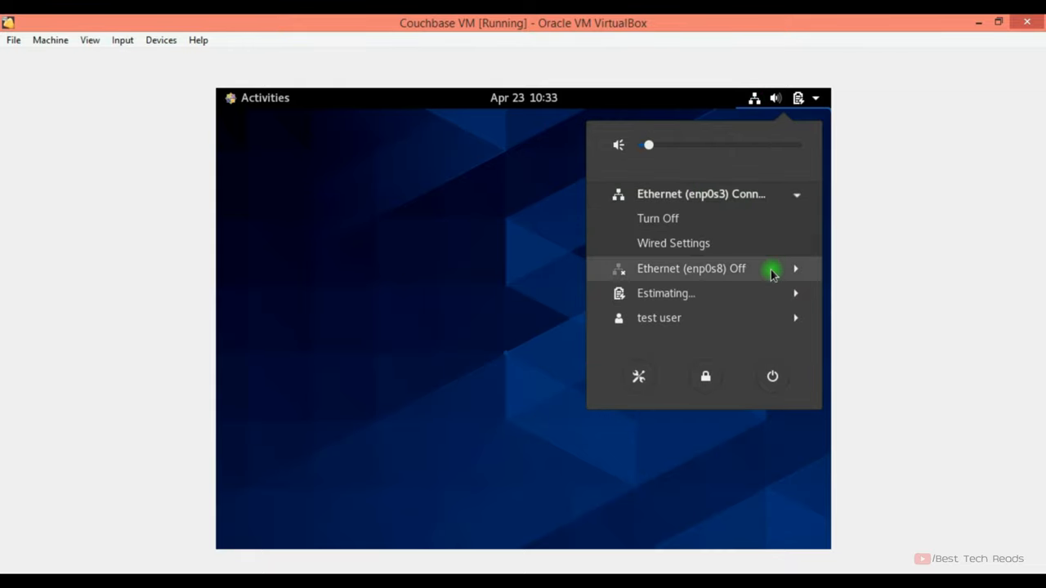
left_click(691, 268)
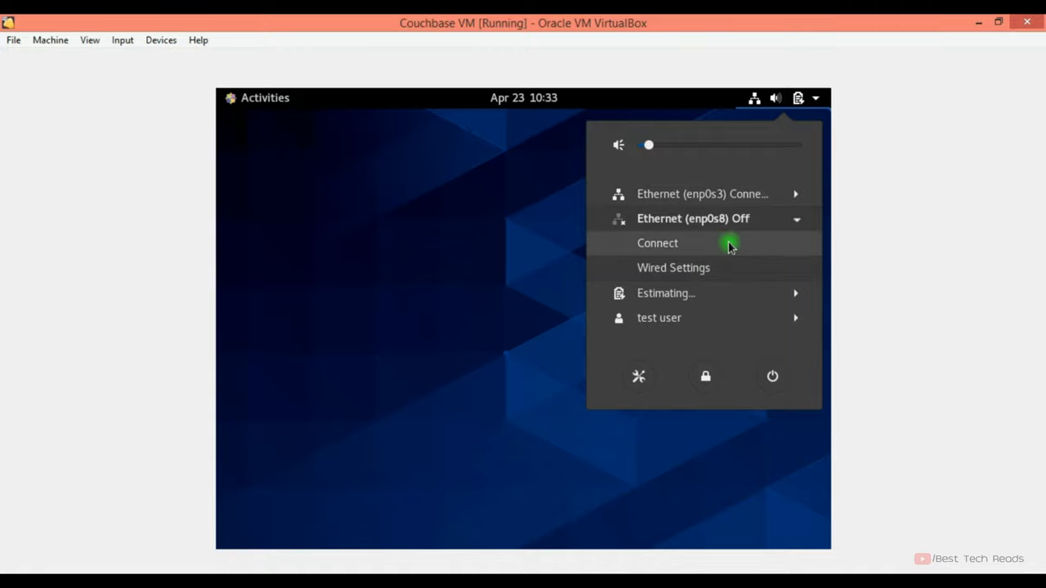
left_click(657, 242)
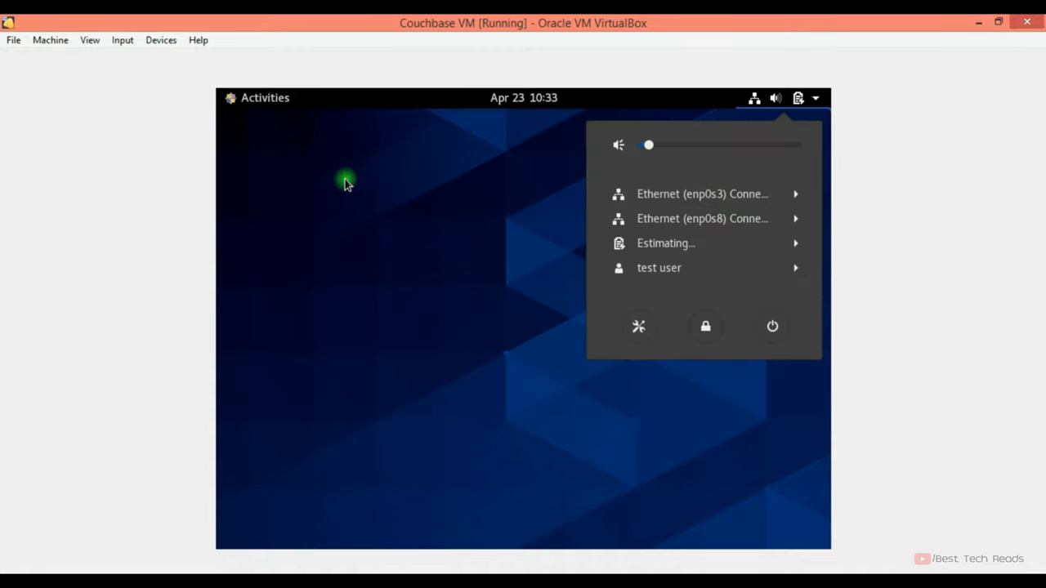
left_click(265, 98)
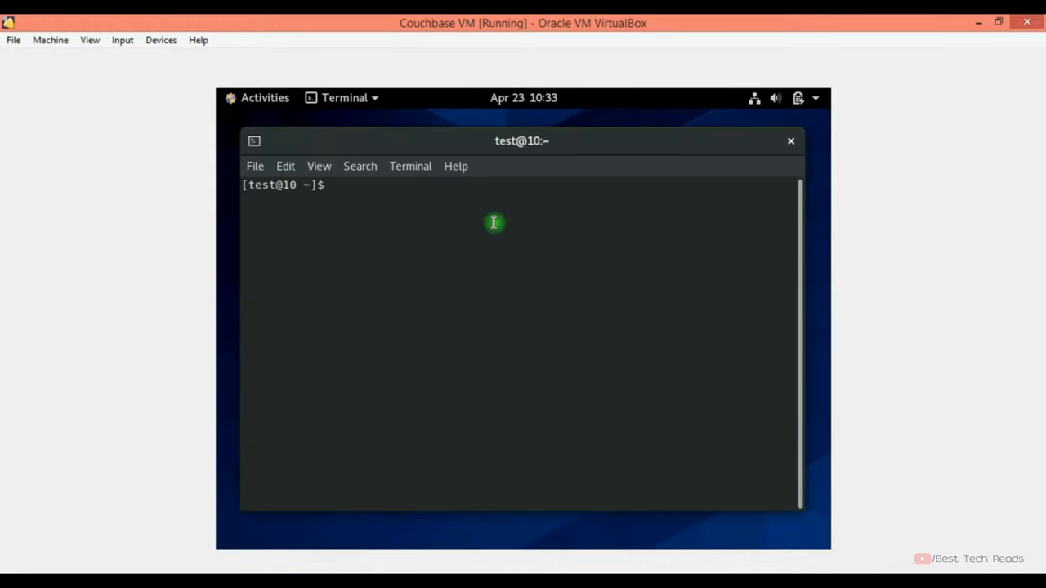
- Run ifconfig showing enp0s8 at 192.168.56.104, then ping from the guest and the host
type("i")
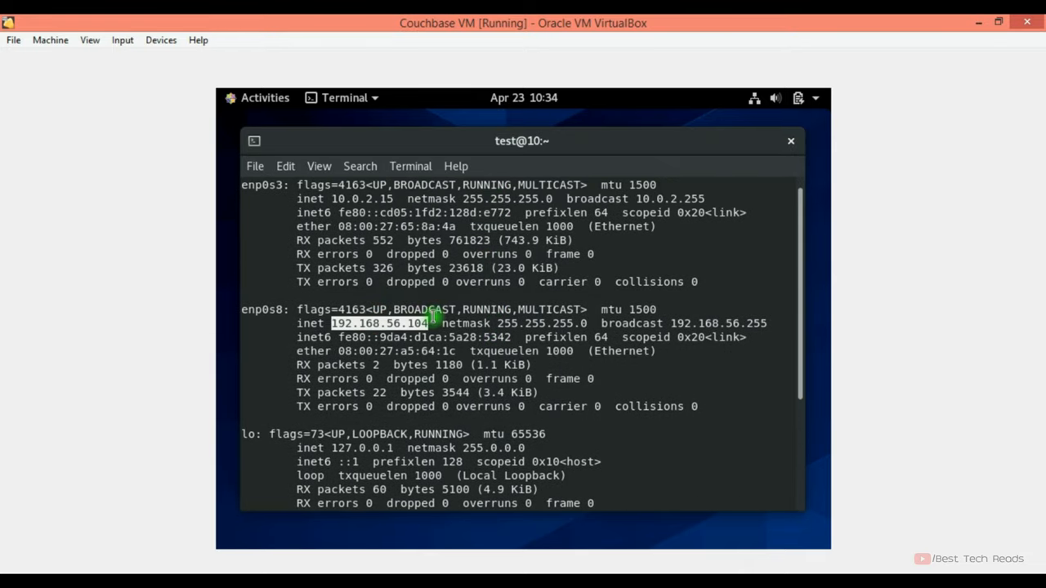
type("ping go")
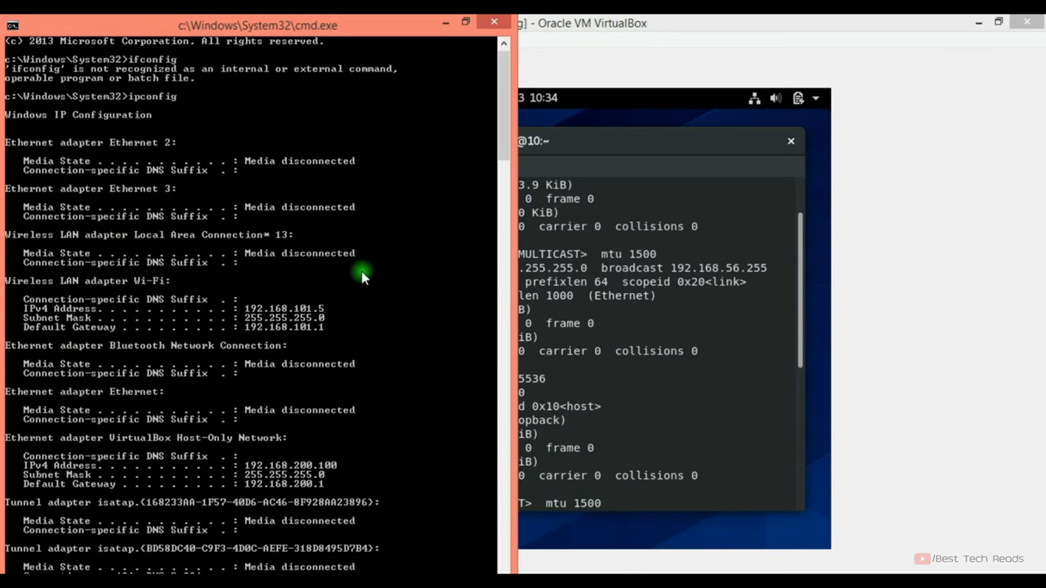
type("ping")
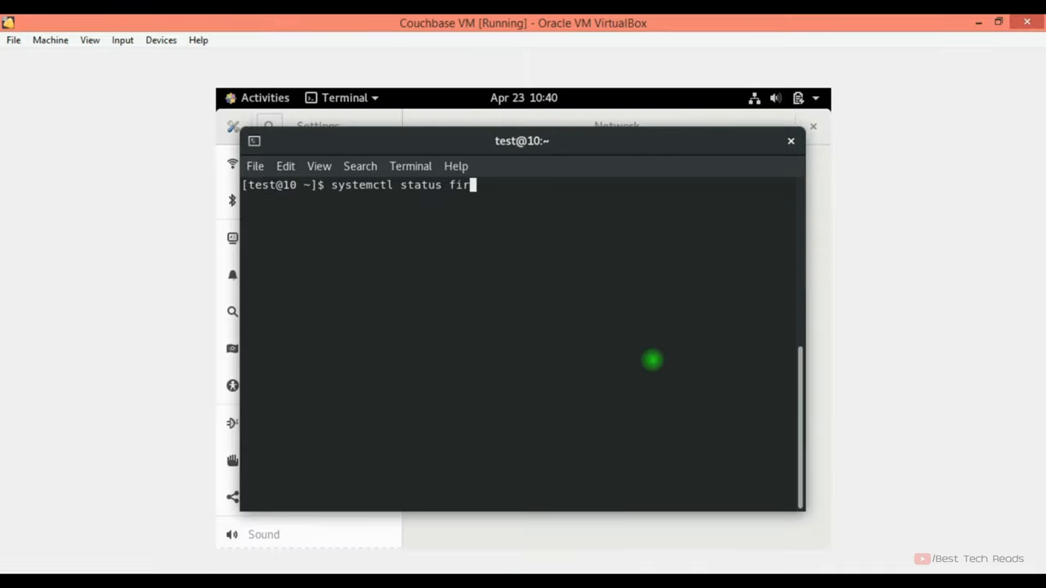
- Check firewalld status and stop the service, authorising with the password
key("Return")
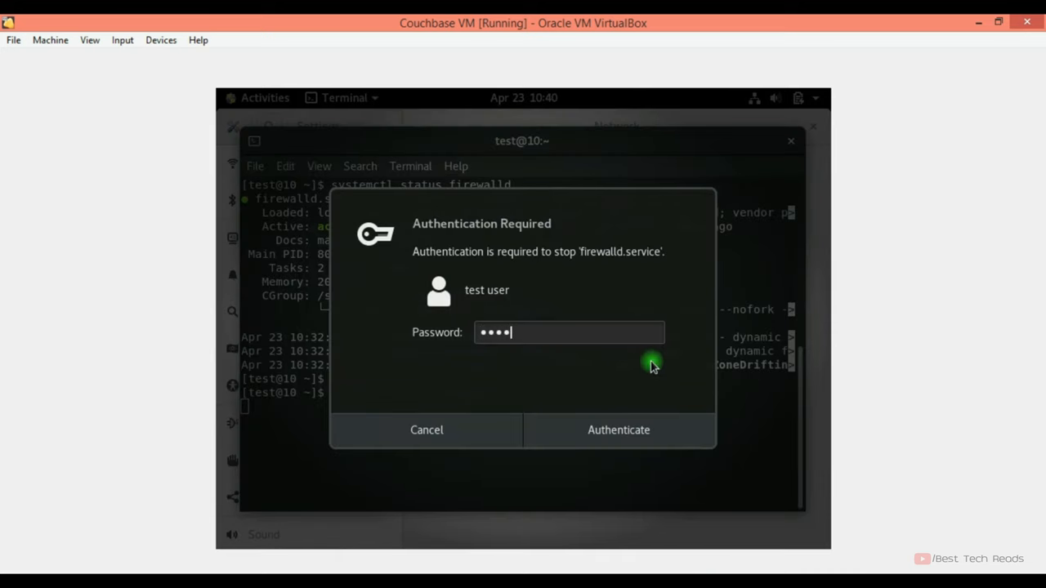
left_click(618, 430)
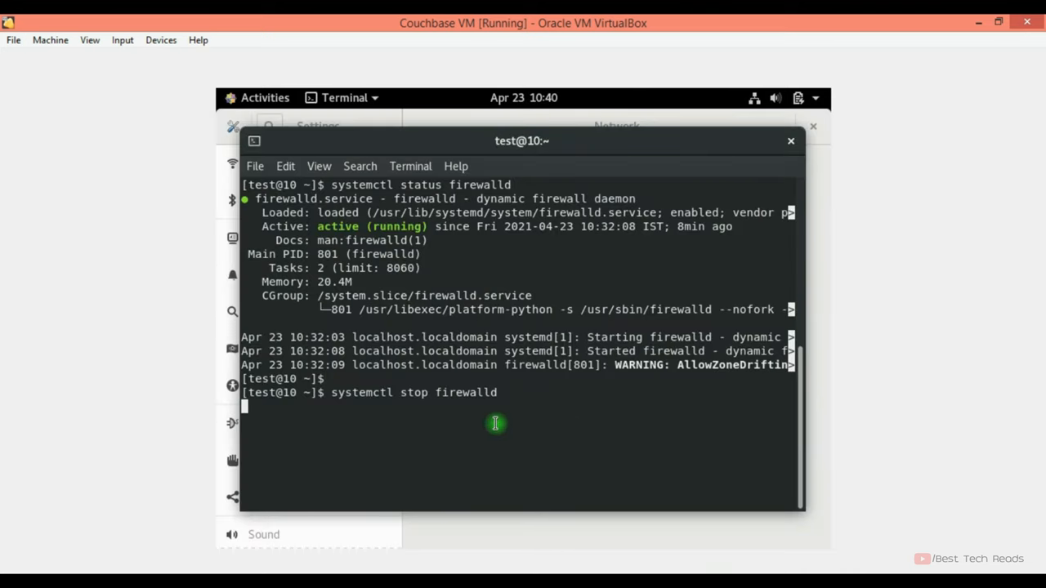
key("Return")
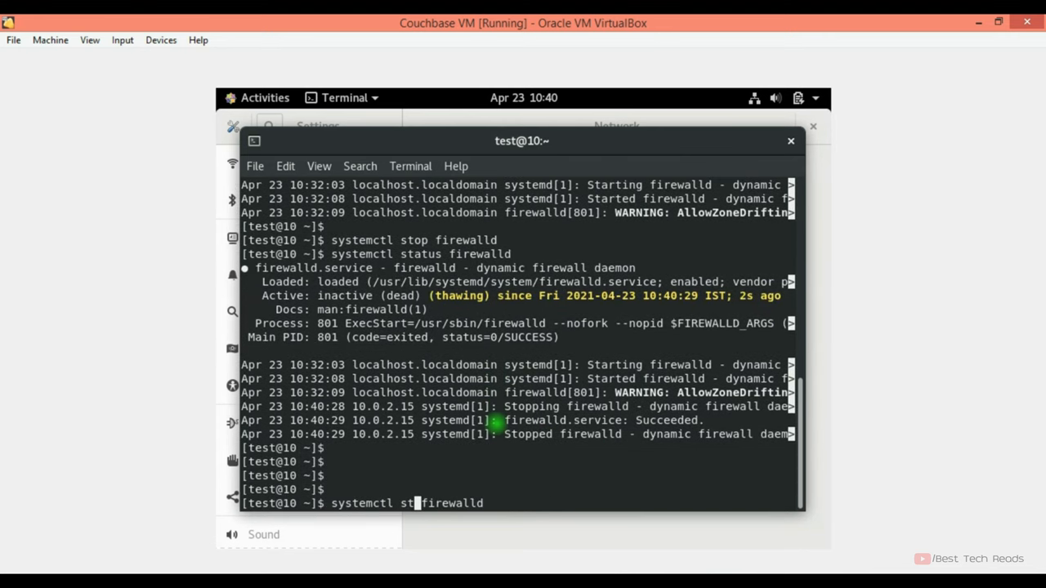
- Disable firewalld at boot with systemctl, authorising the change
type("disable")
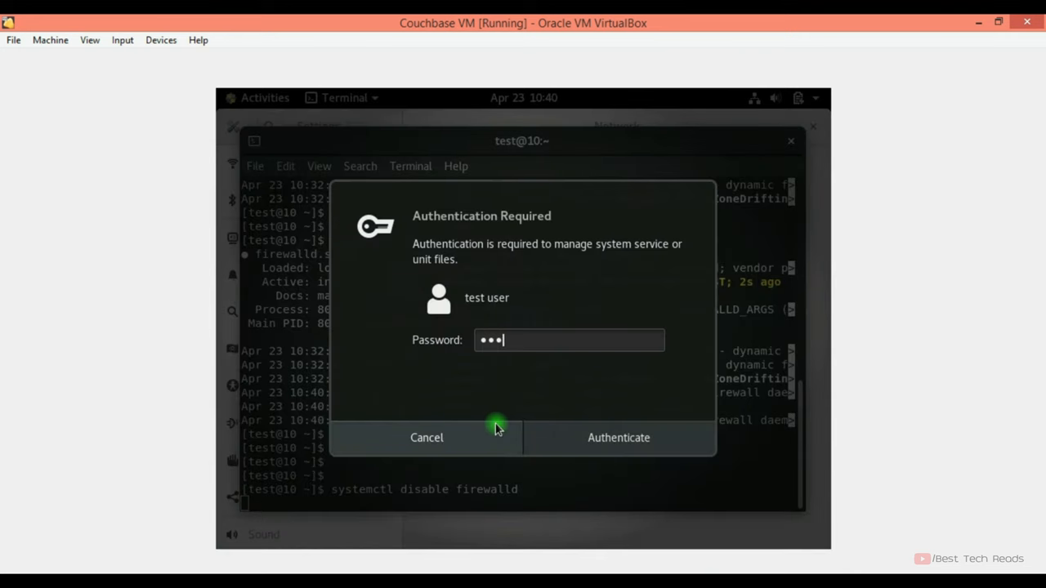
left_click(618, 438)
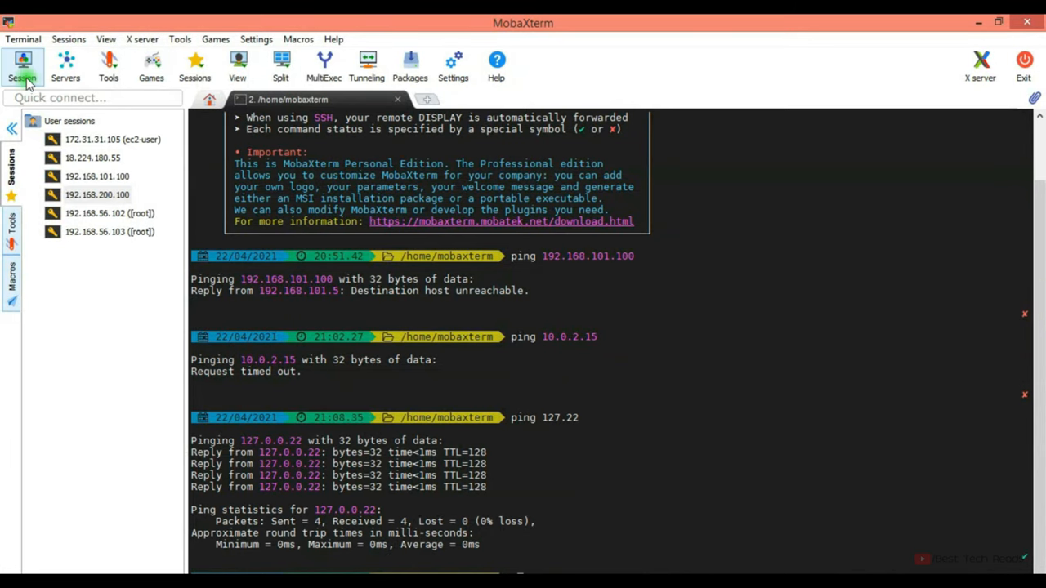
- Launch a new MobaXterm SSH session to remote host 192.168.200.100
left_click(22, 66)
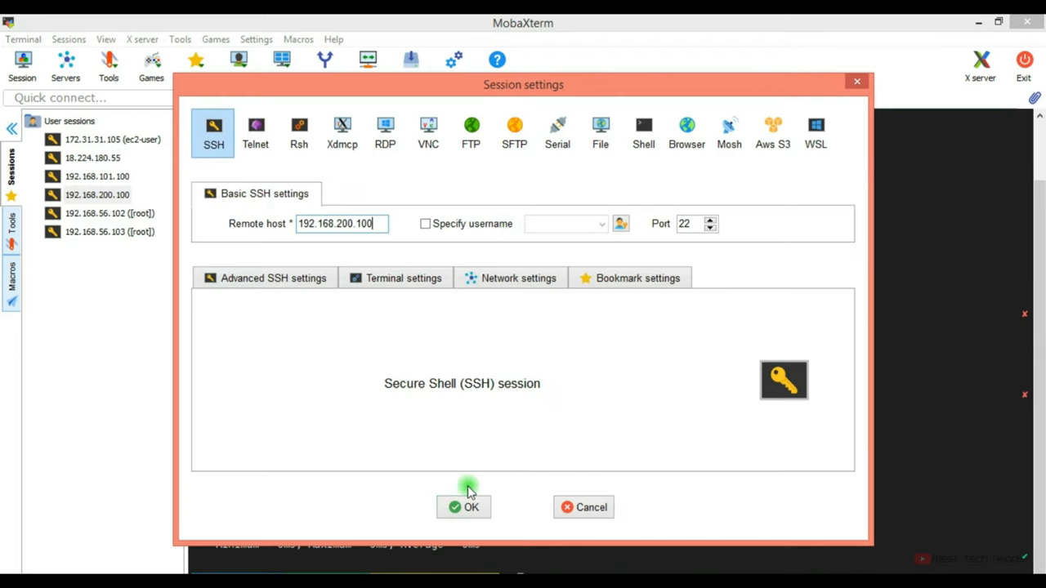
left_click(464, 507)
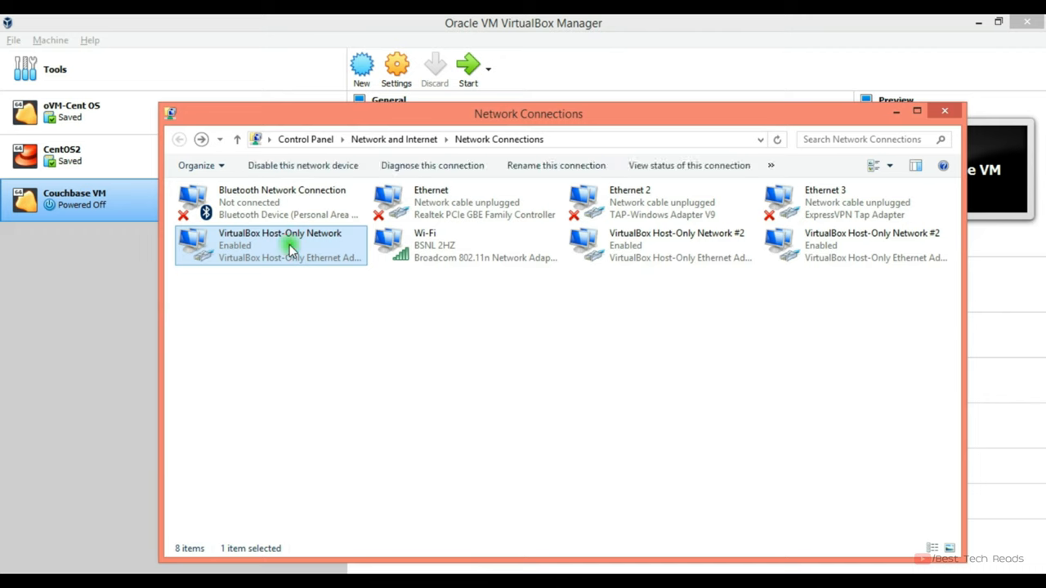
right_click(291, 246)
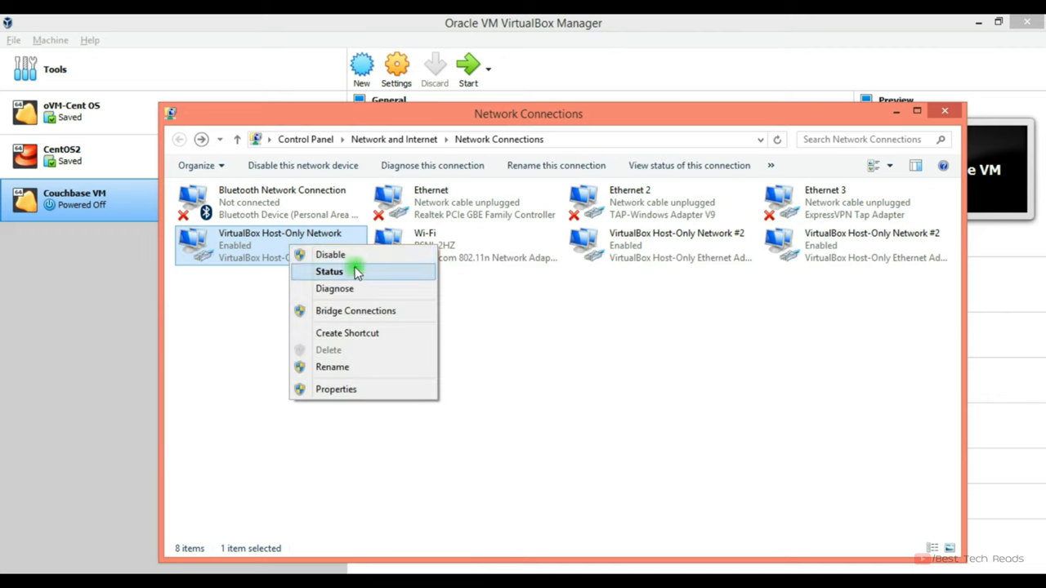
left_click(330, 271)
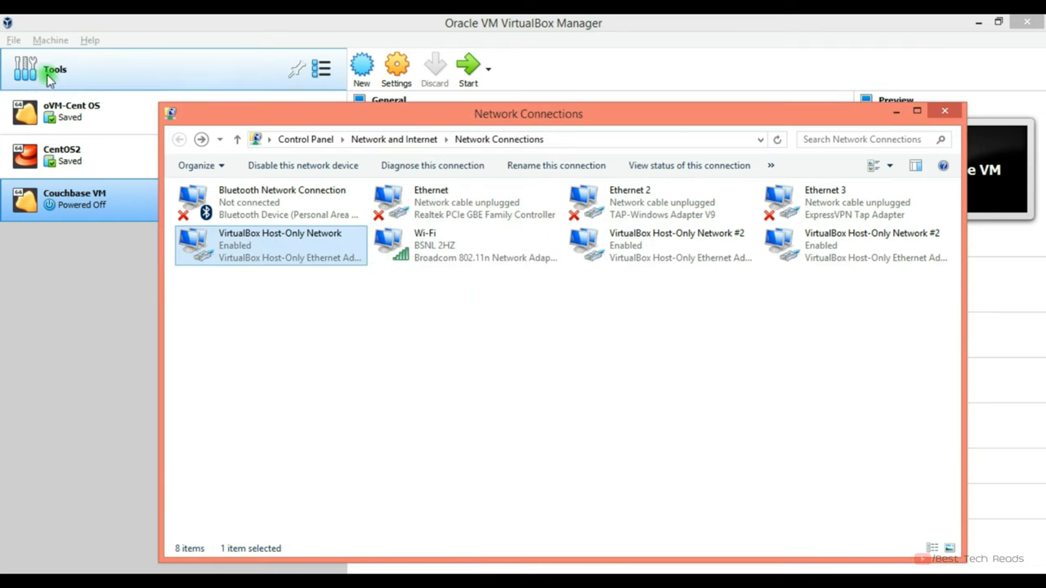
- View the first host-only adapter's DHCP server in Host Network Manager, range 192.168.200.102–.254
left_click(13, 39)
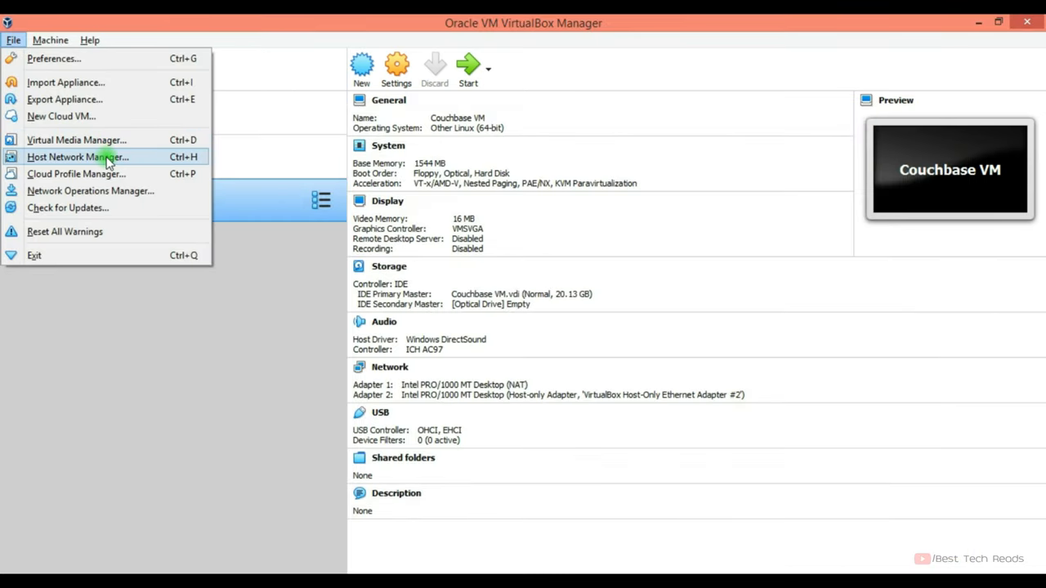
left_click(78, 157)
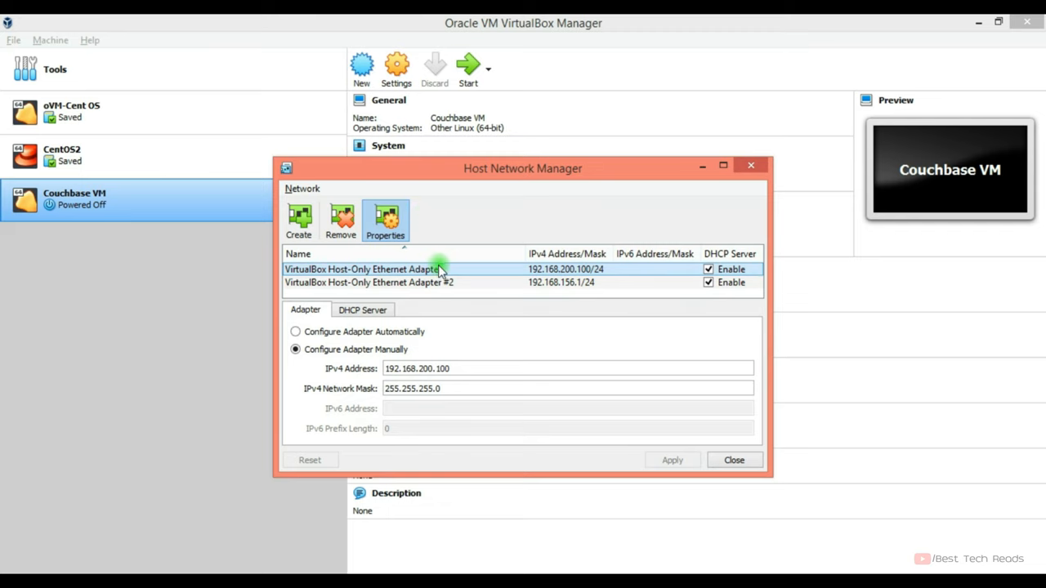
left_click(367, 281)
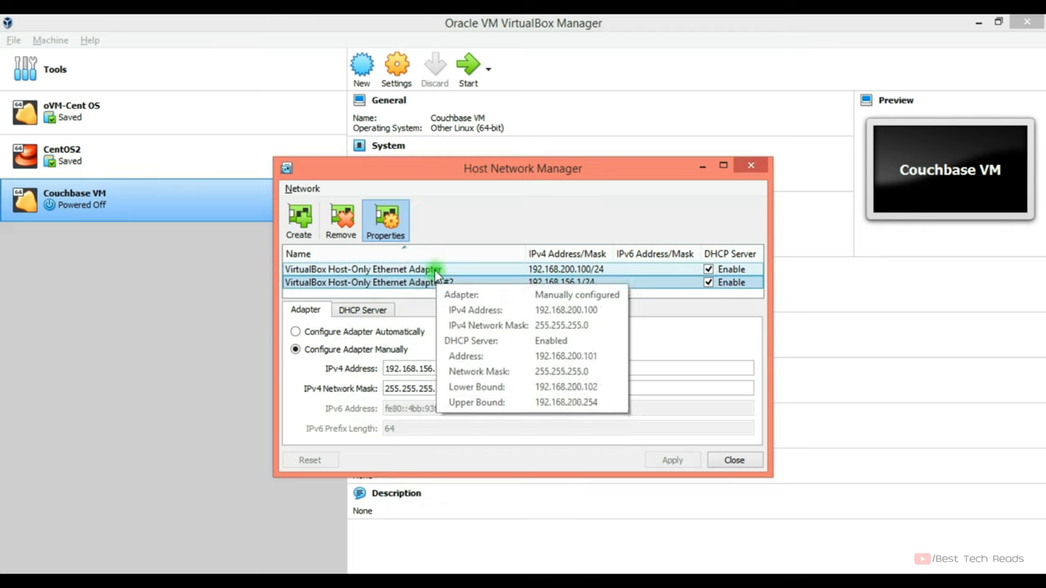
left_click(363, 310)
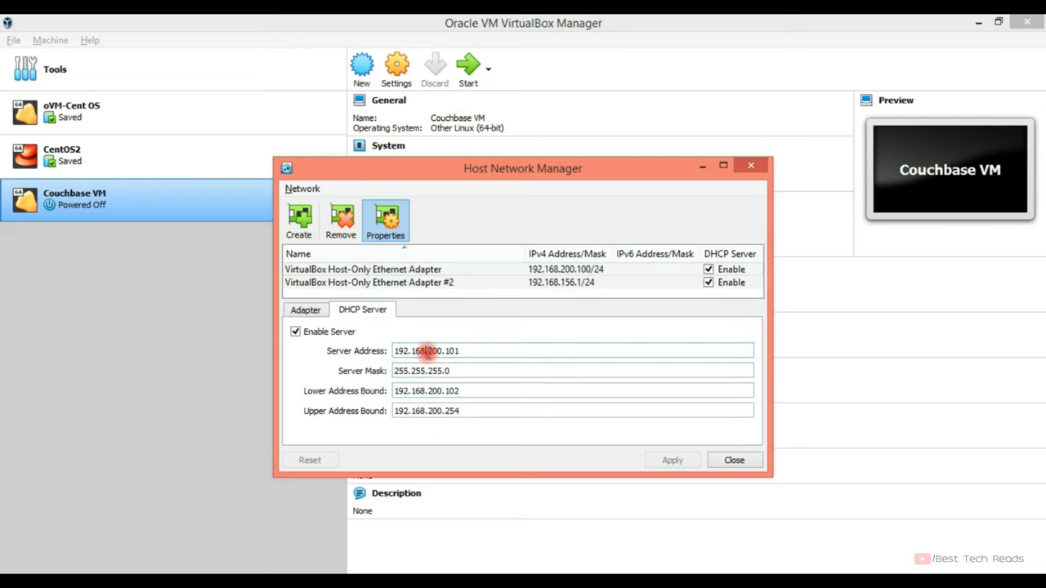
double_click(431, 350)
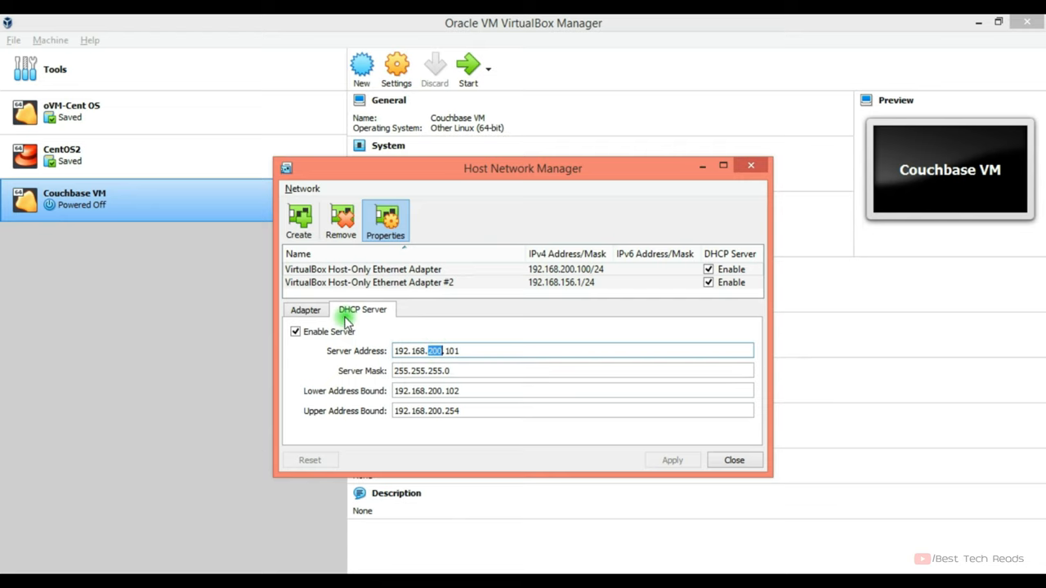
- Create host-only adapter #3 and inspect its address and DHCP settings
left_click(305, 311)
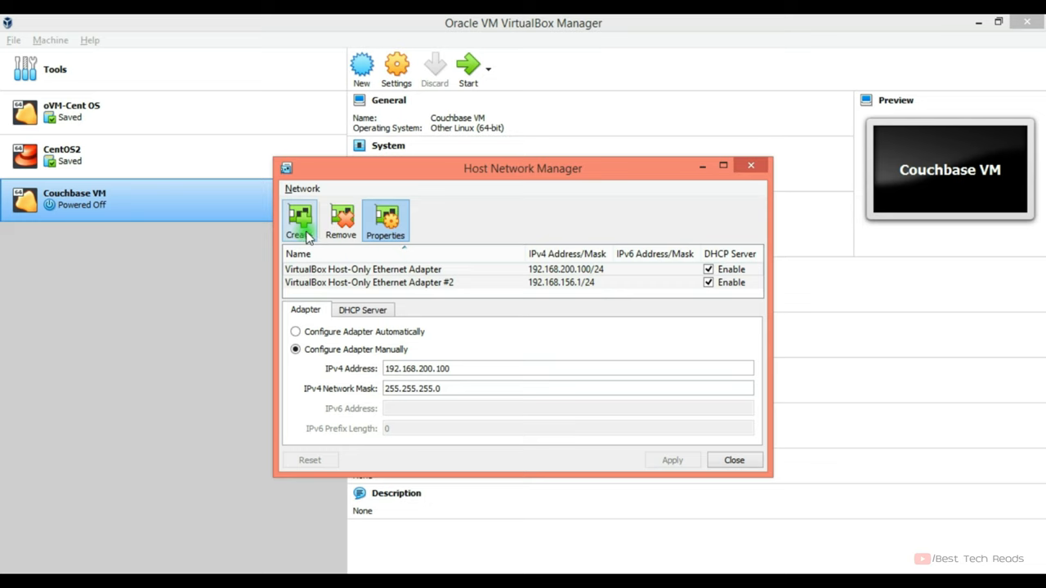
left_click(300, 221)
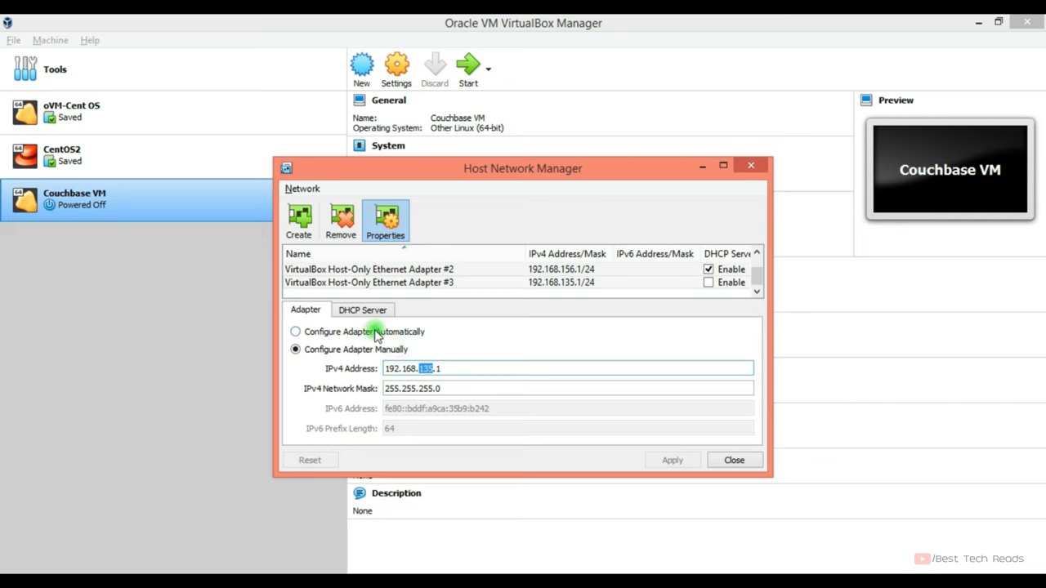
left_click(363, 311)
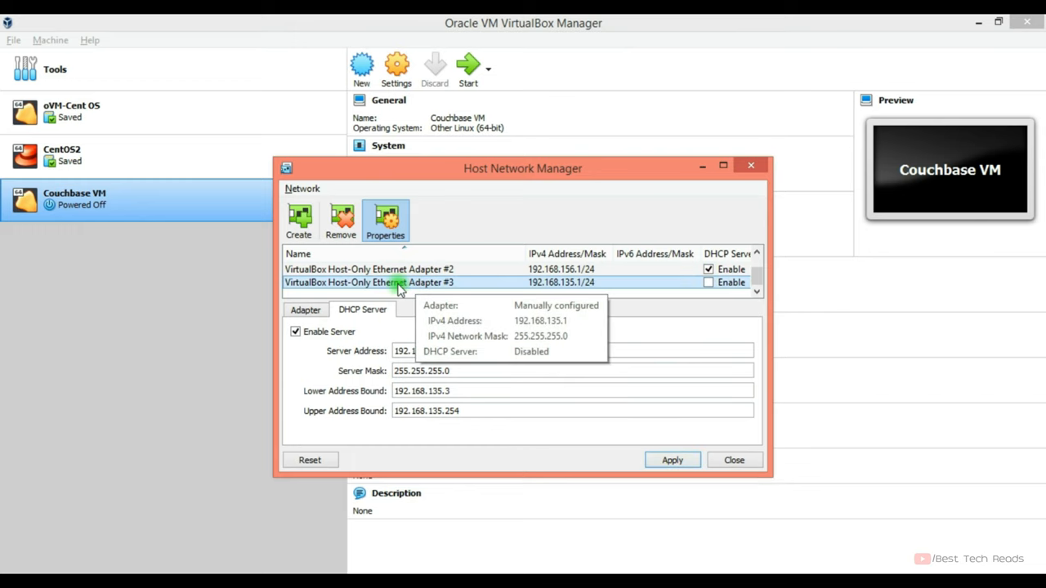
left_click(304, 311)
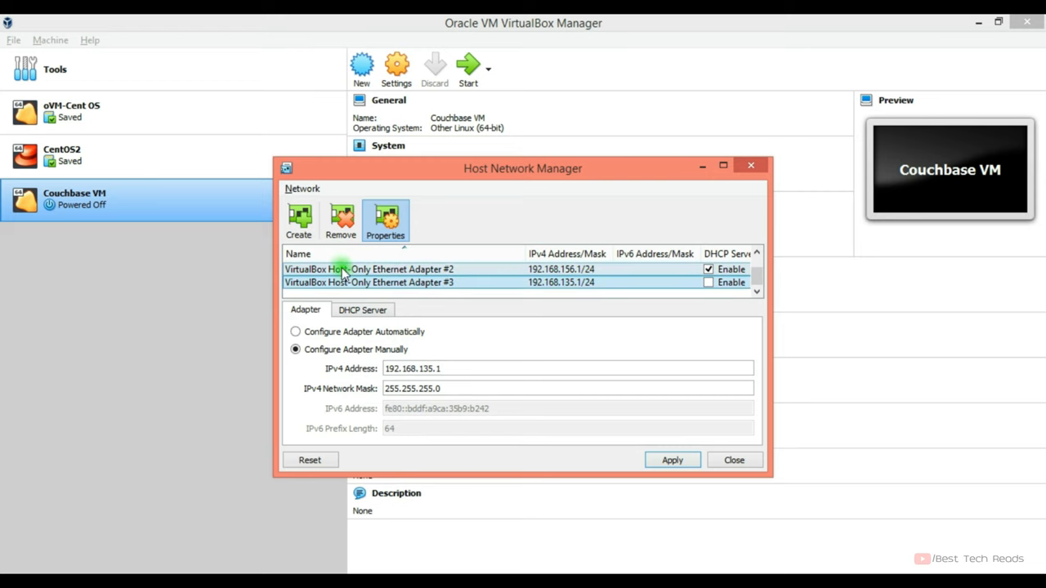
- Review adapter #2 at 192.168.156.1/24 with DHCP enabled, adapter #3 removed
left_click(340, 220)
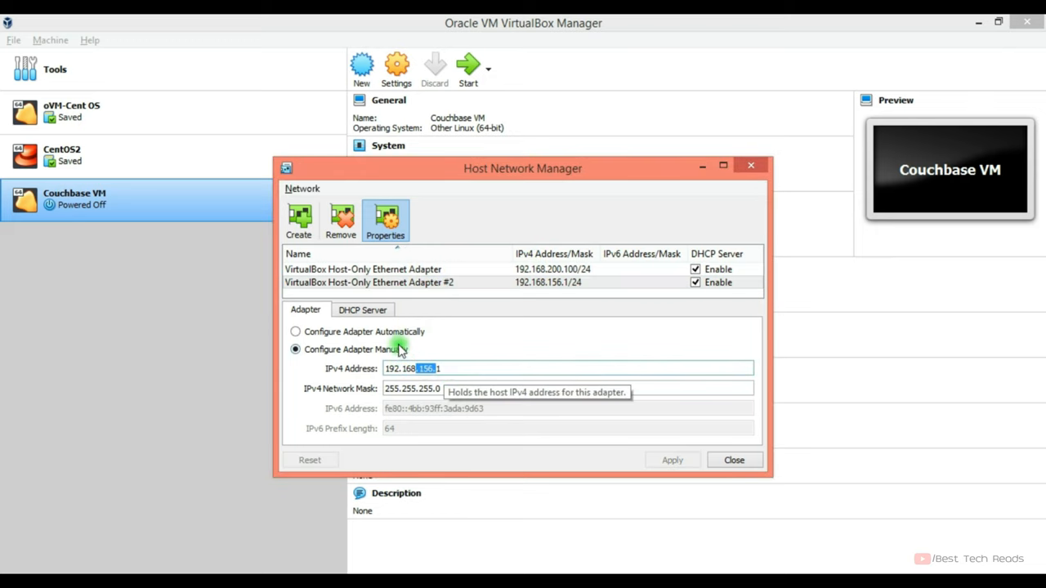
left_click(363, 310)
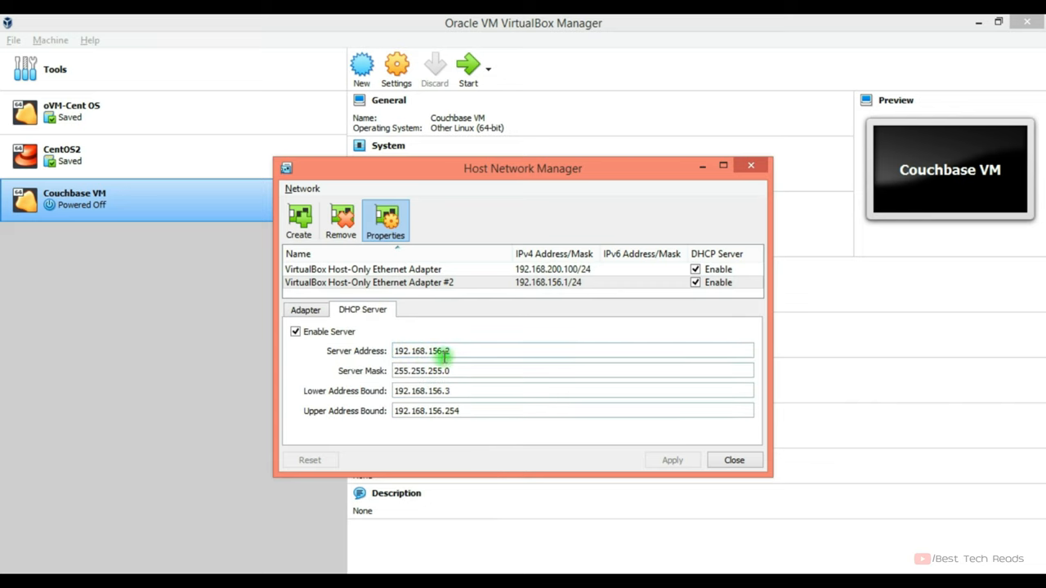
left_click(305, 311)
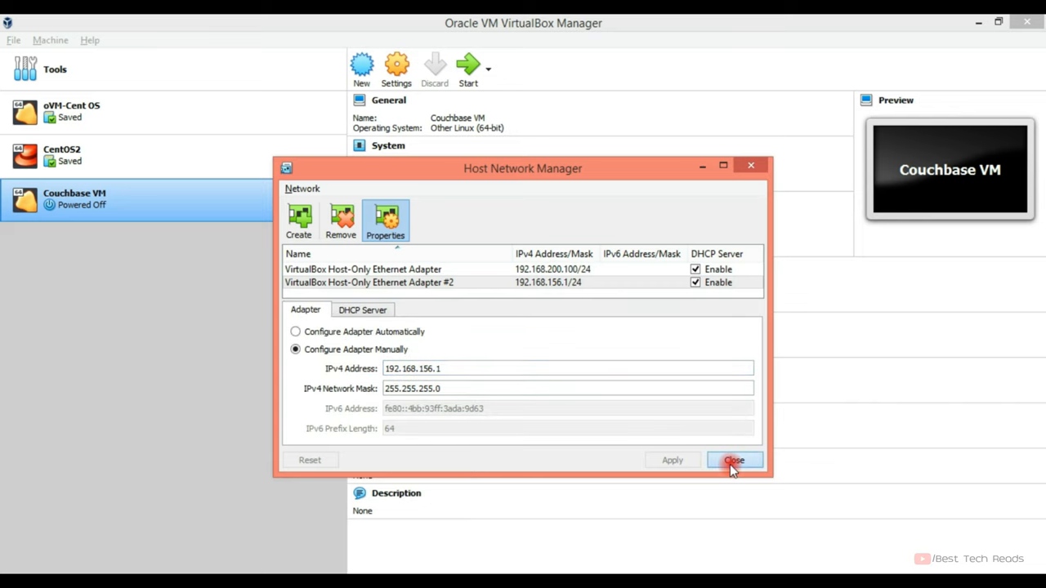
- Attach Couchbase VM's Adapter 2 to VirtualBox Host-Only Ethernet Adapter #2 and save the settings
left_click(732, 461)
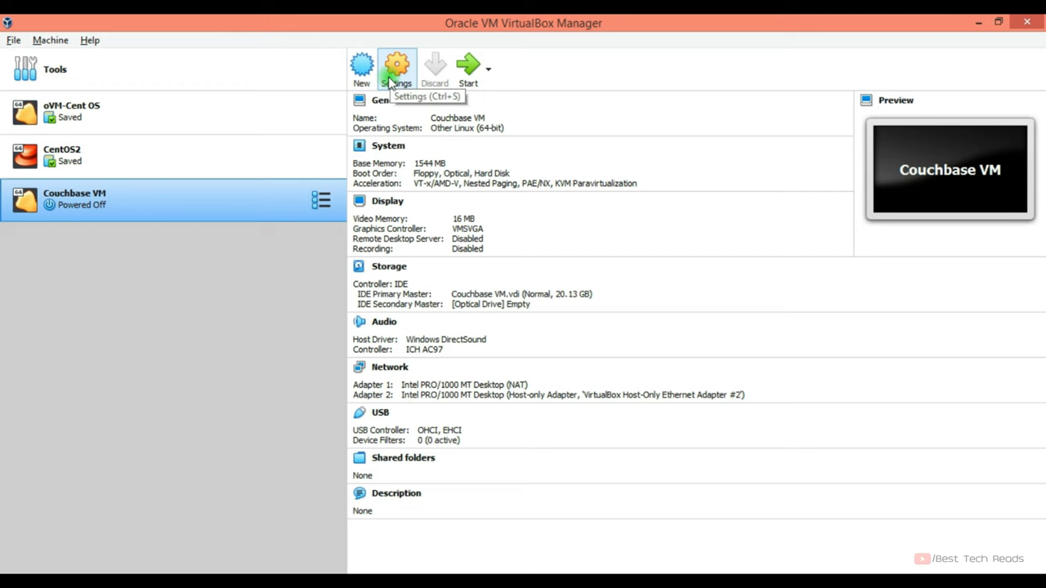
left_click(395, 69)
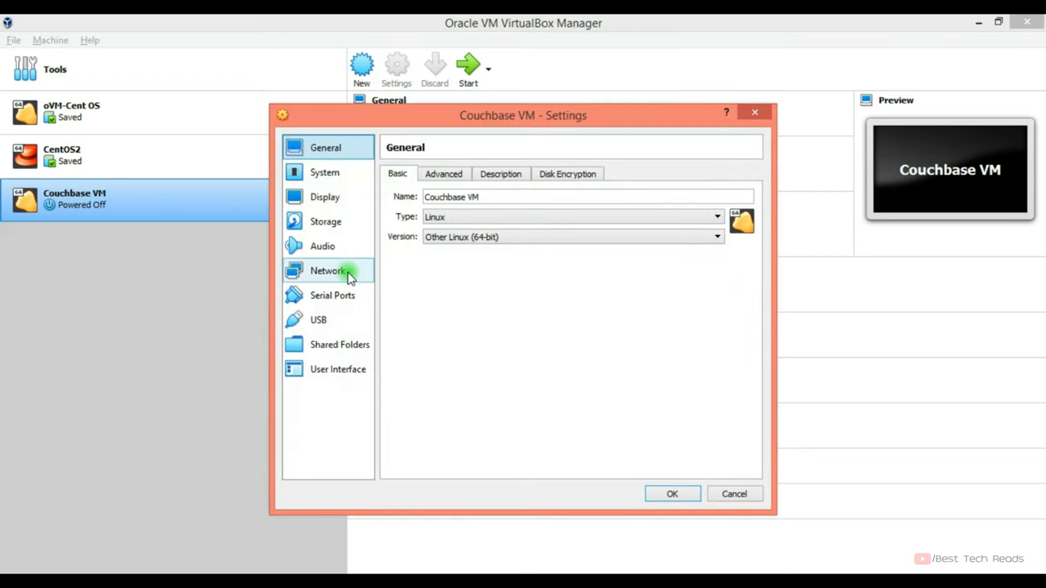
left_click(327, 271)
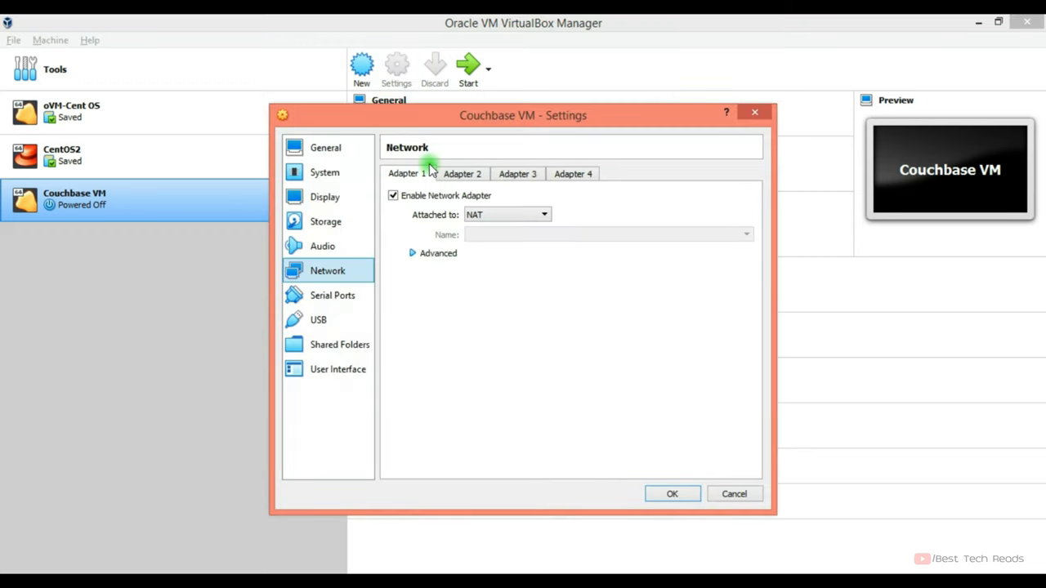
left_click(462, 173)
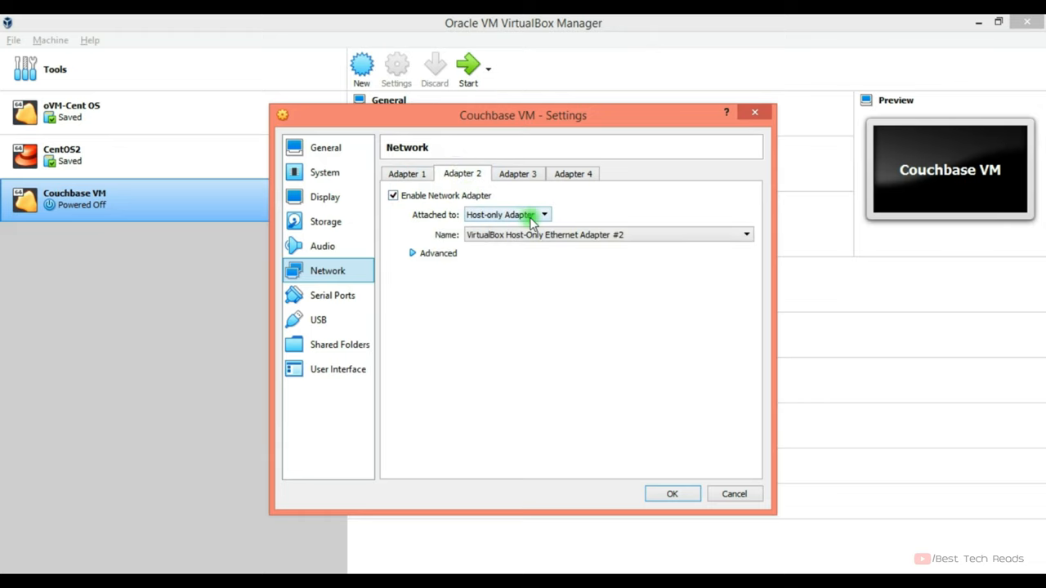
left_click(745, 235)
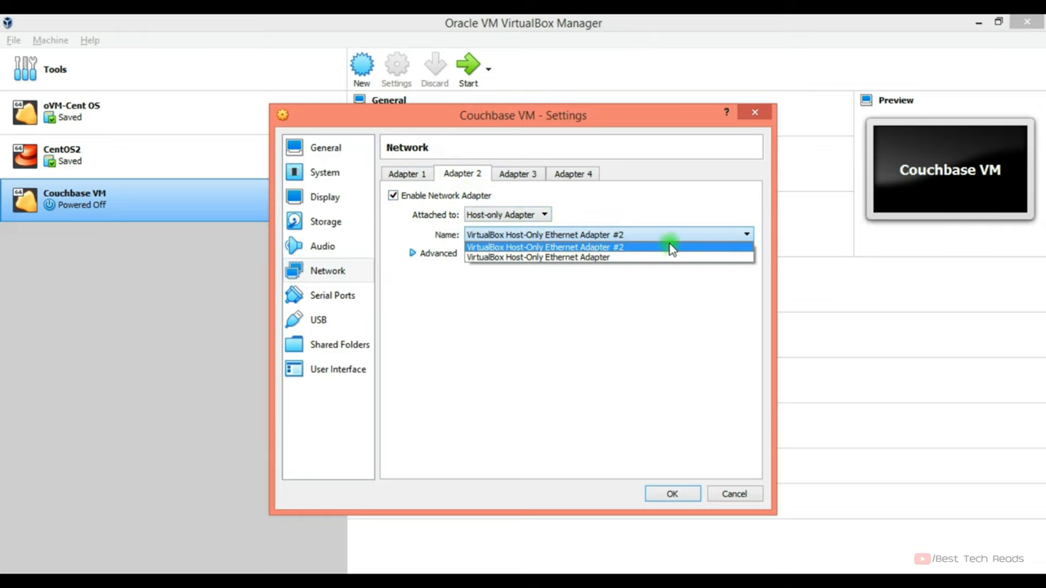
left_click(671, 494)
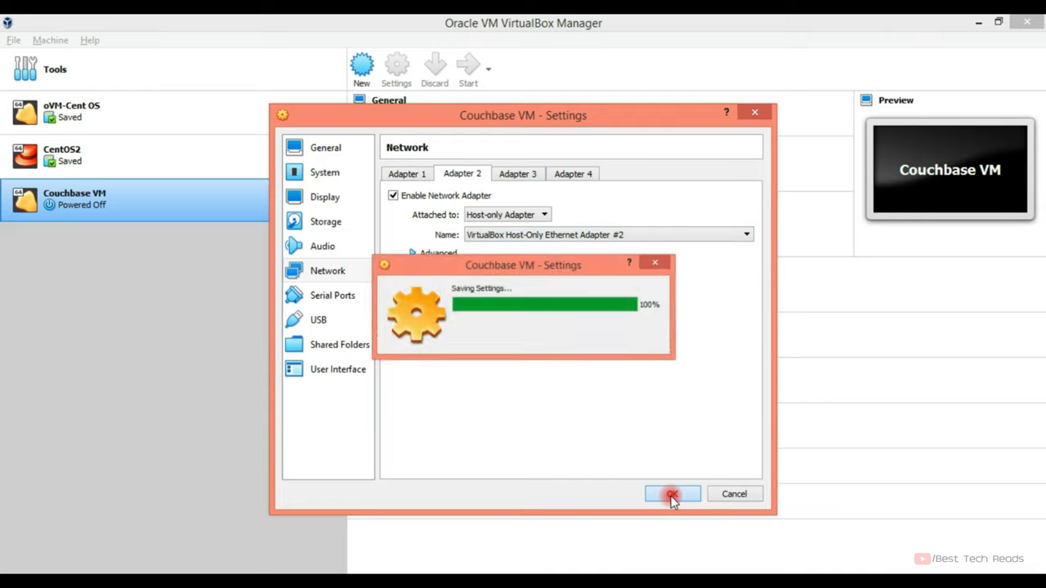
left_click(672, 493)
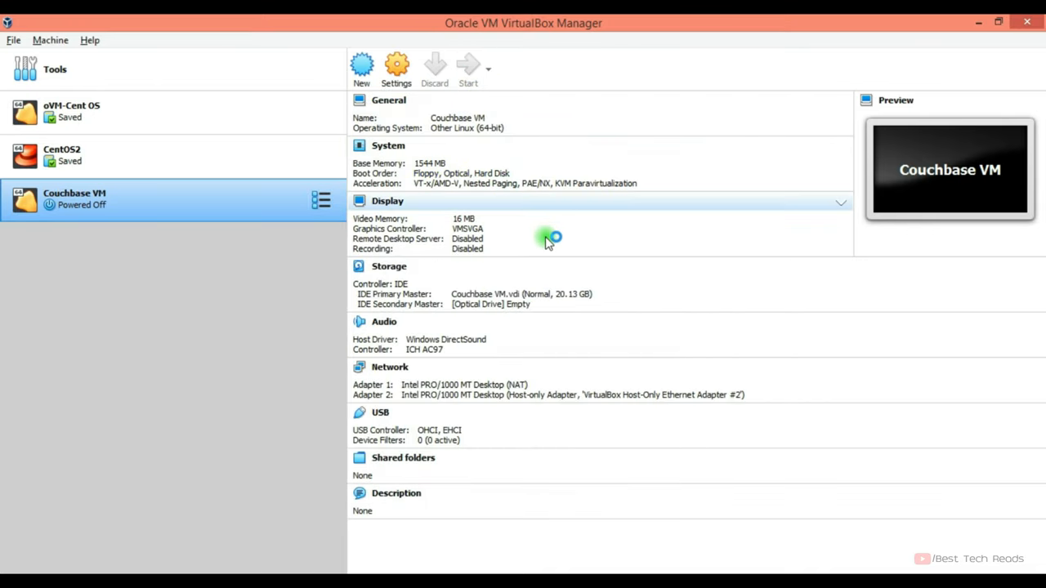
- Boot and log in to Couchbase VM, ping google.com with 0% loss, then run ifconfig
left_click(467, 68)
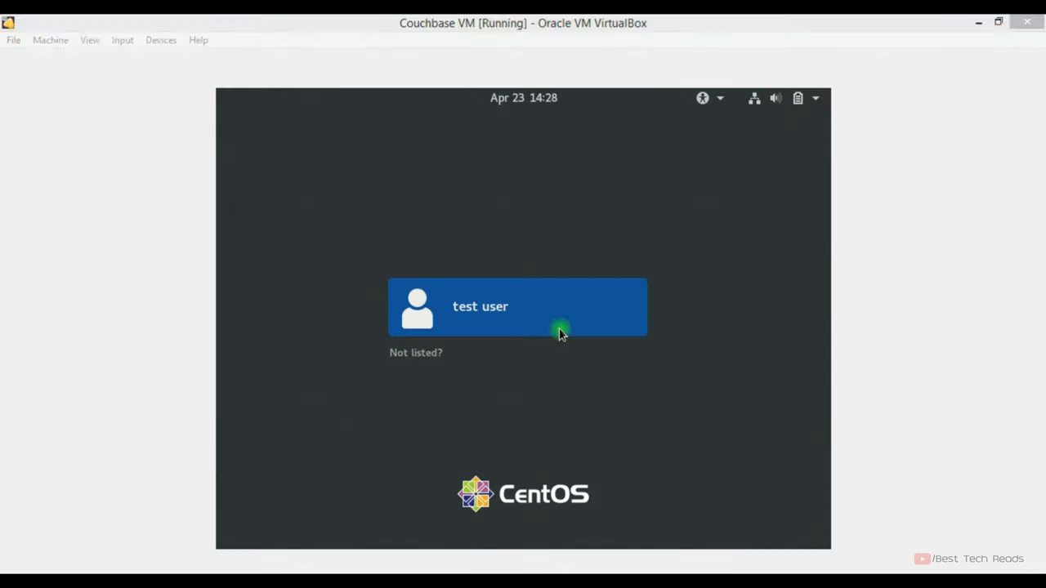
left_click(516, 308)
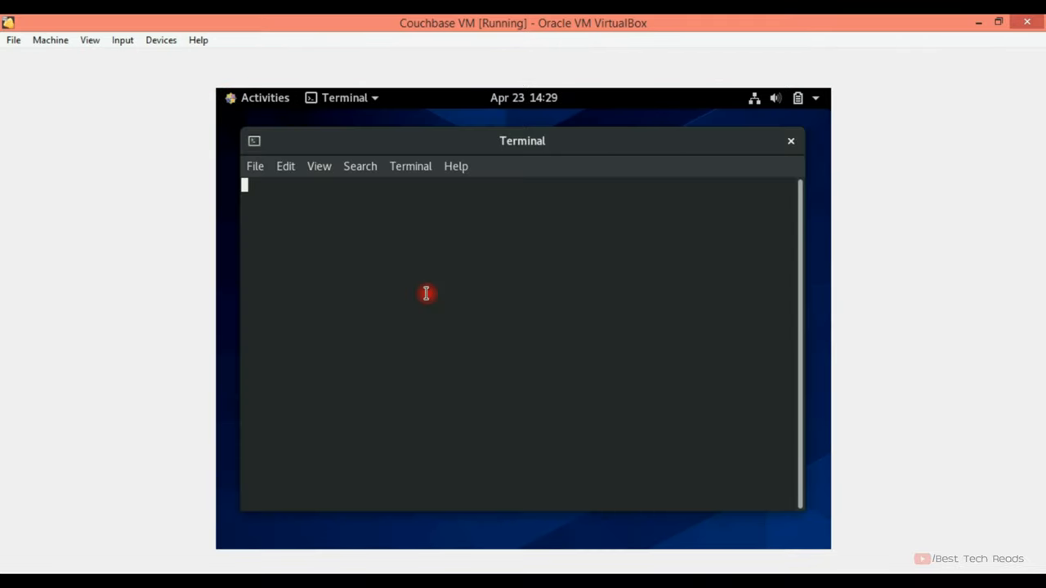
type("ping google.com")
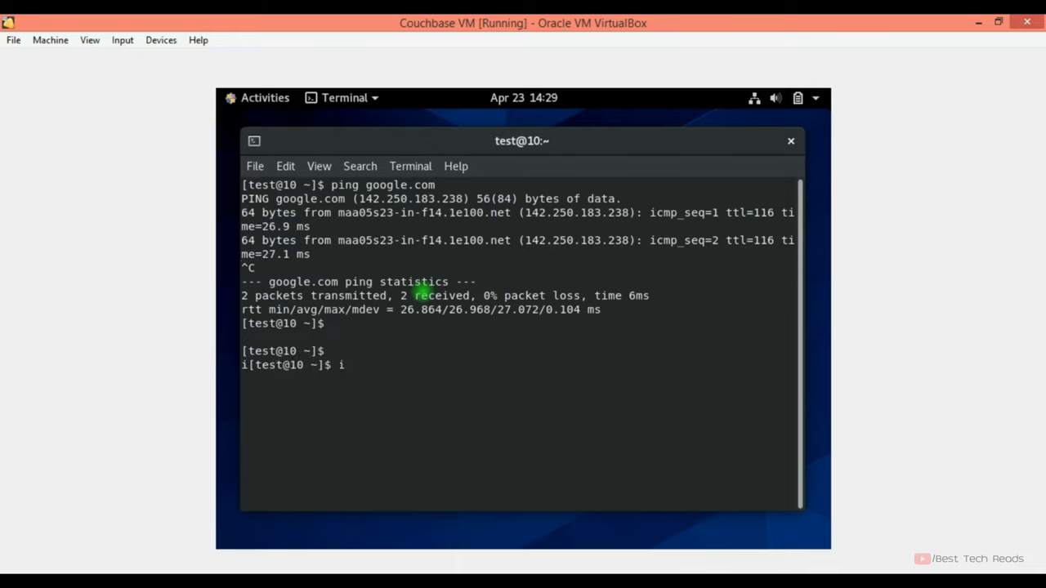
type("ifconfig")
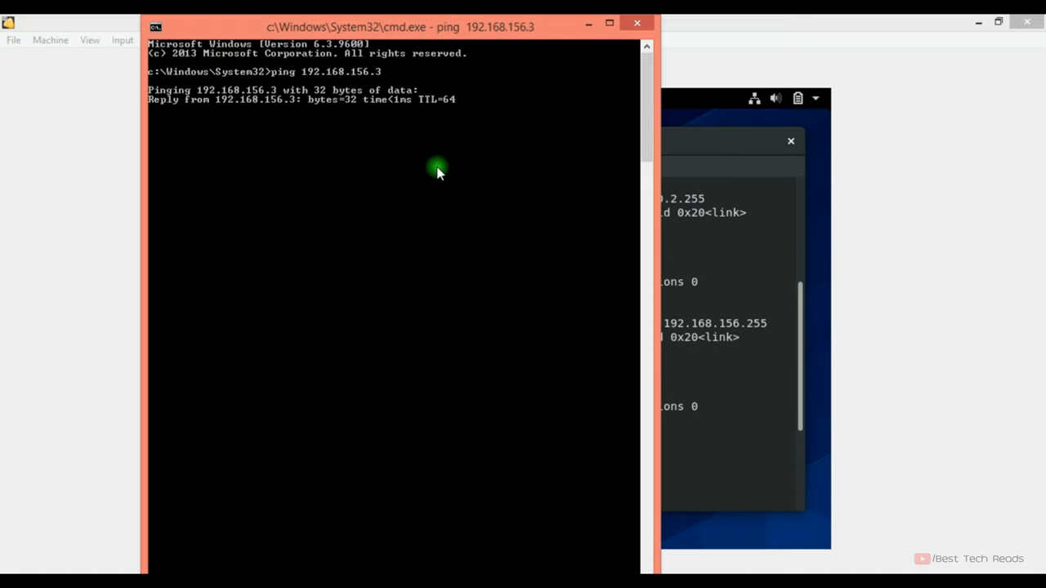
- Stop the host's ping to 192.168.156.3 after receiving replies
key("ctrl+c")
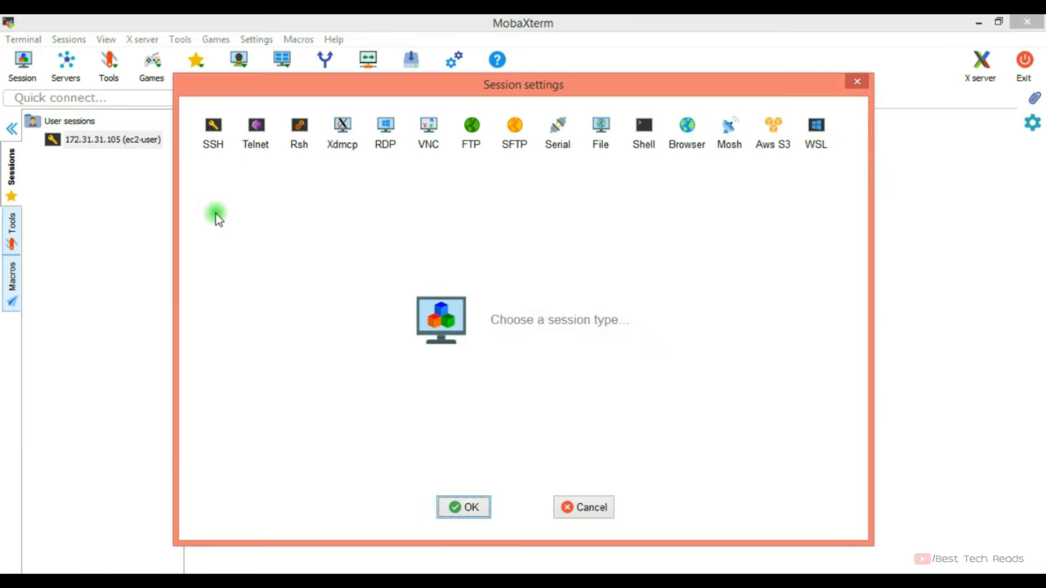
- Open an SSH session to root at 192.168.156.3 and reach the VM's shell prompt
left_click(212, 130)
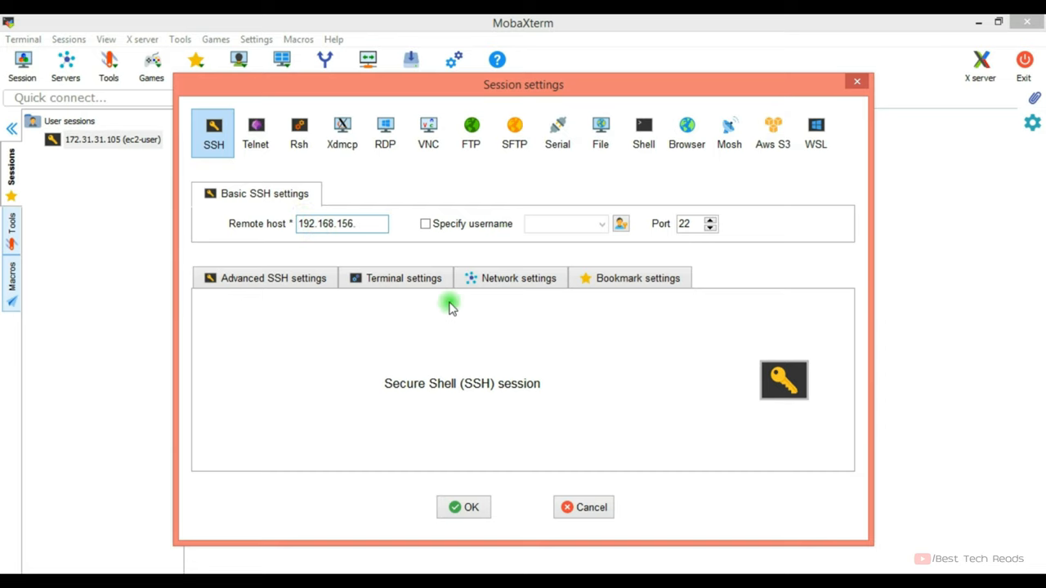
left_click(464, 507)
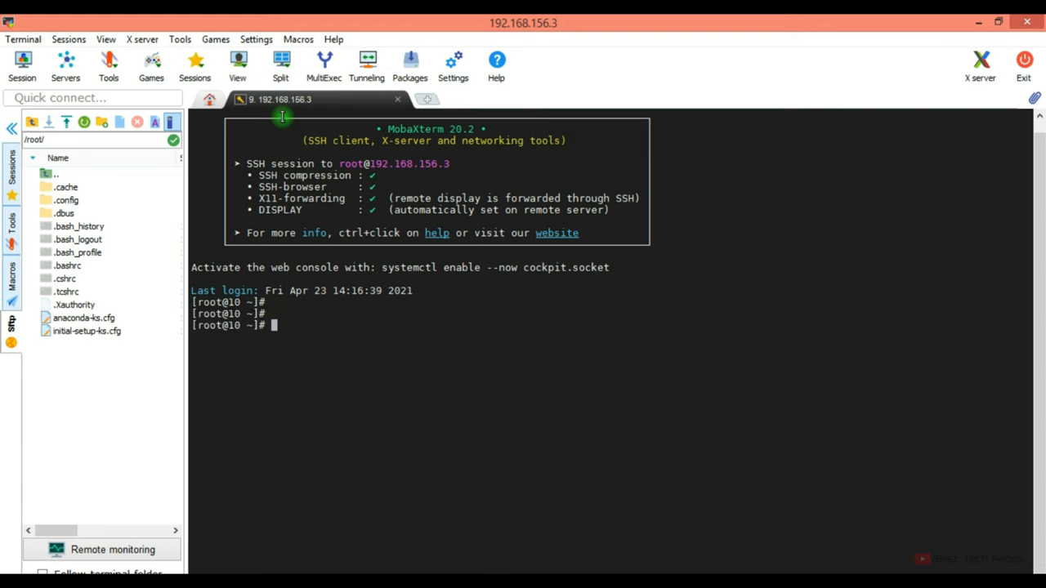
mouse_move(311, 100)
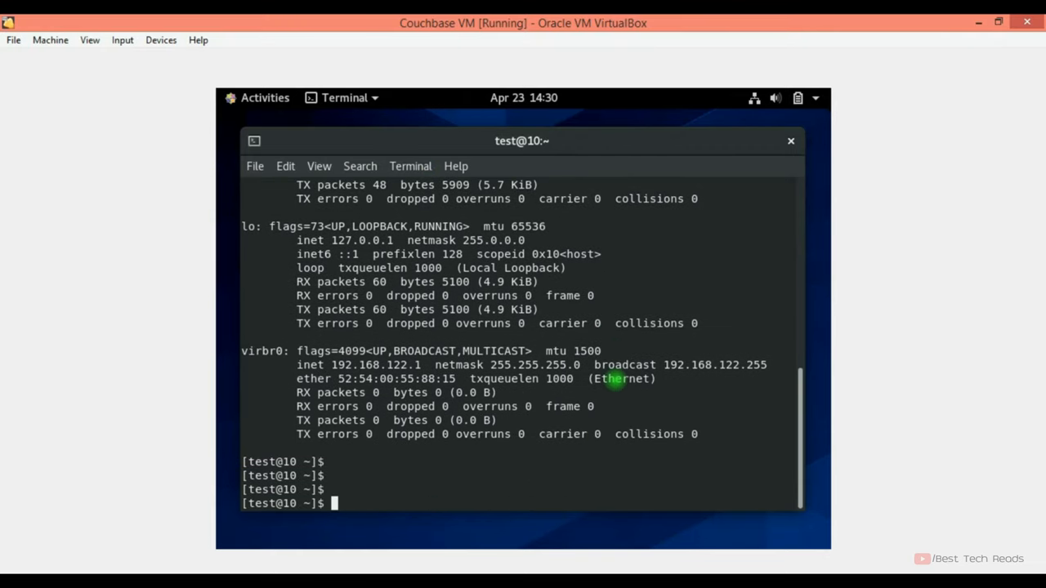
- Ping google.com in the VM terminal, stopping after two replies with 0% loss
type("ping google.com")
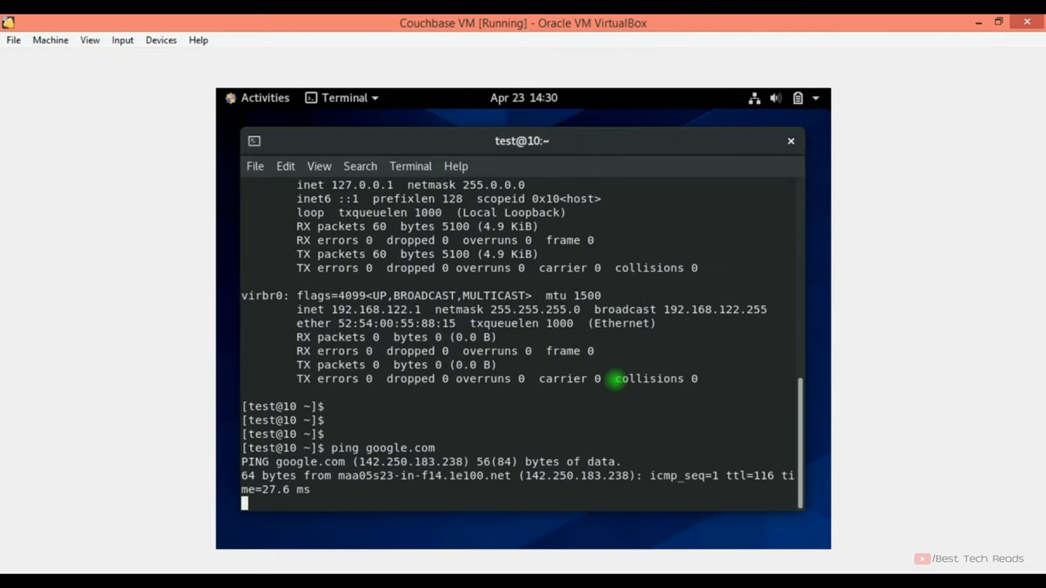
key("ctrl+c")
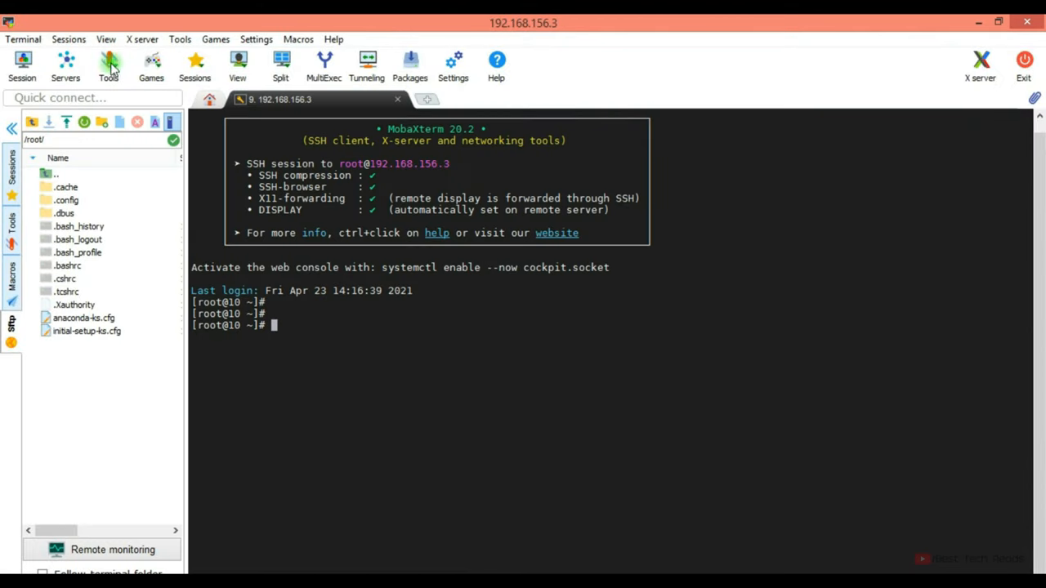
mouse_move(327, 355)
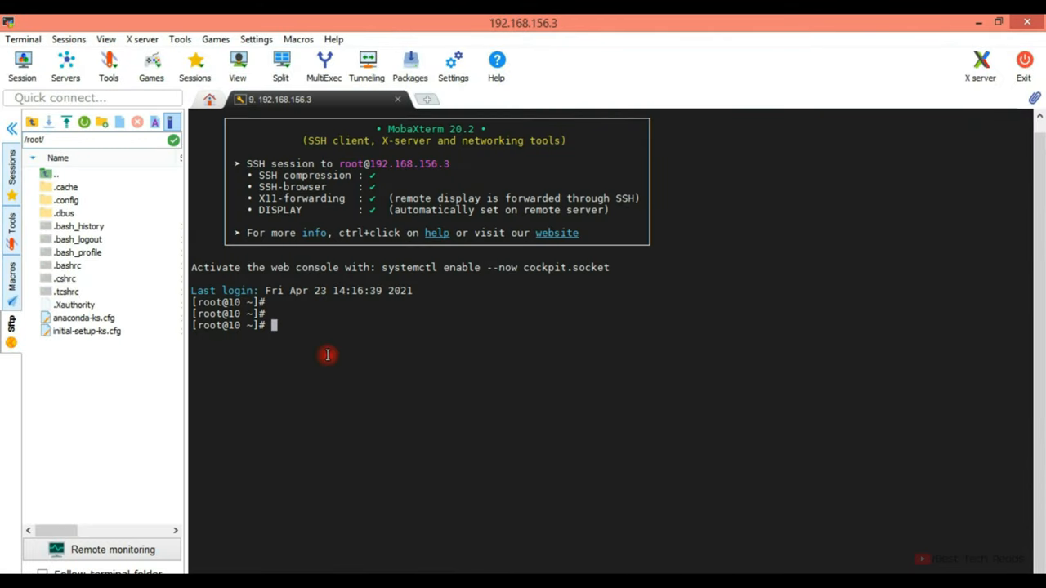
mouse_move(338, 325)
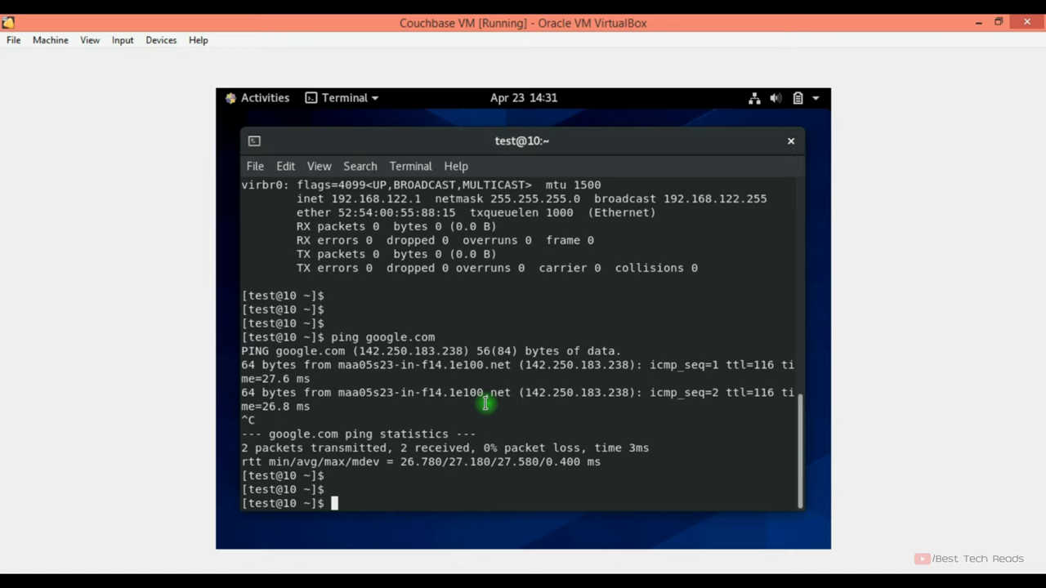
mouse_move(500, 375)
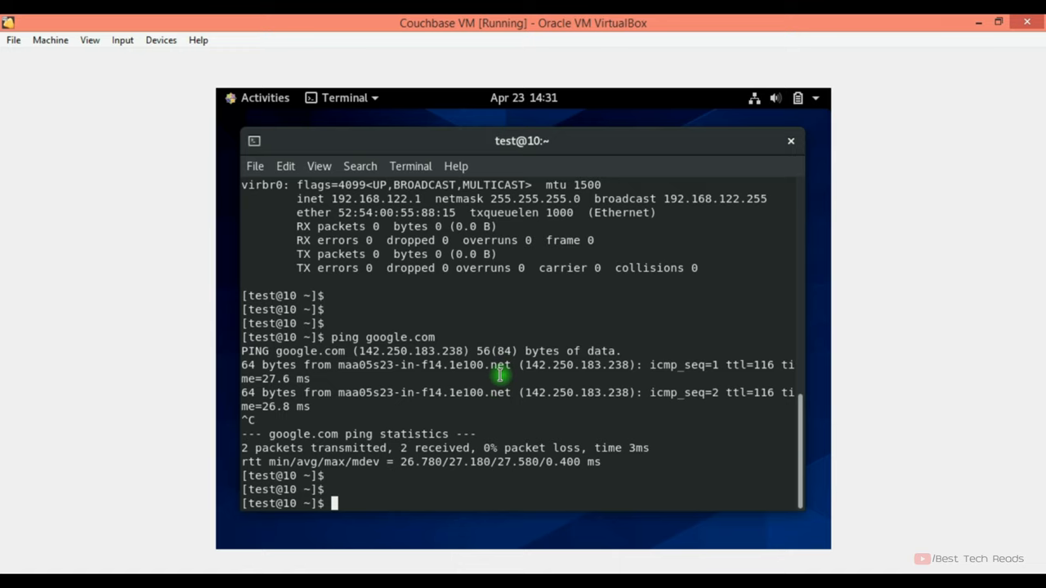